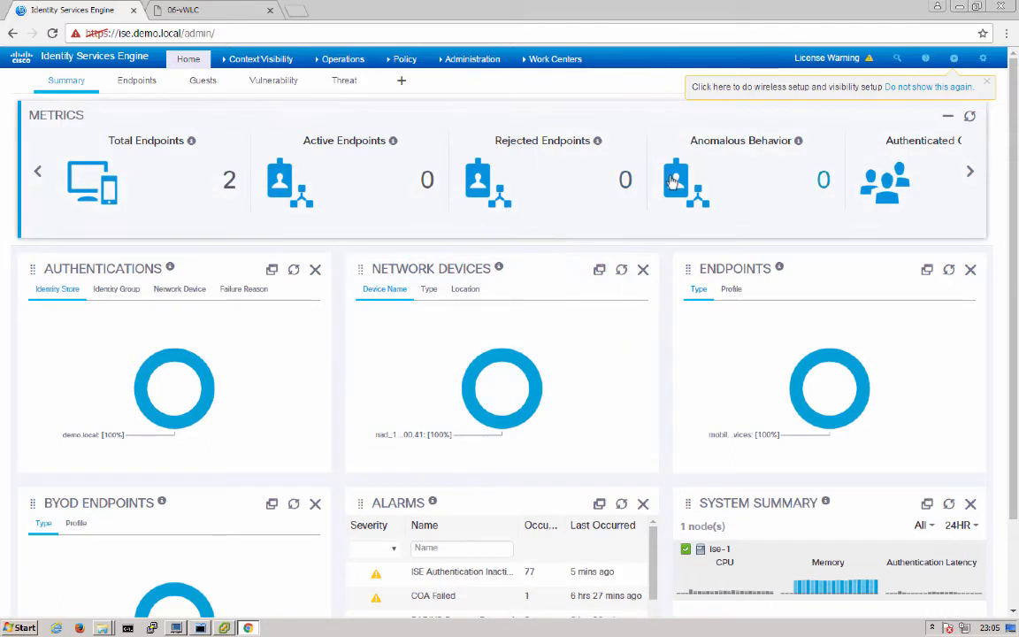
mouse_move(619, 153)
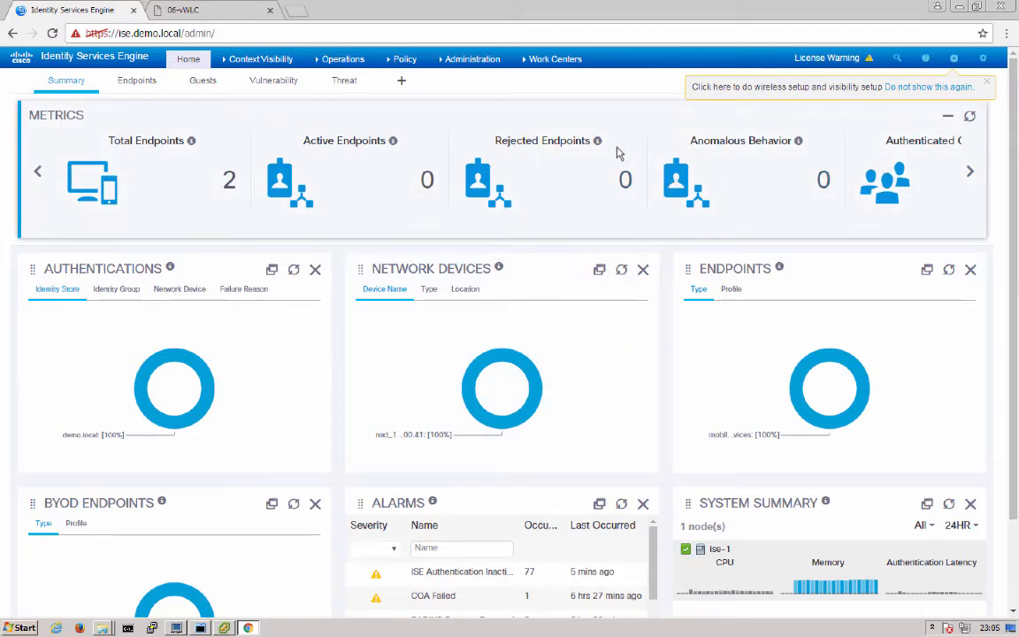
Launch the Wireless Setup (BETA) wizard from the Home dashboard's setup menu.
click(954, 58)
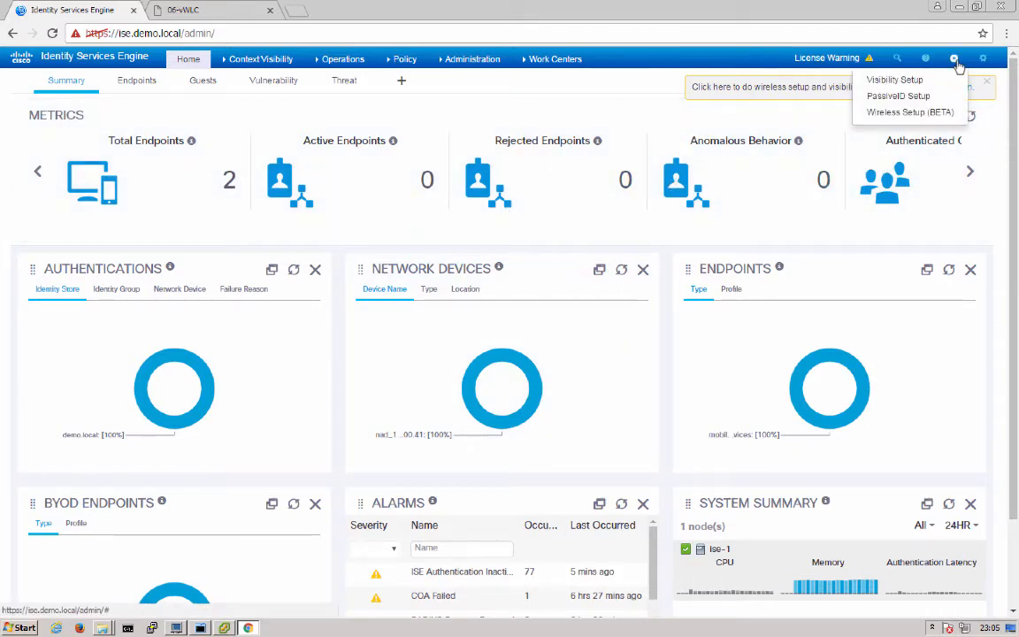
mouse_move(896, 79)
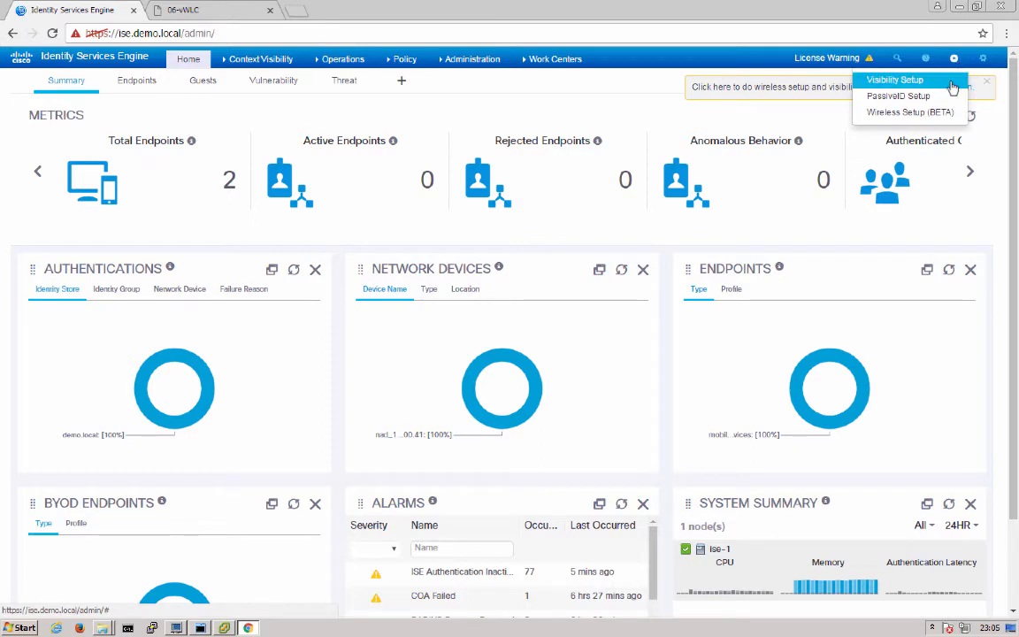
mouse_move(918, 112)
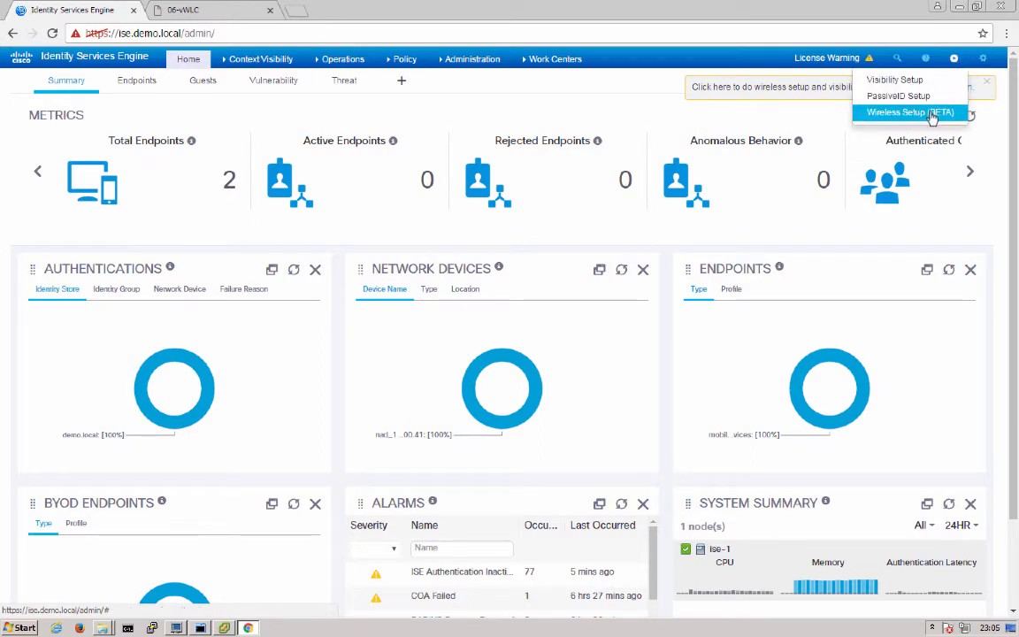
click(913, 112)
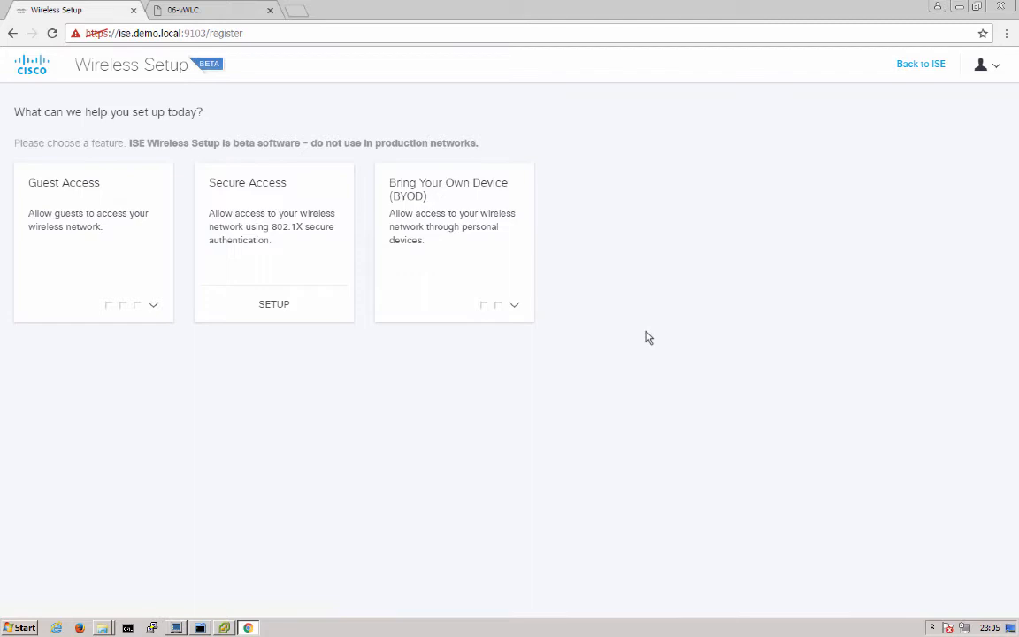
mouse_move(504, 475)
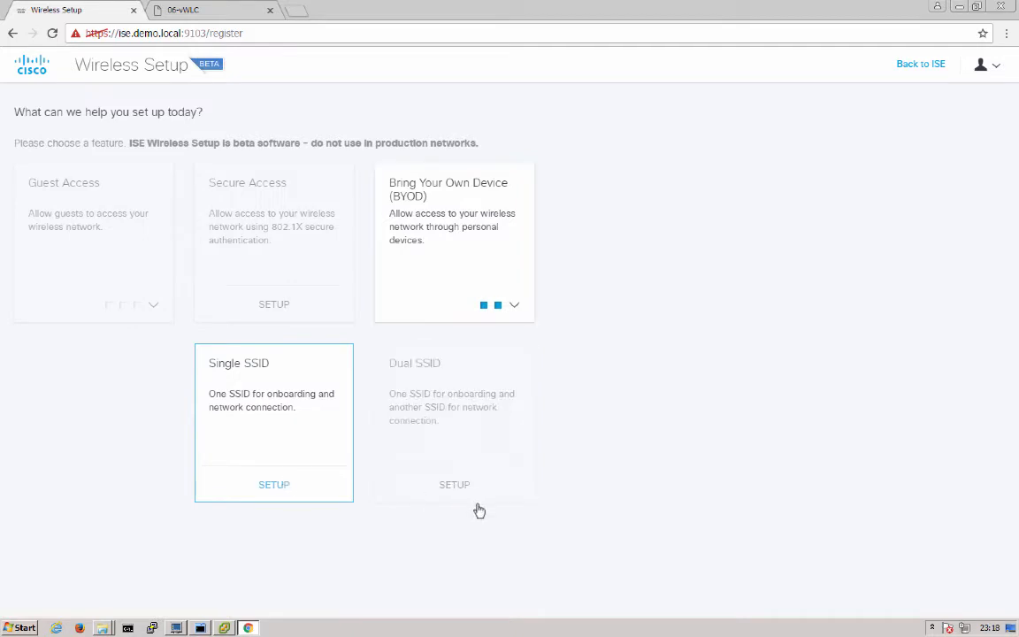
Start the Single SSID setup under Bring Your Own Device.
click(273, 485)
text(10.1)
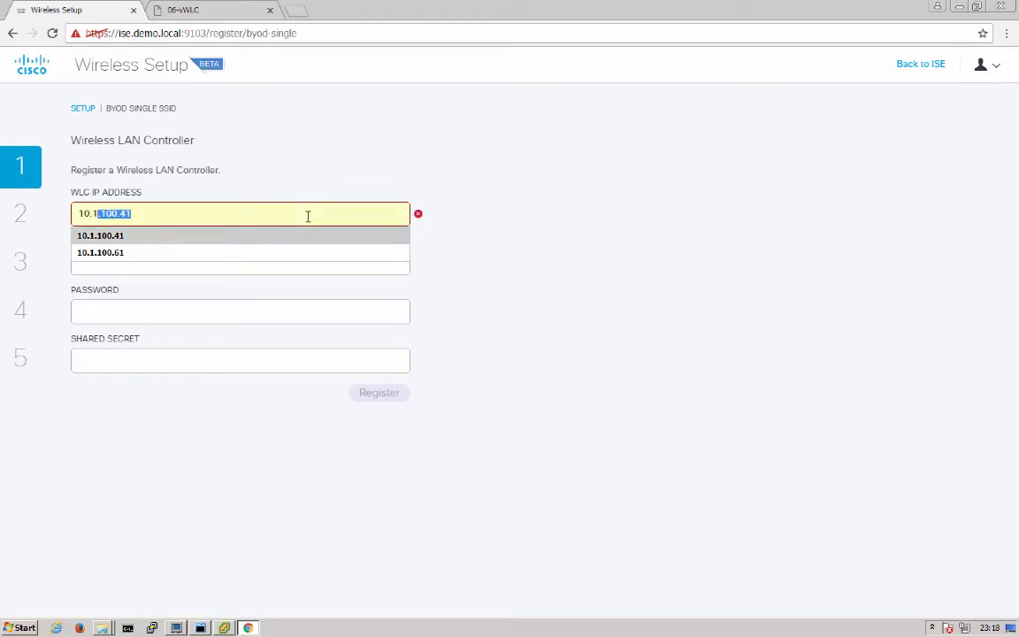
Register WLC 10.1.100.41 with username admin and its password, then commit it.
click(100, 235)
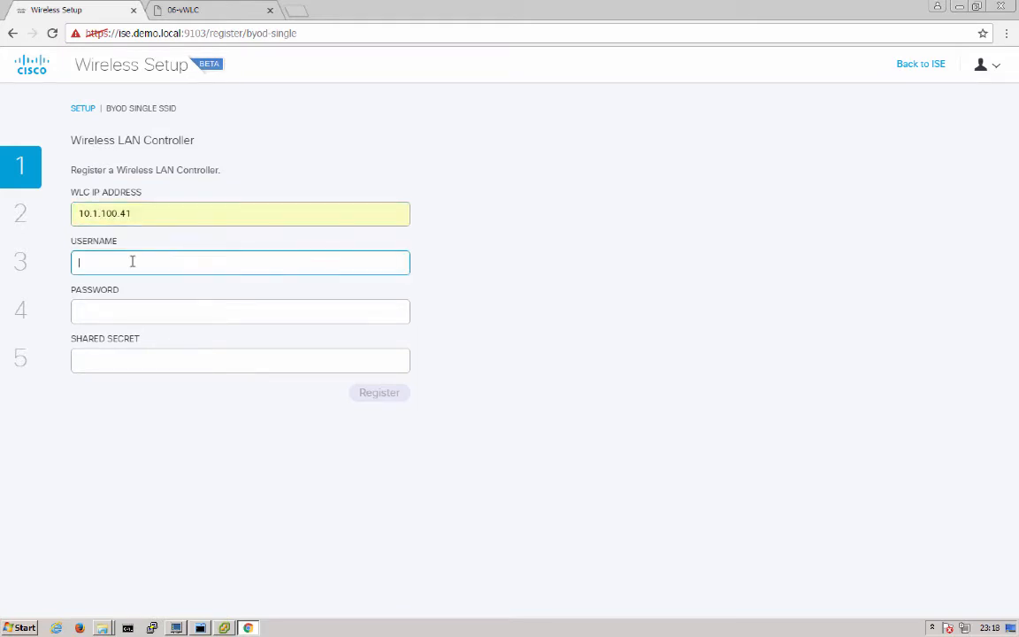
text(admin)
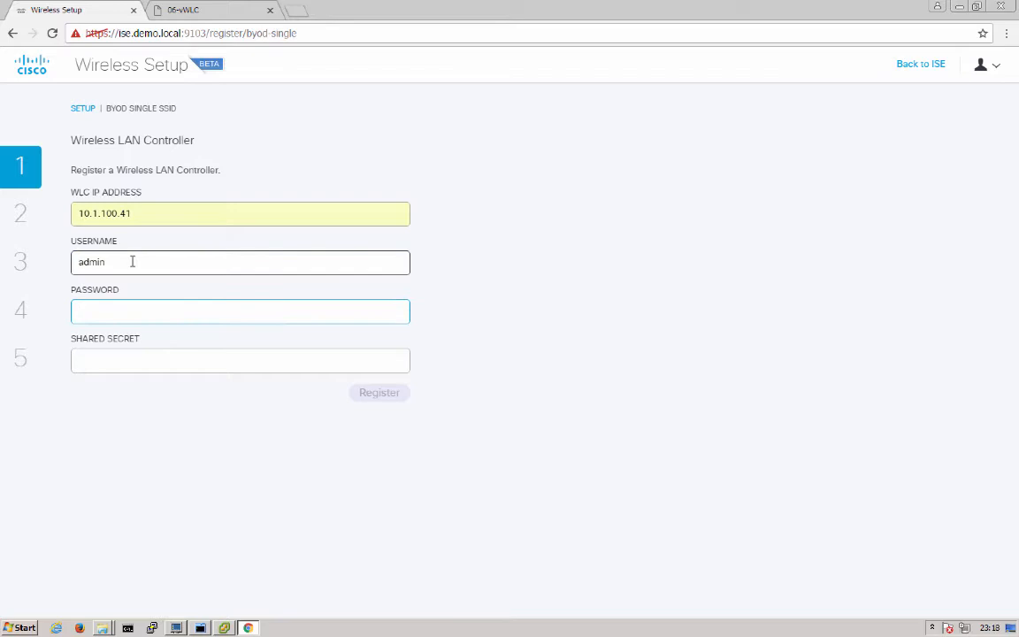
text(•••••)
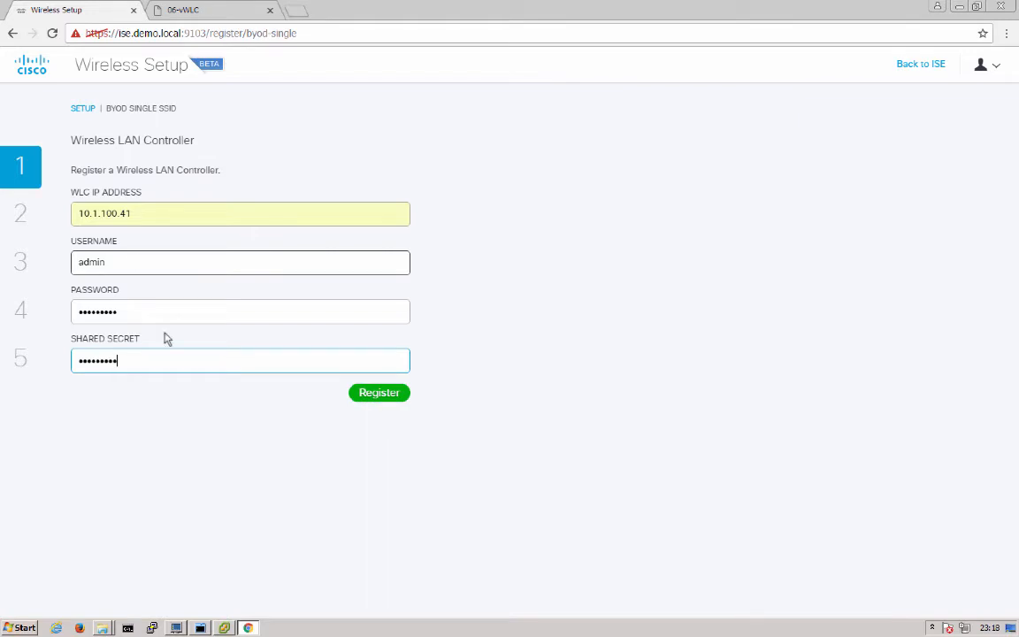
mouse_move(418, 488)
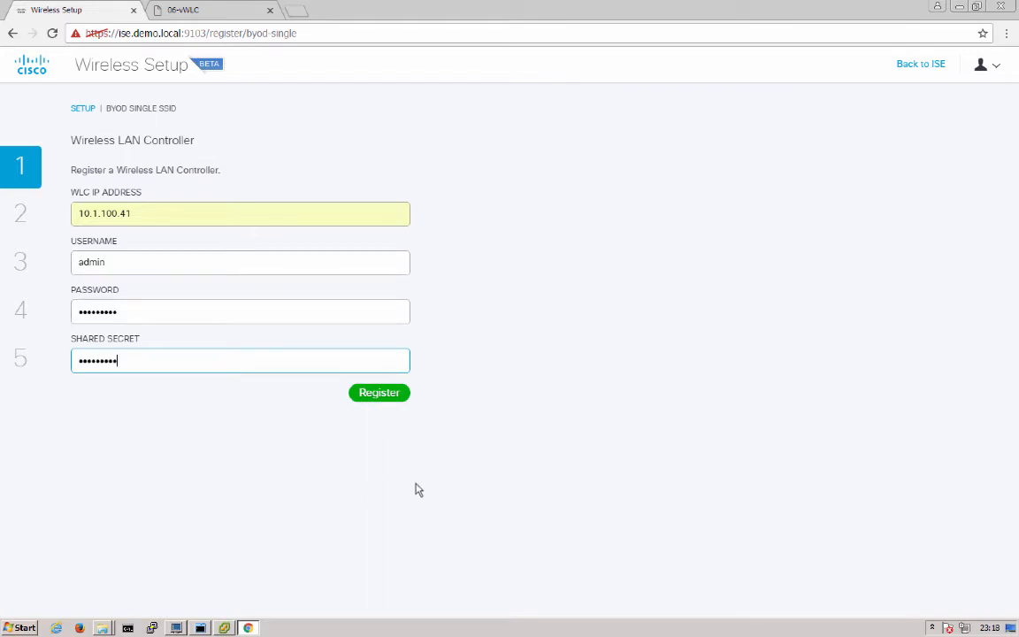
mouse_move(384, 430)
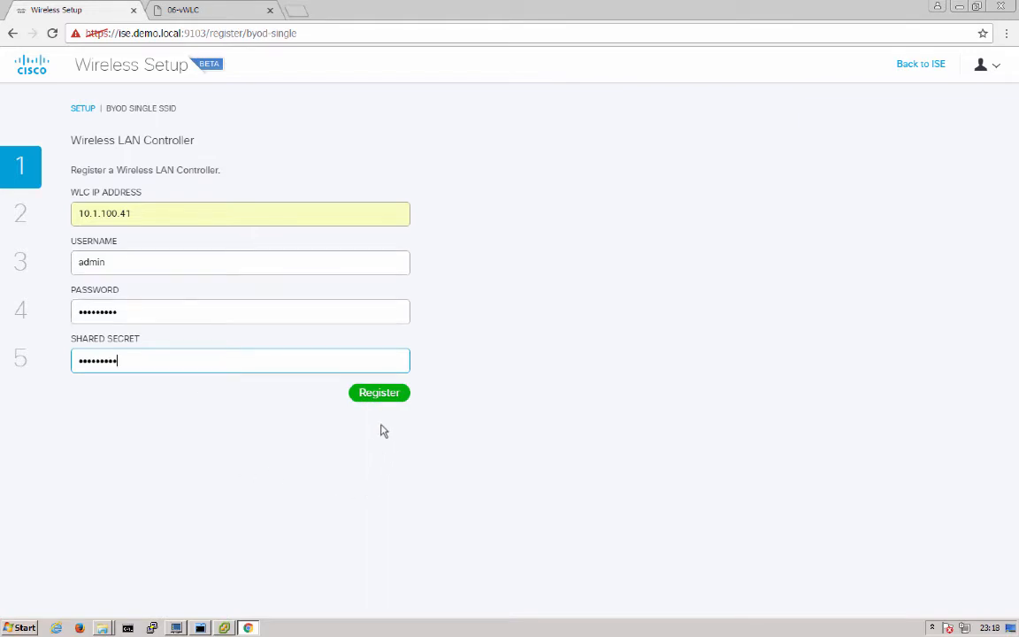
click(379, 393)
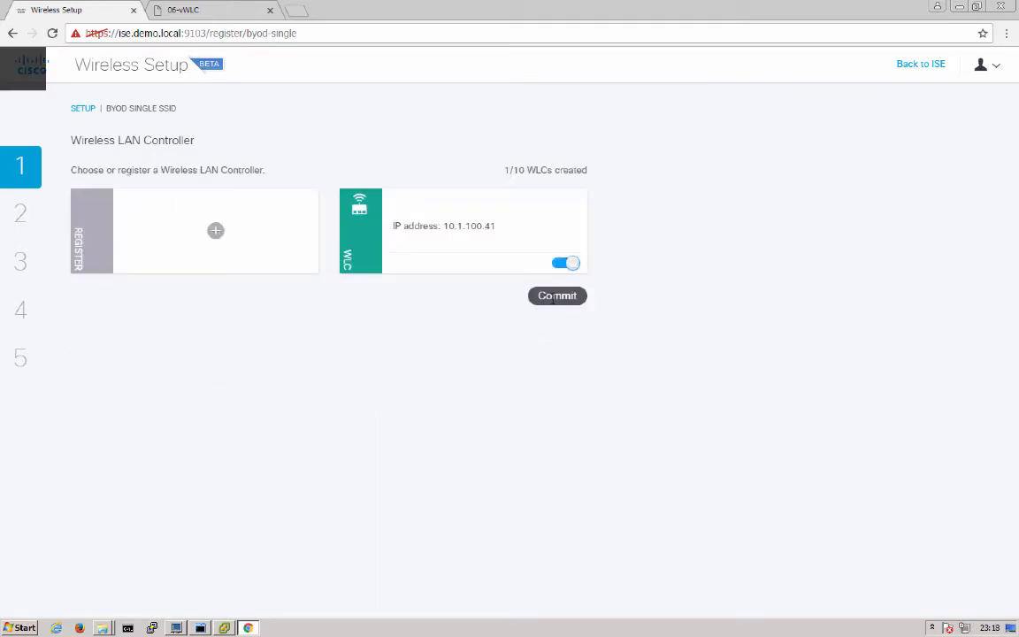
click(556, 295)
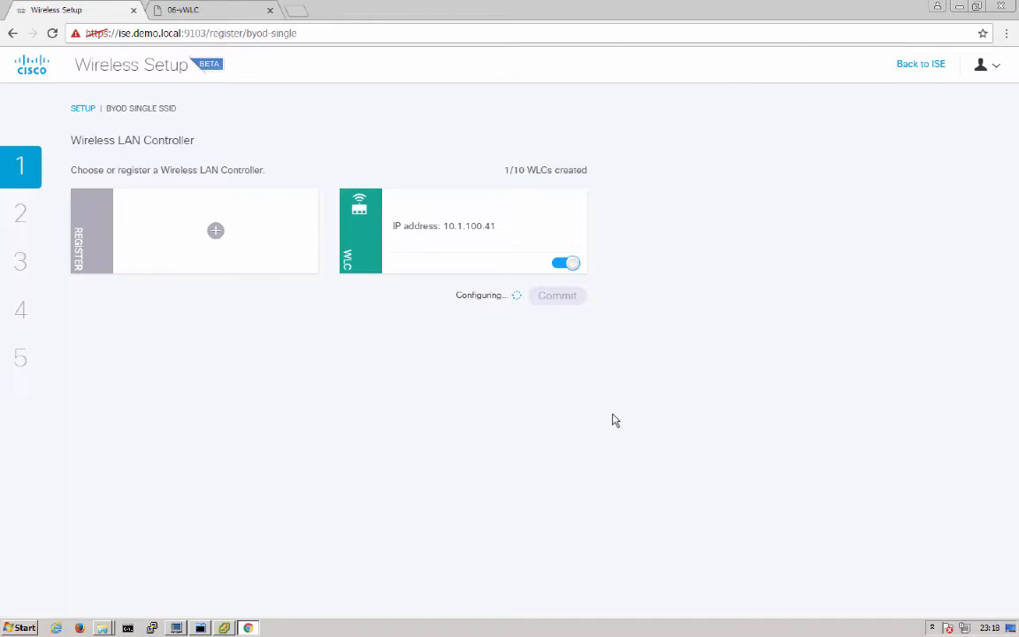
mouse_move(440, 406)
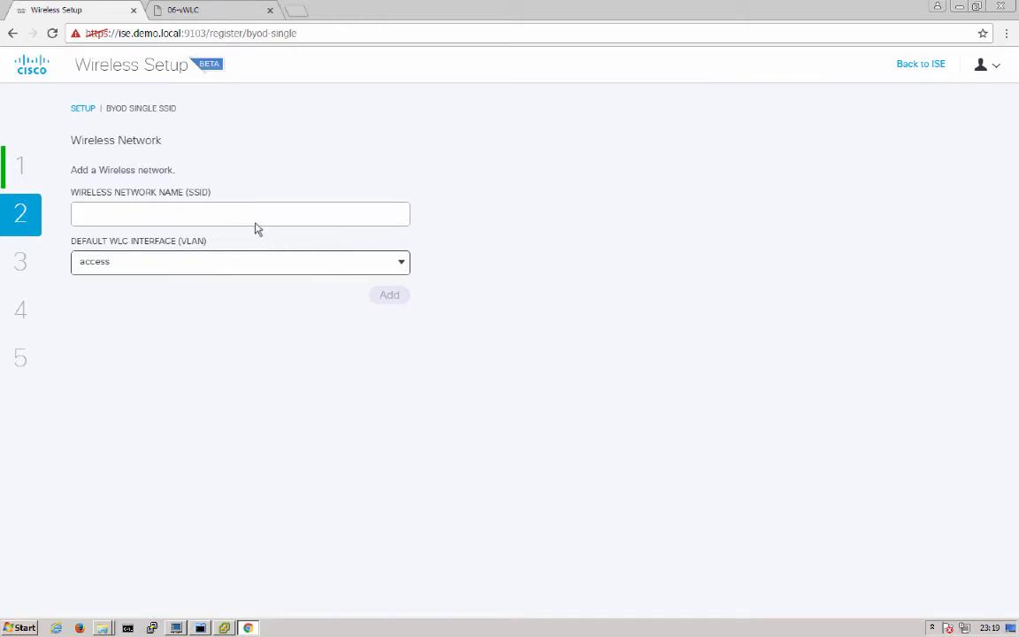
Add the 06-mybyod wireless network on the access VLAN and commit it.
click(246, 214)
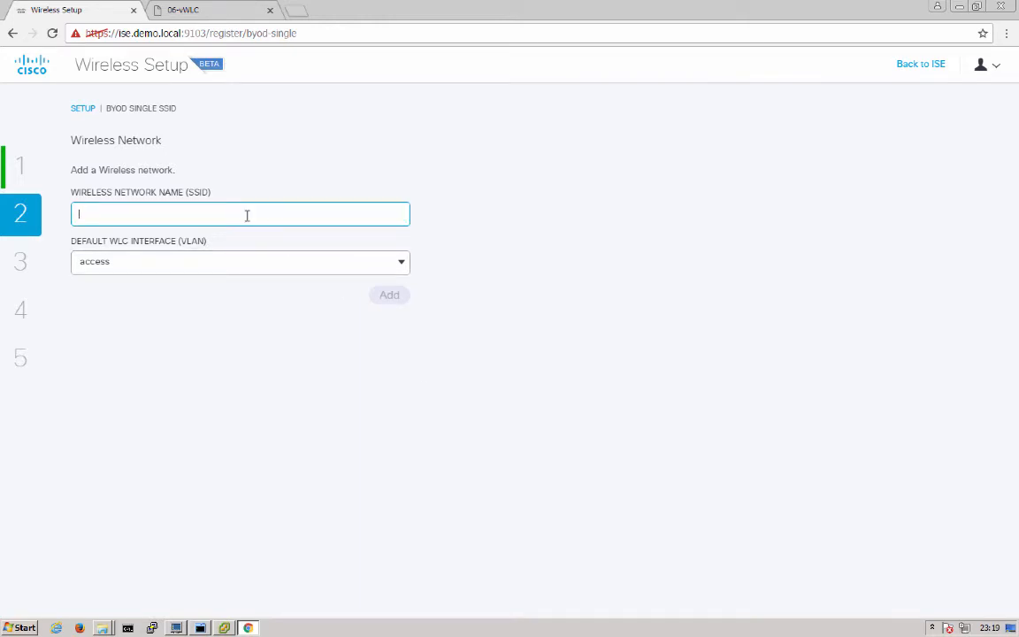
text(06-mybyod)
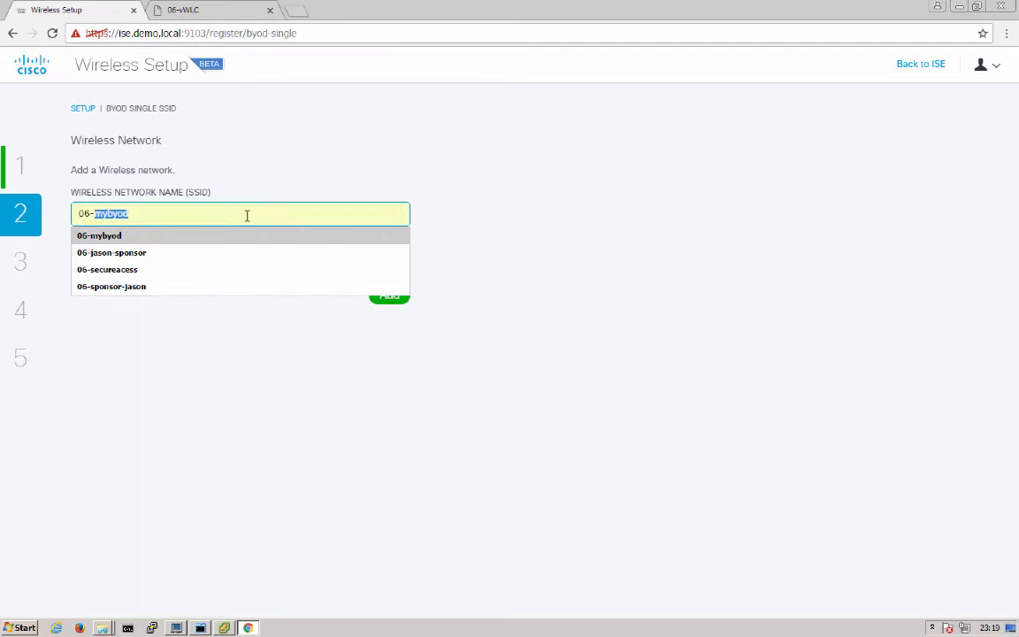
click(99, 236)
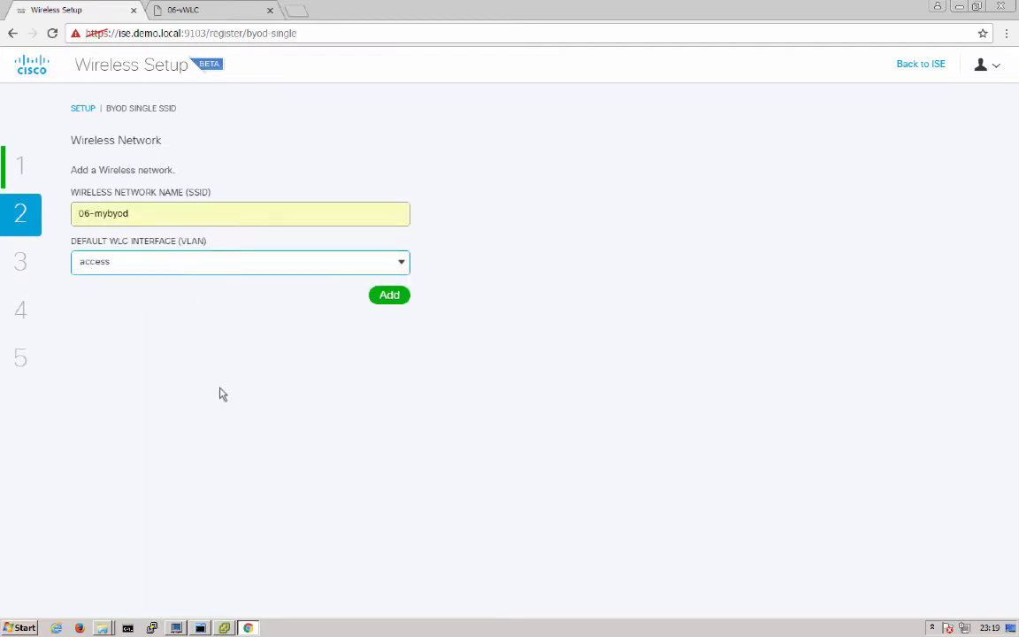
mouse_move(198, 349)
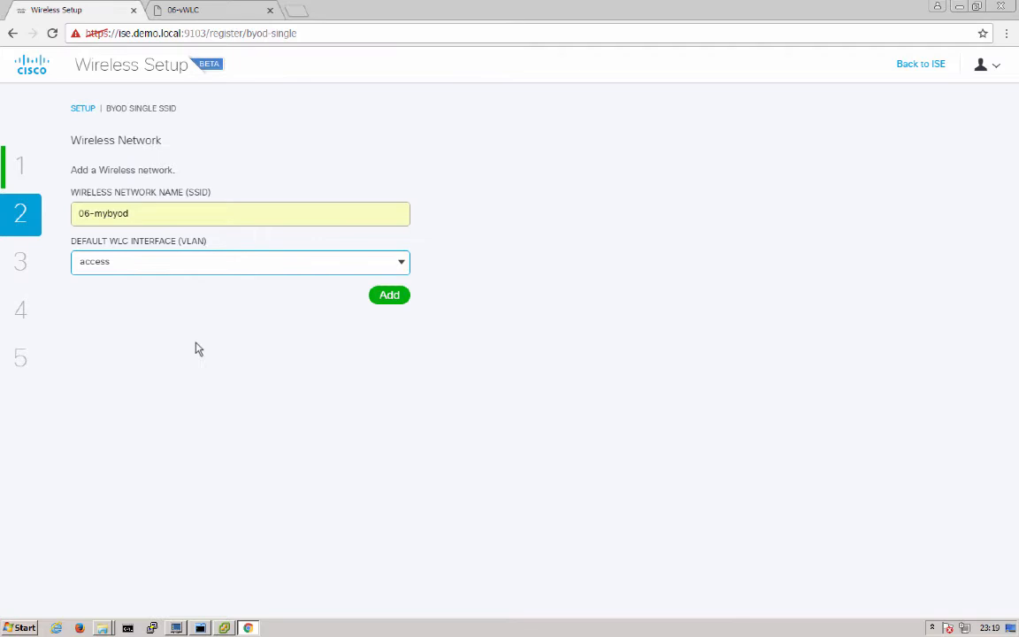
mouse_move(153, 296)
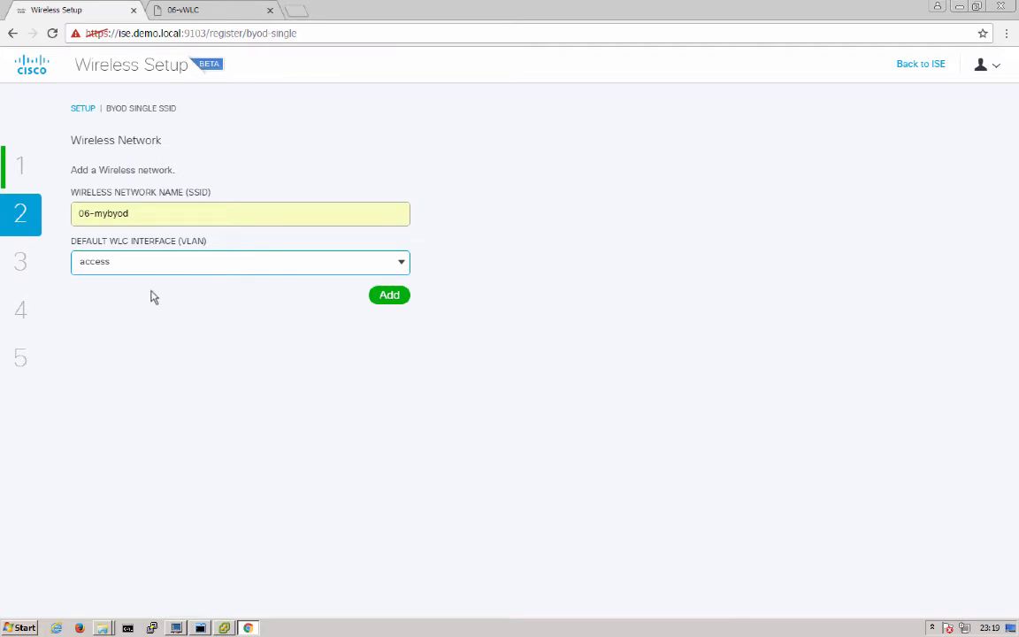
mouse_move(334, 329)
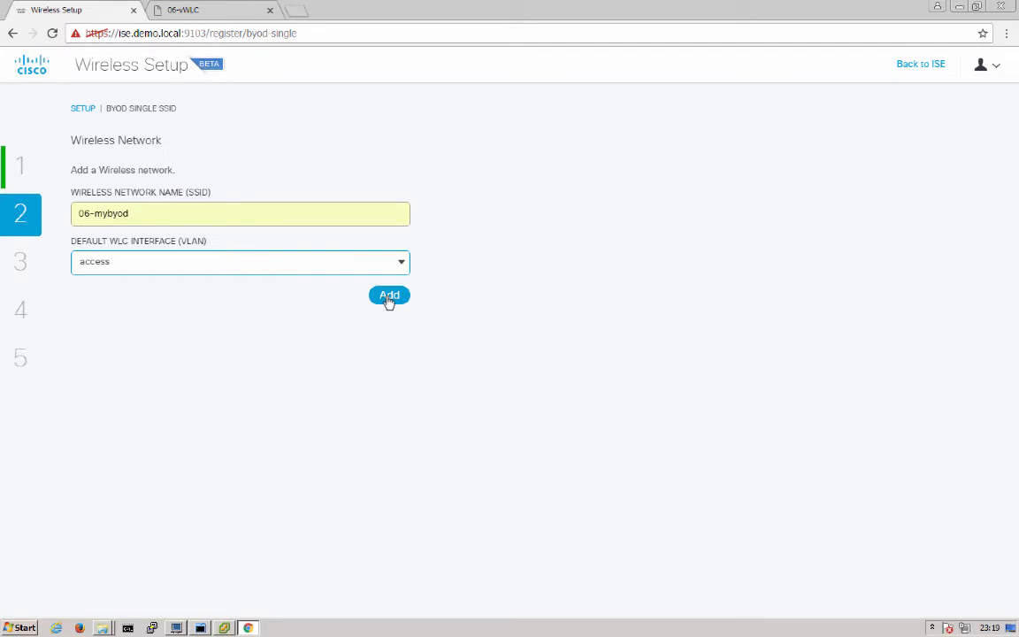
click(389, 295)
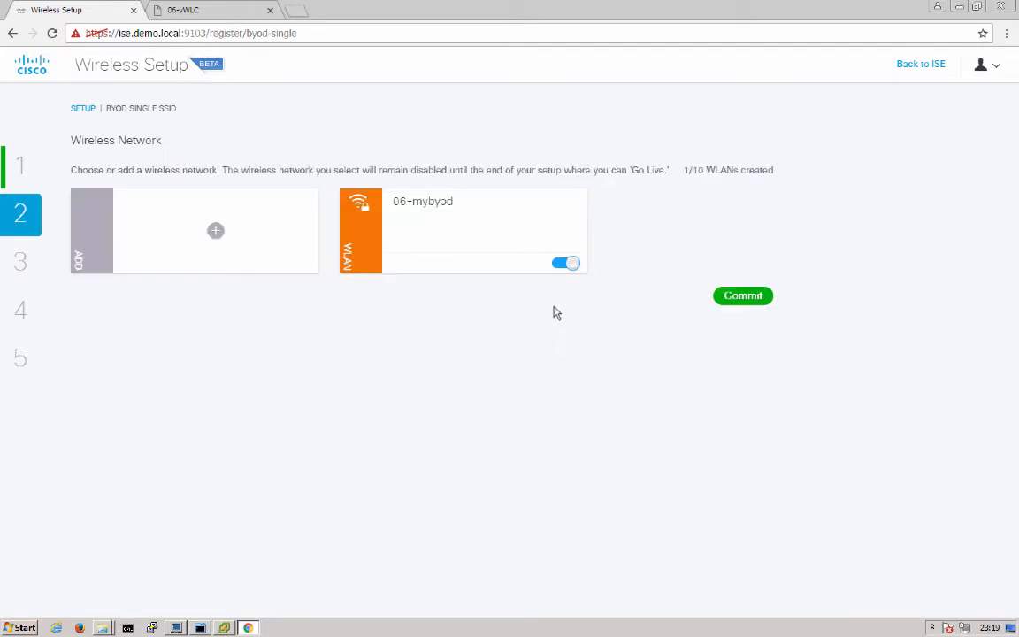
click(742, 295)
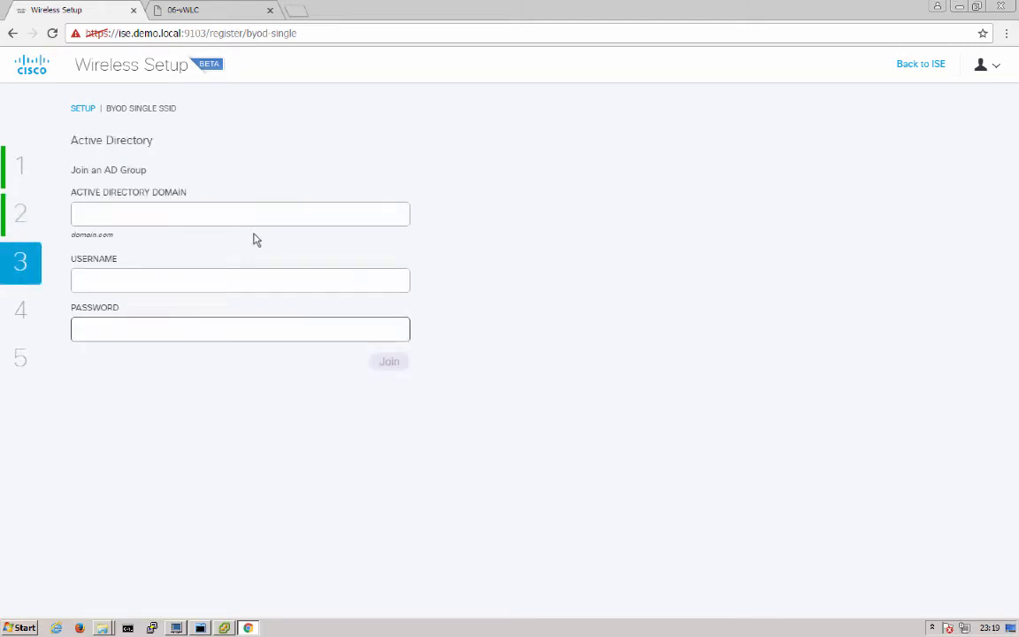
Join ISE to the demo.local domain and commit the access VLAN override.
text(demo.local)
click(241, 279)
text(administrator)
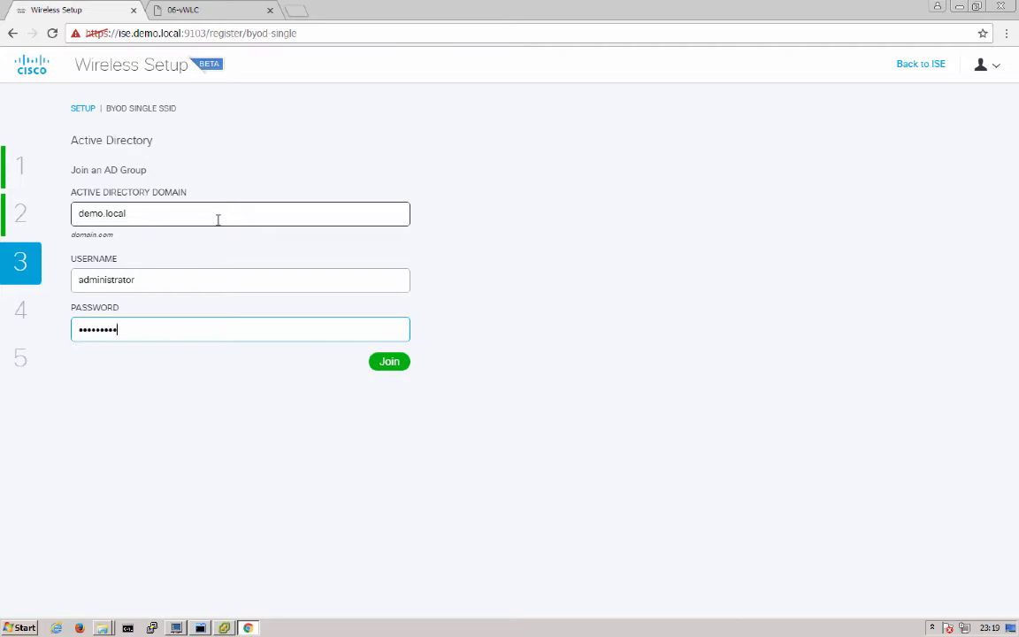
click(389, 361)
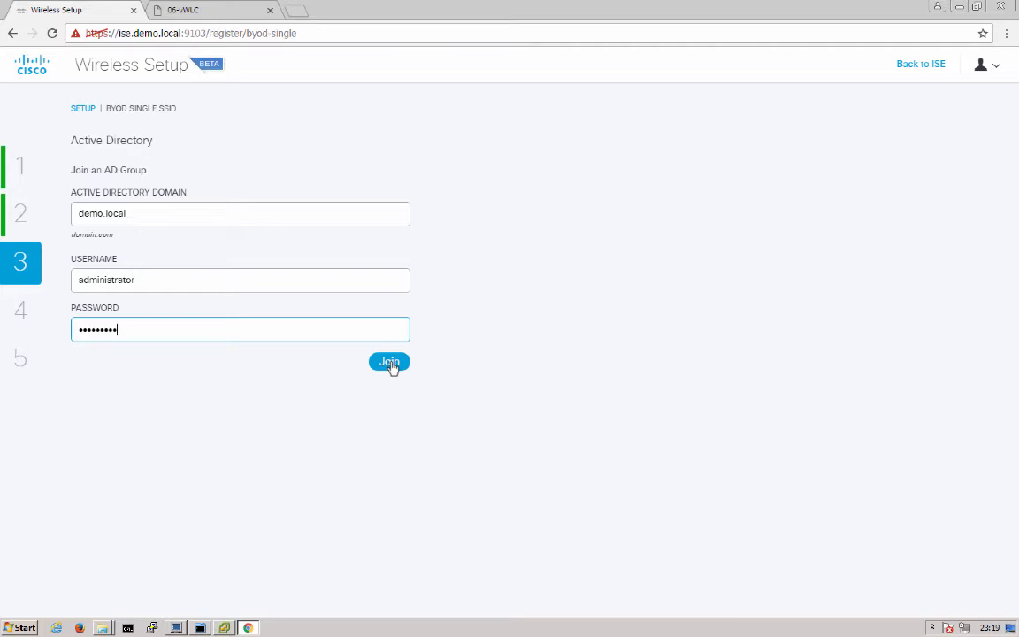
click(390, 361)
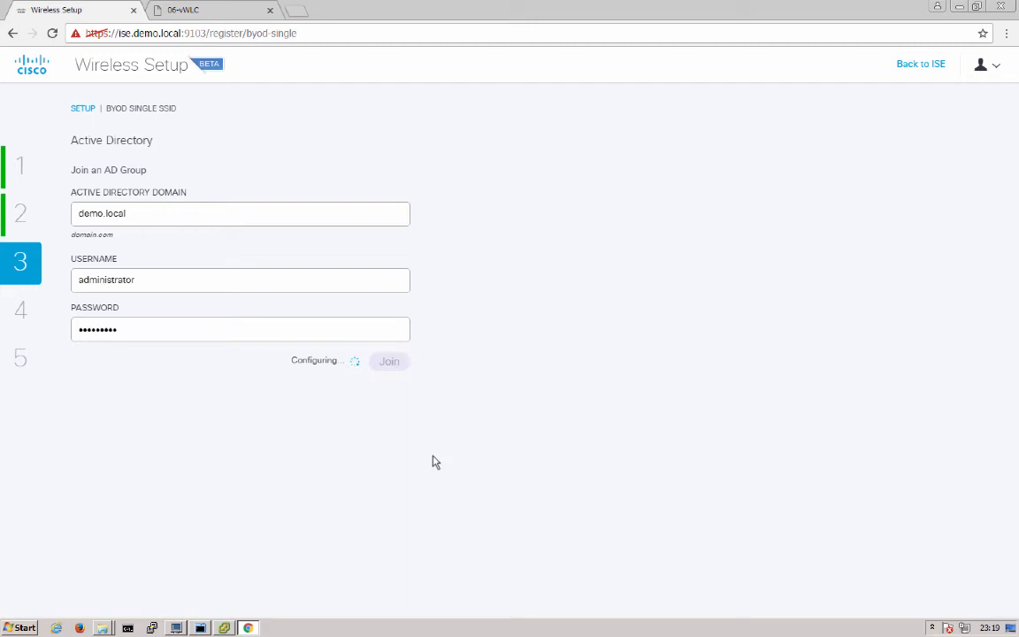
mouse_move(466, 458)
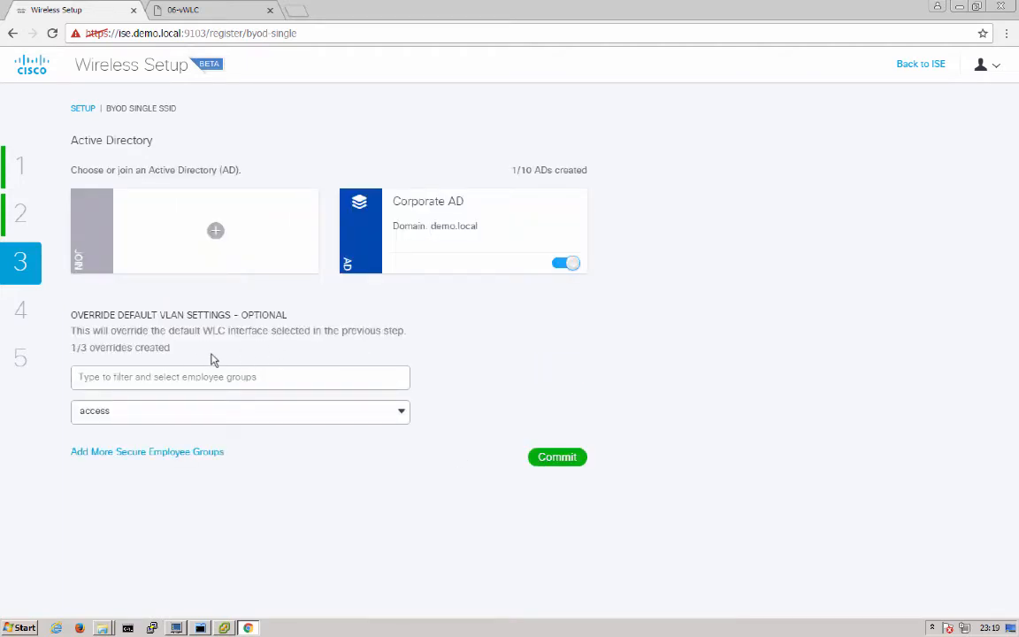
mouse_move(234, 363)
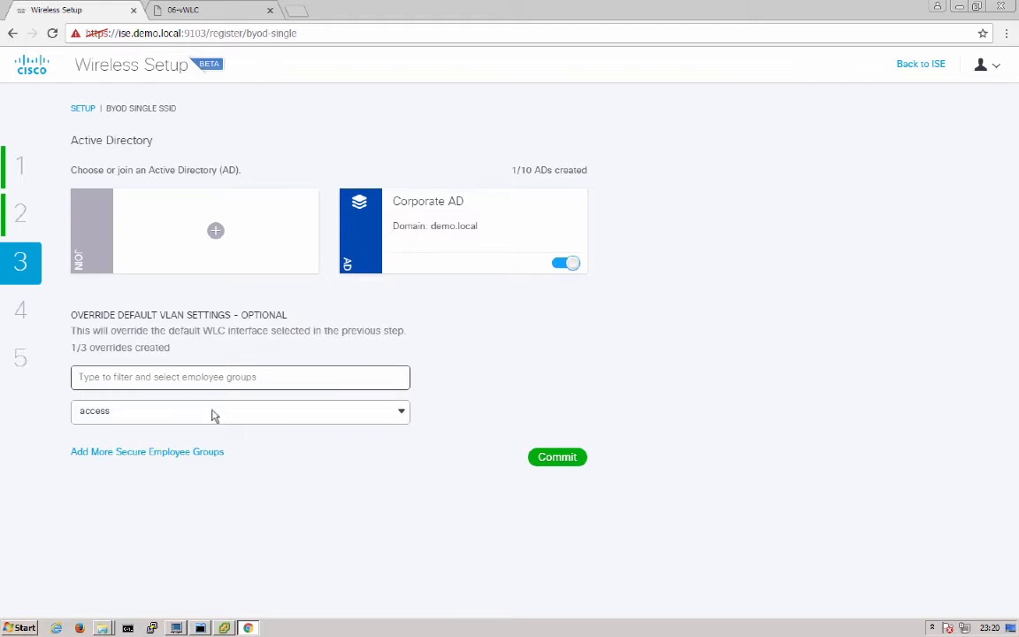
mouse_move(328, 414)
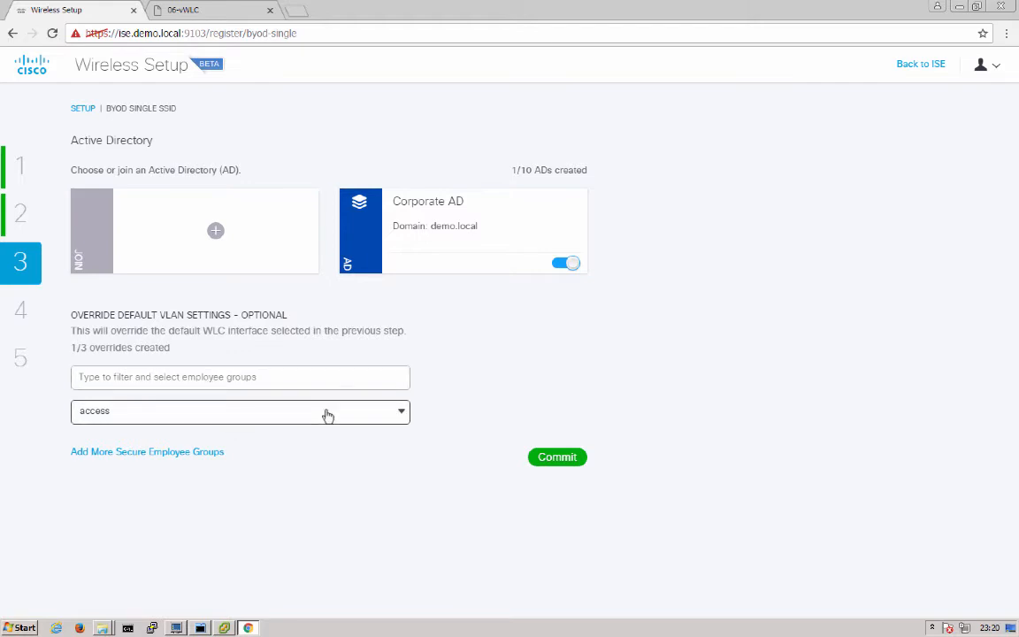
mouse_move(526, 379)
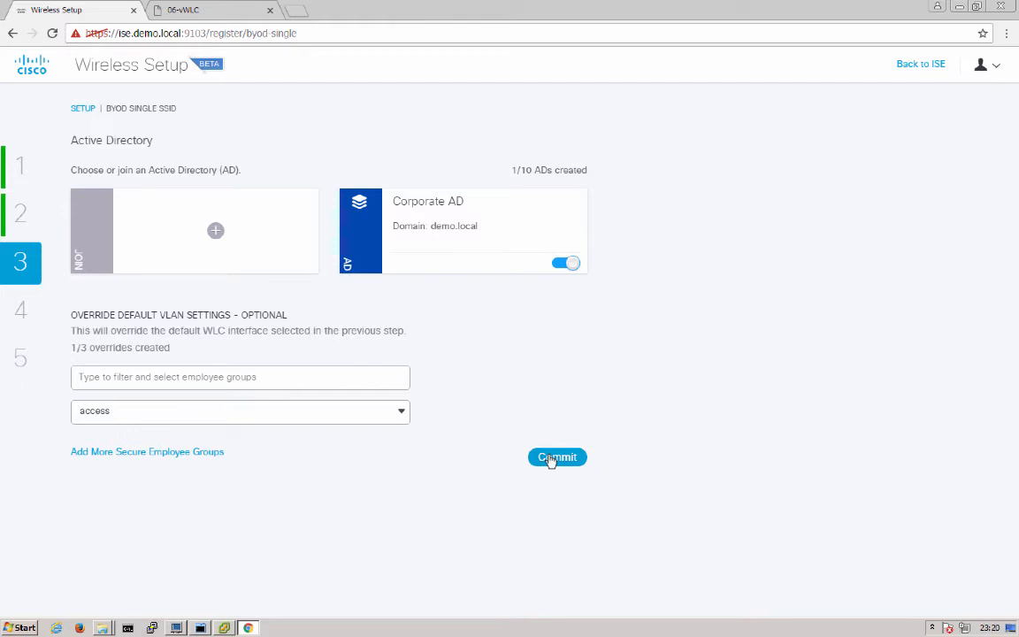
click(556, 457)
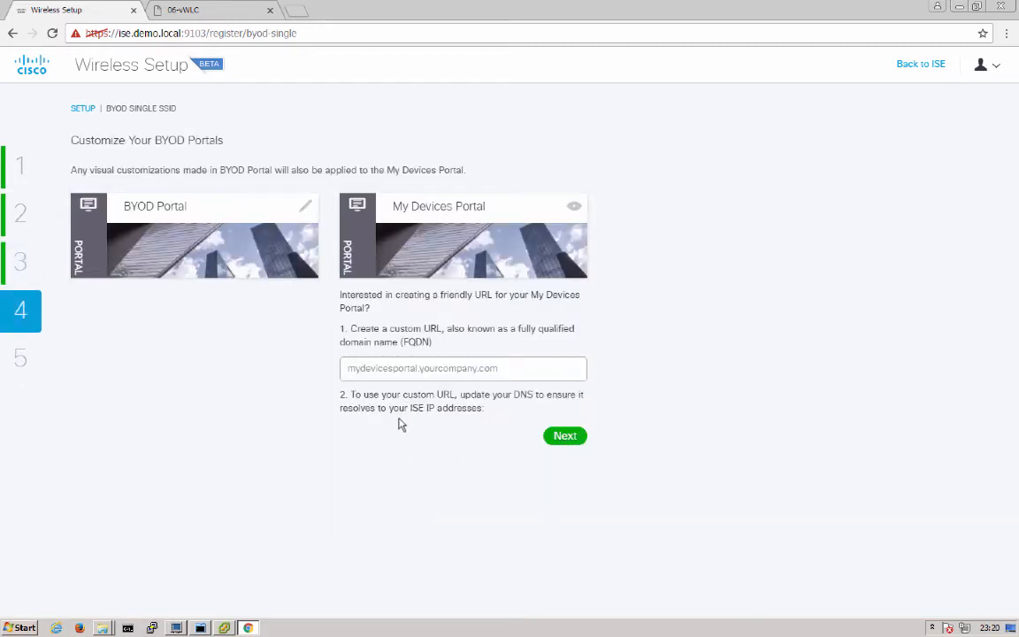
mouse_move(358, 493)
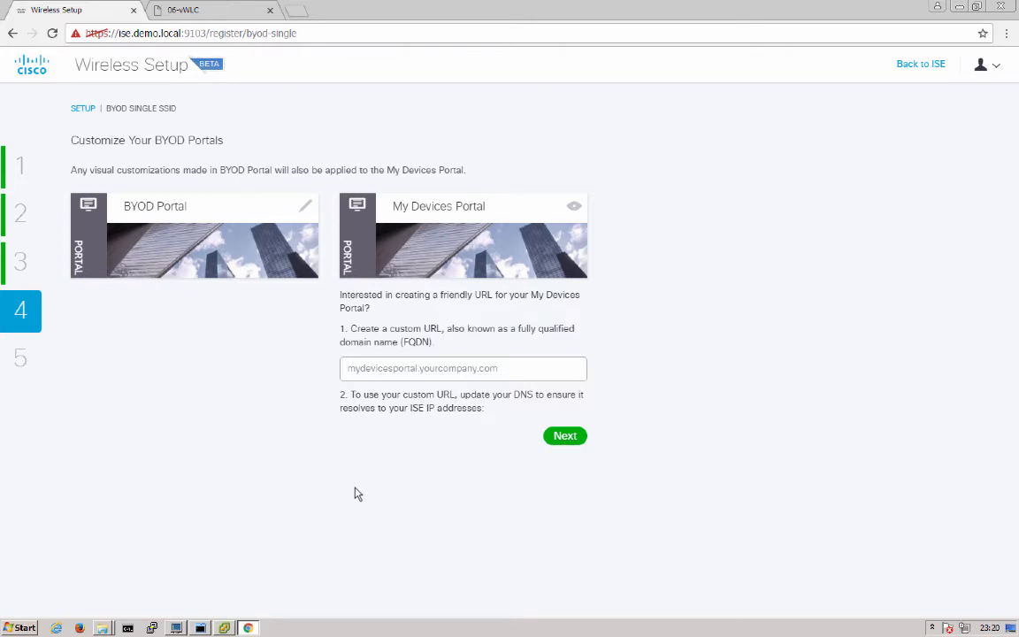
mouse_move(268, 382)
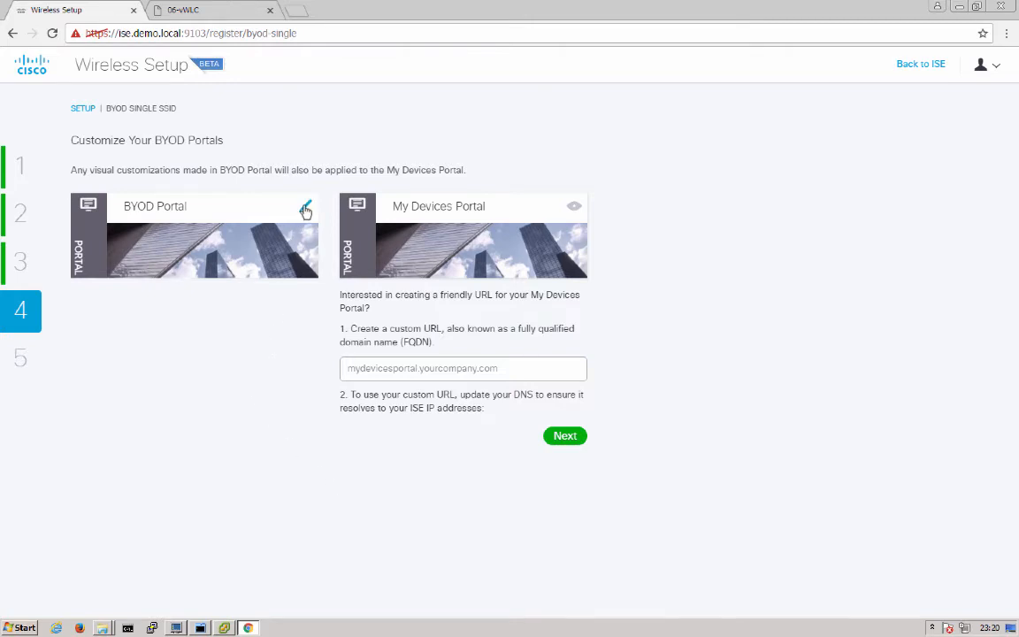
Open the BYOD Portal card in the editor, previewing Device Registration.
click(304, 207)
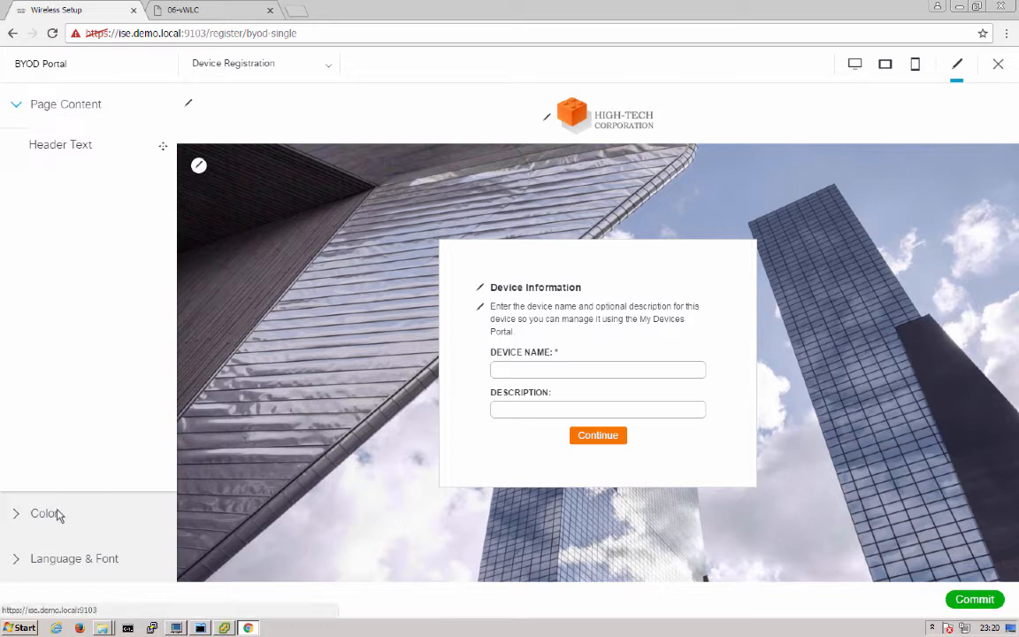
Expand the BYOD Portal's Color and Language & Font settings for review.
click(44, 514)
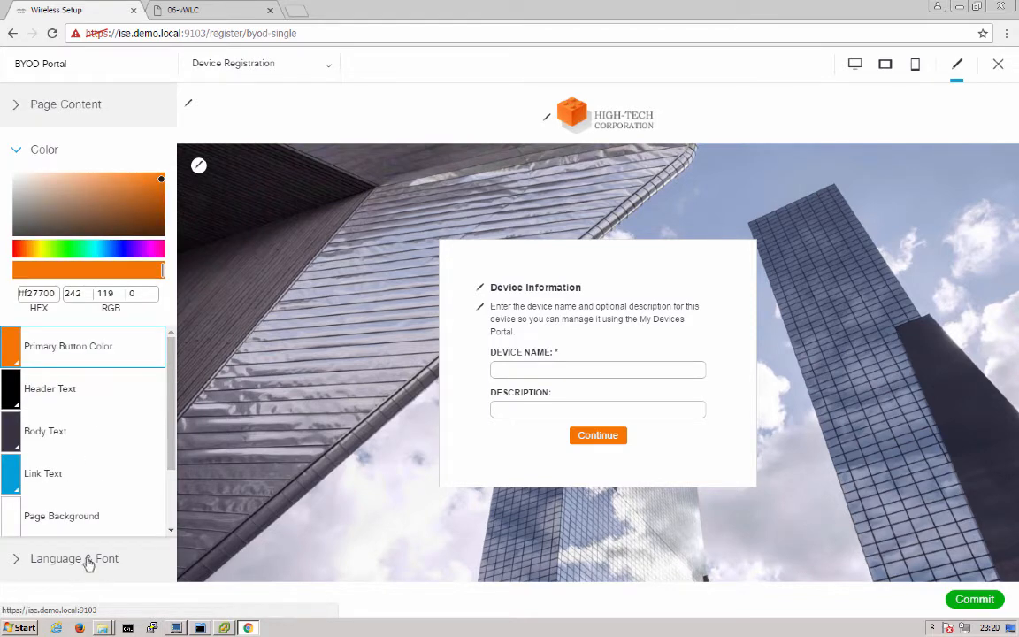
click(73, 558)
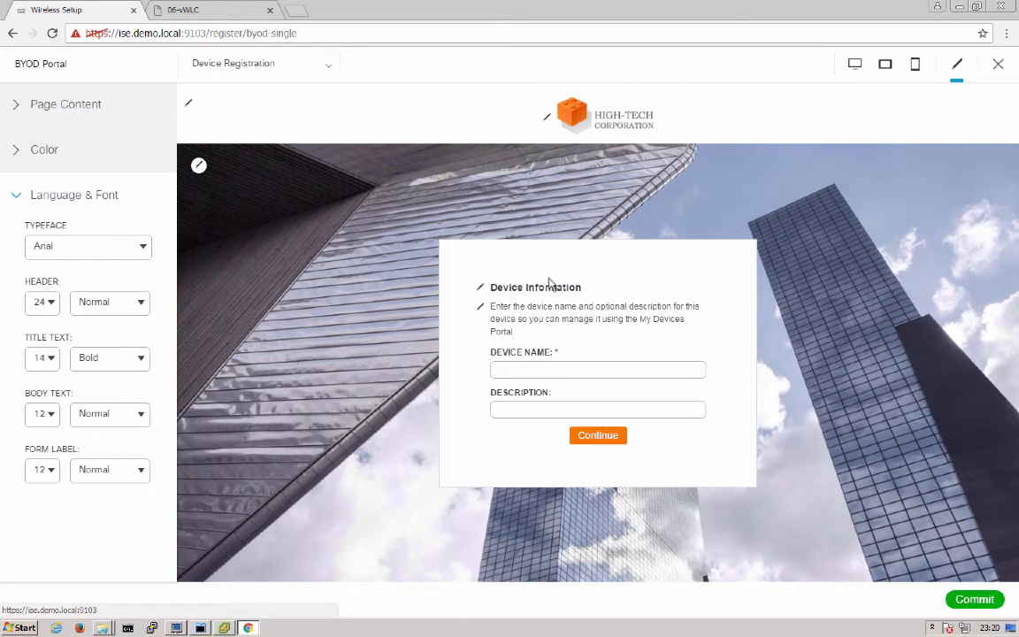
mouse_move(853, 114)
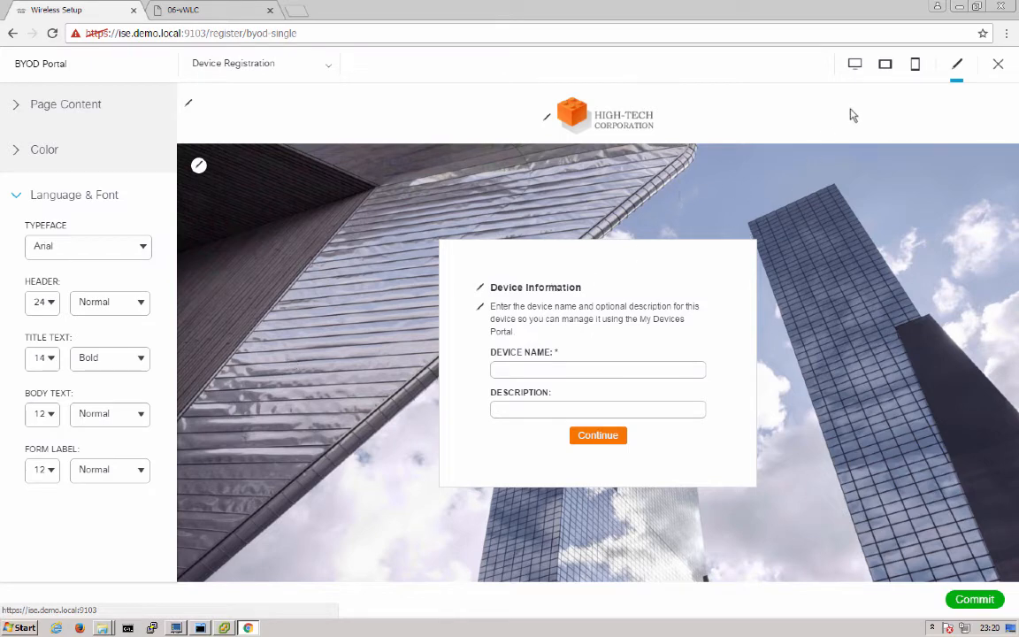
mouse_move(856, 63)
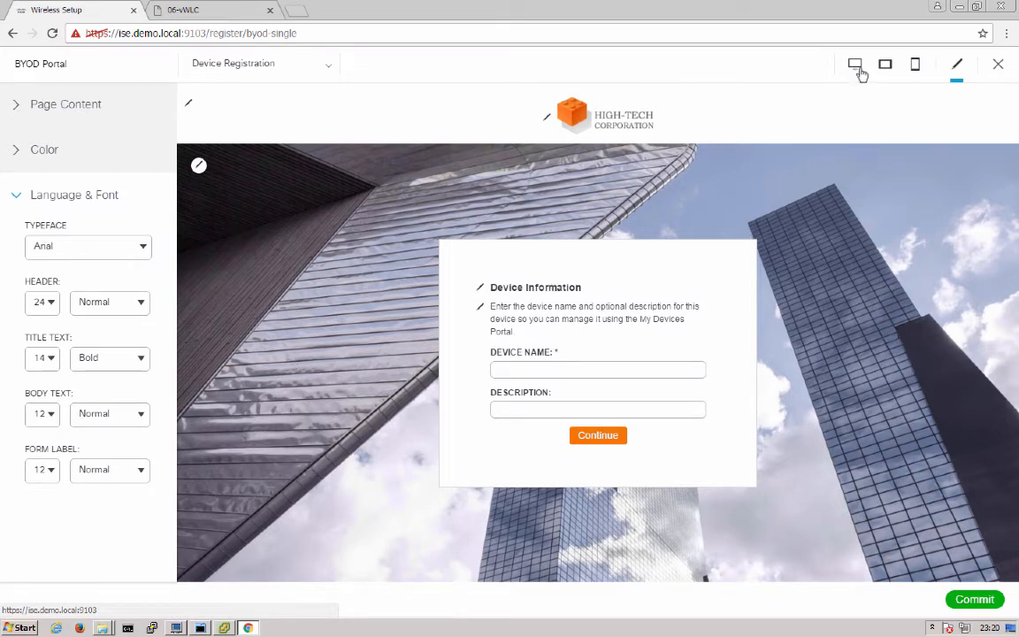
mouse_move(900, 87)
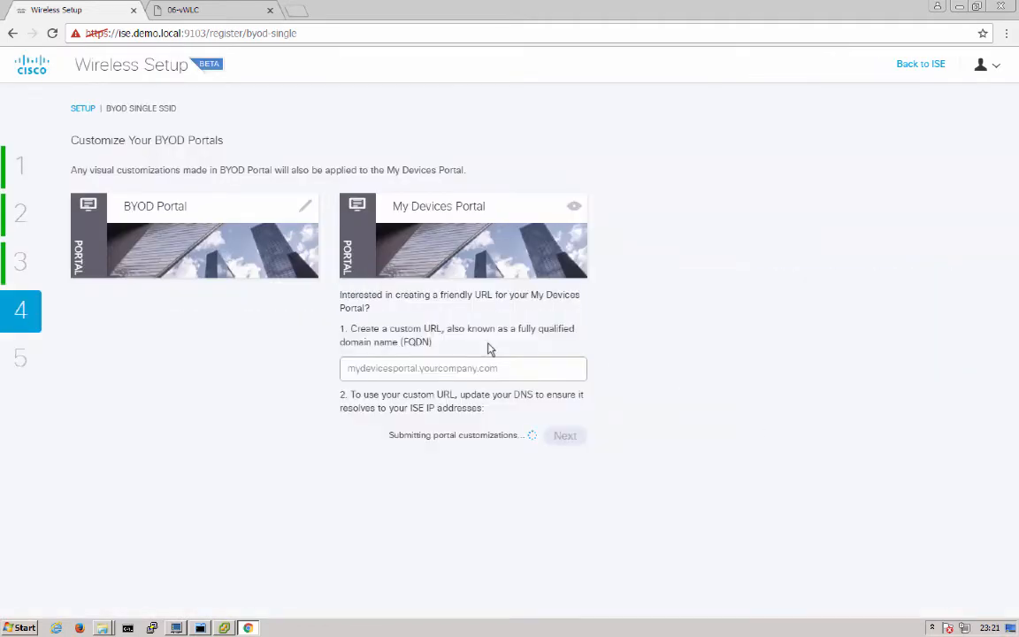
Set the My Devices Portal URL to mydevices.demo.local and advance to the summary.
click(462, 368)
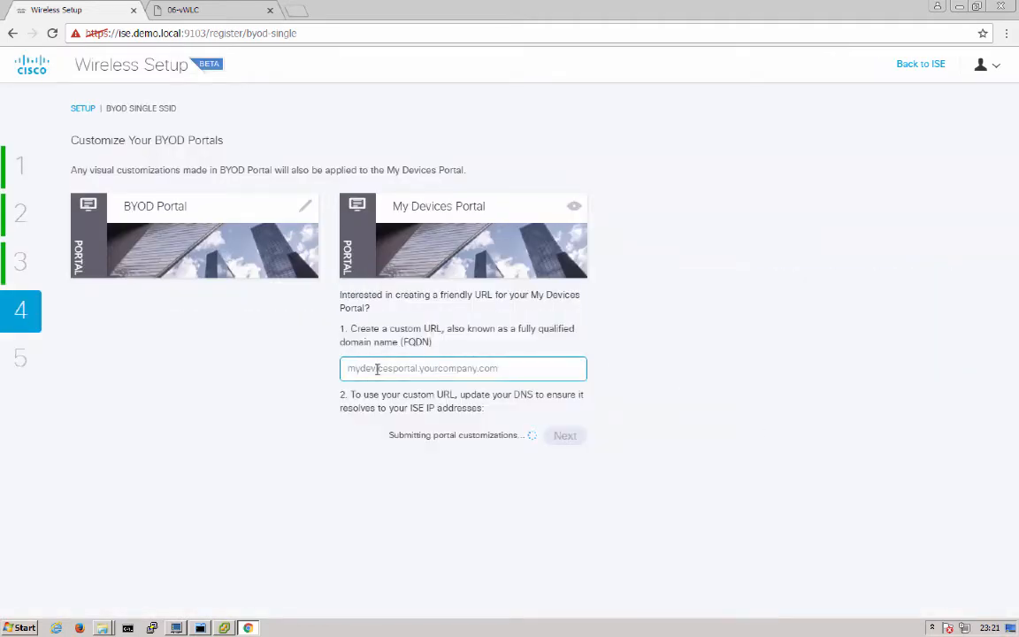
text(mydevices)
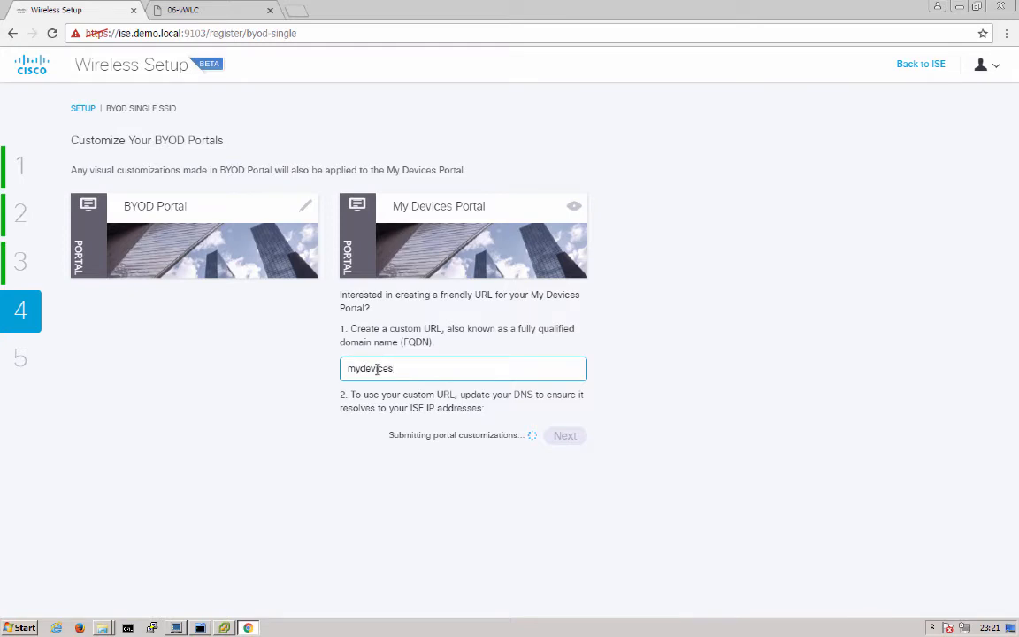
text(.demo)
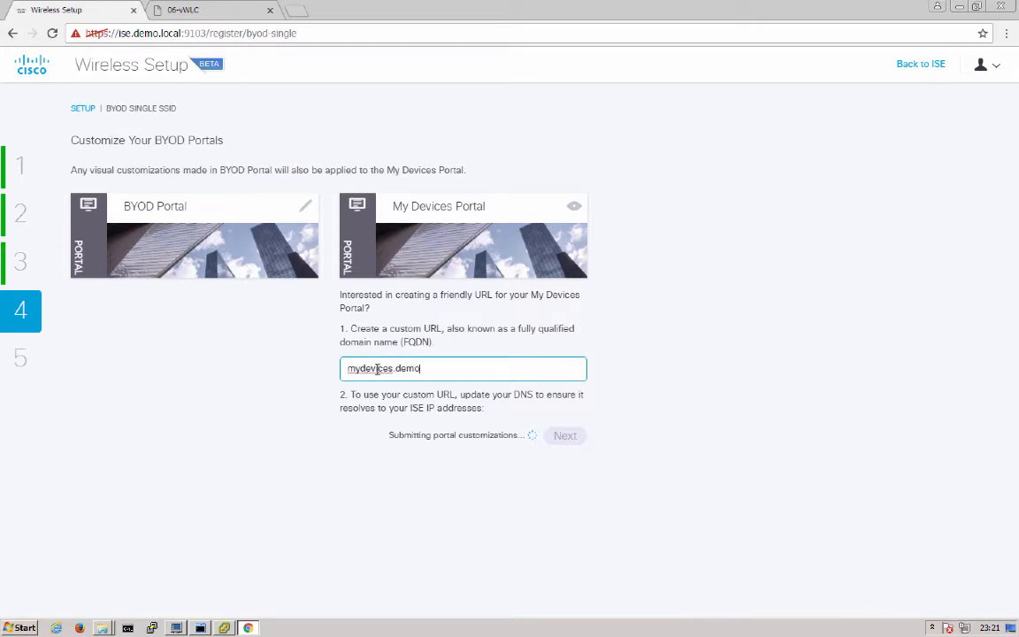
text(.local)
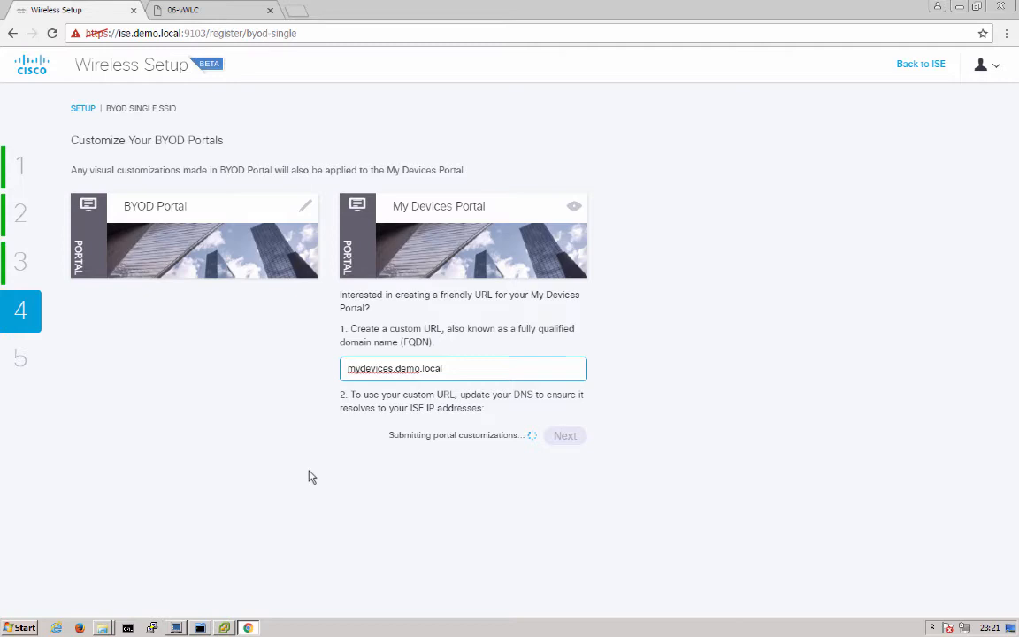
mouse_move(322, 478)
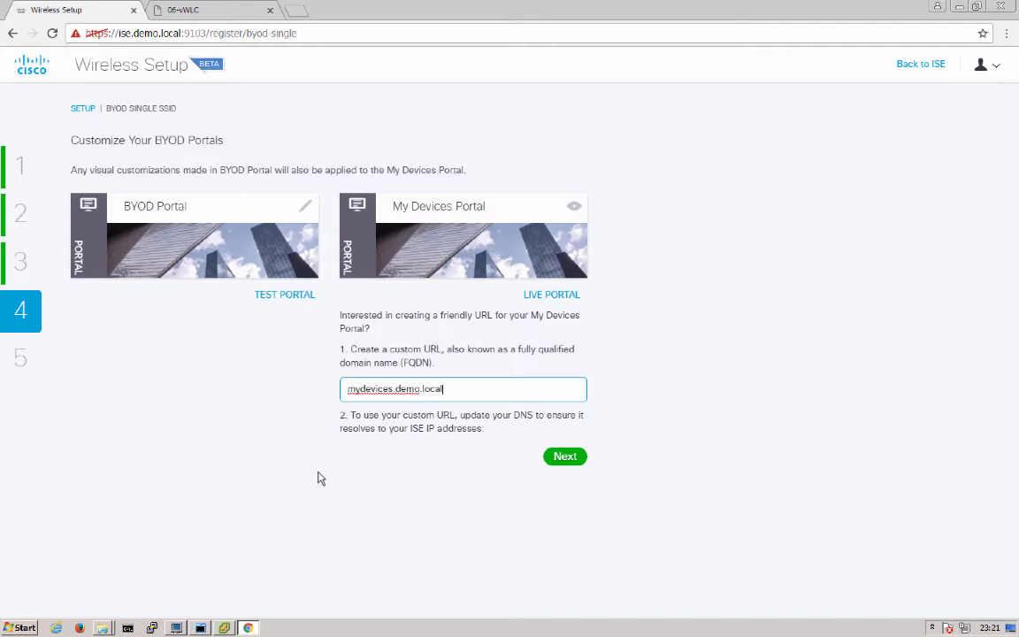
mouse_move(458, 484)
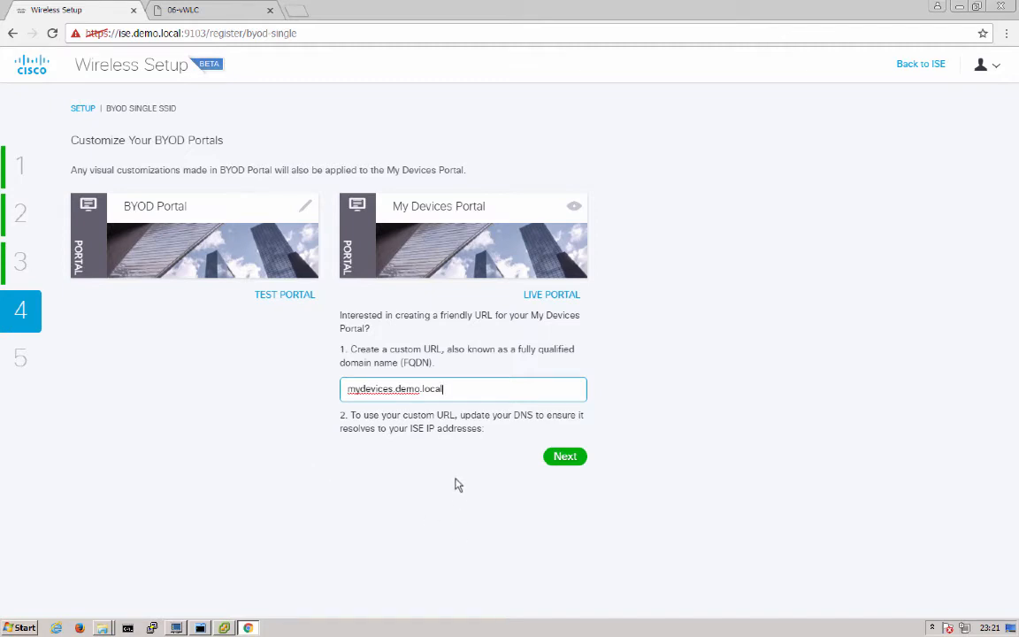
mouse_move(558, 471)
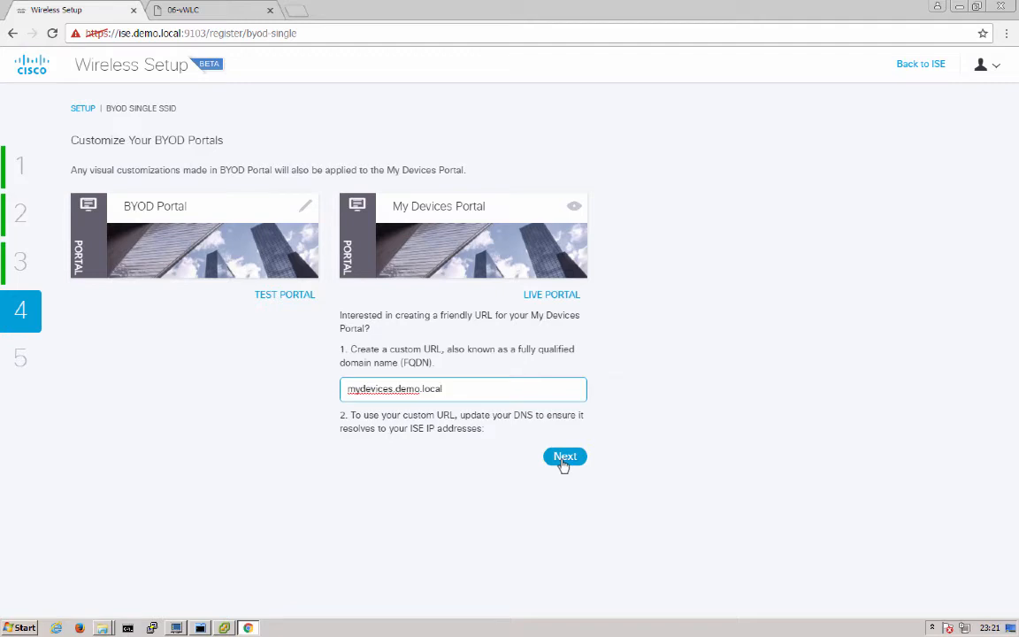
click(564, 457)
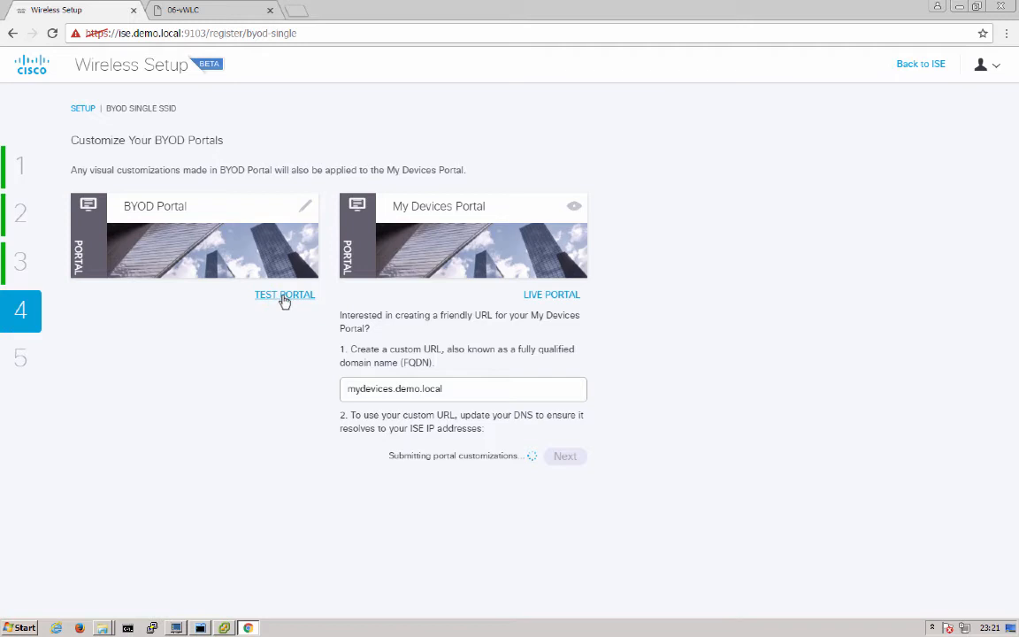
mouse_move(557, 301)
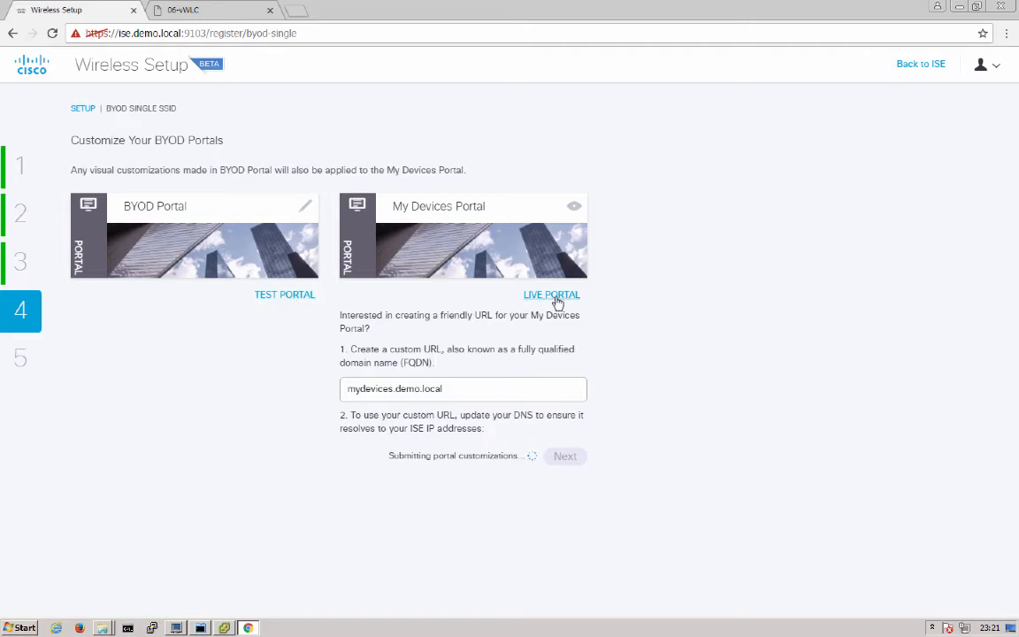
click(564, 456)
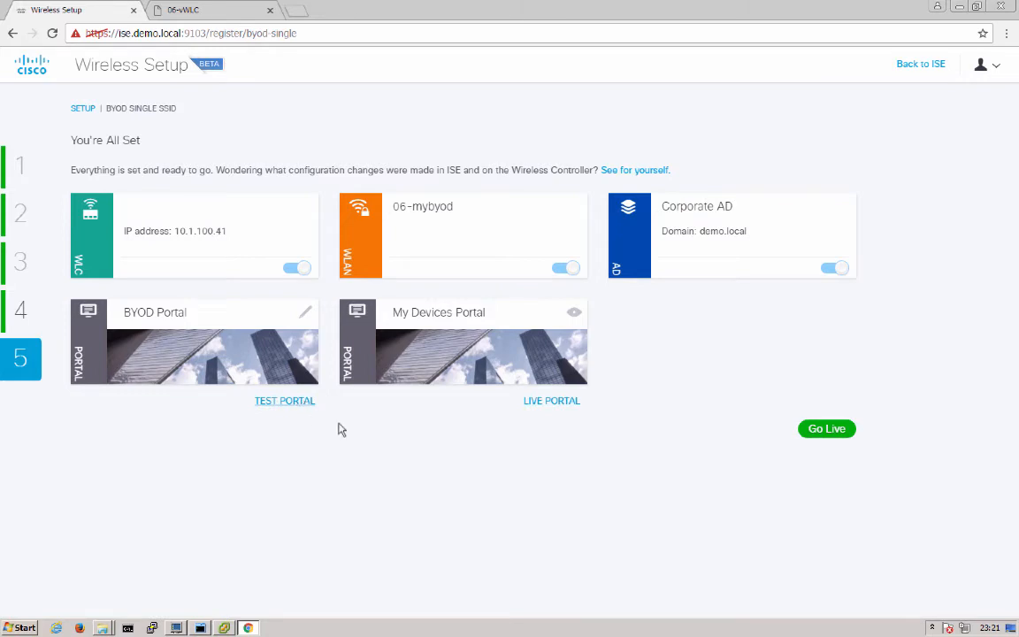
mouse_move(826, 429)
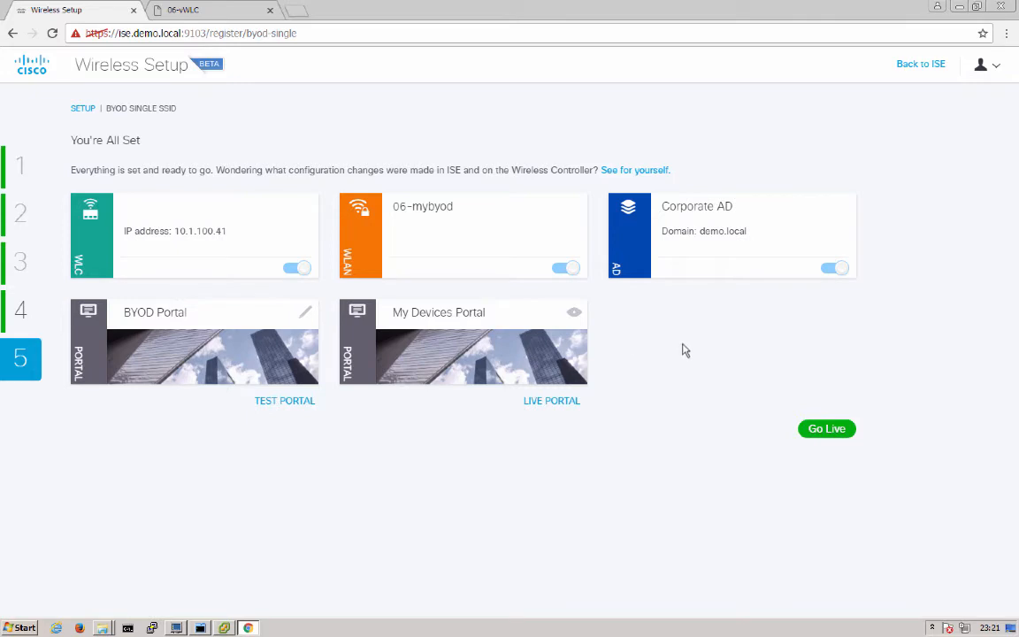
mouse_move(692, 401)
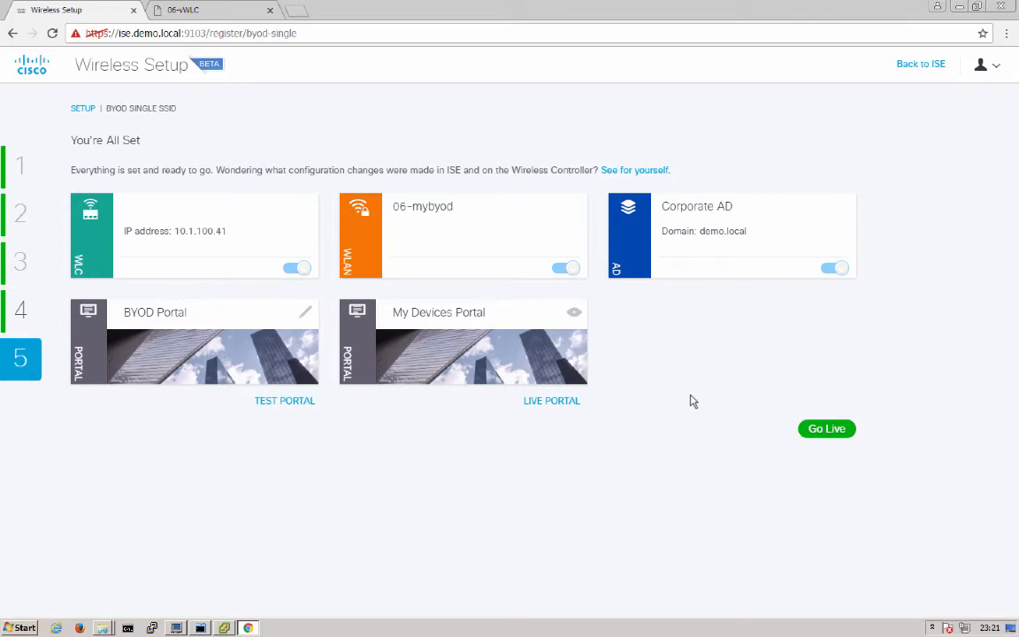
Review the WLC, 06-mybyod, Corporate AD and portal cards, then Go Live.
click(827, 428)
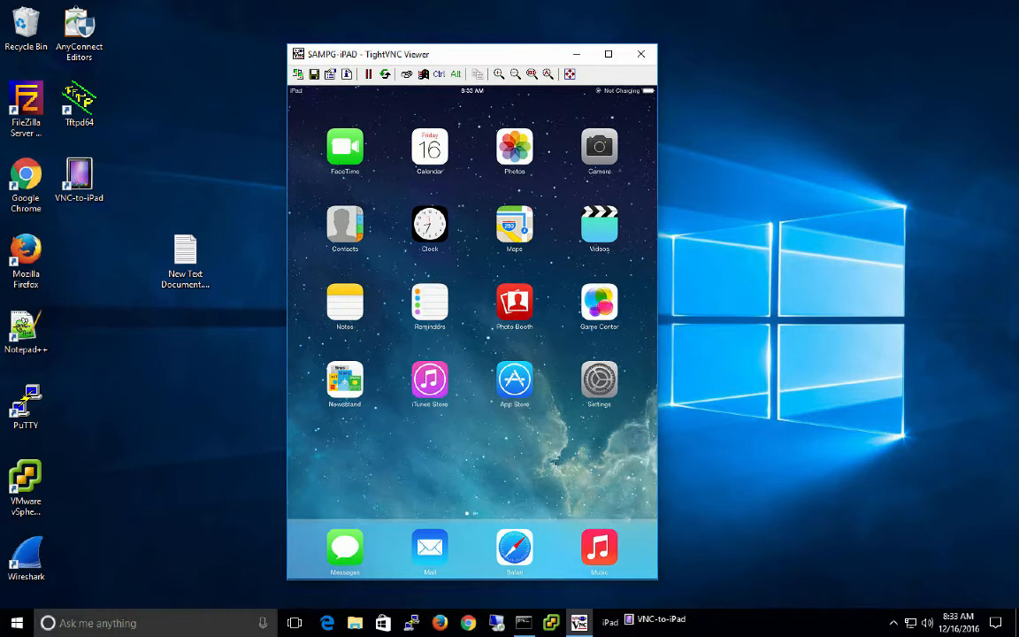
Turn on iPad Wi-Fi, join 06-mybyod as employee1, and accept the ise-1.demo.local certificate.
click(599, 377)
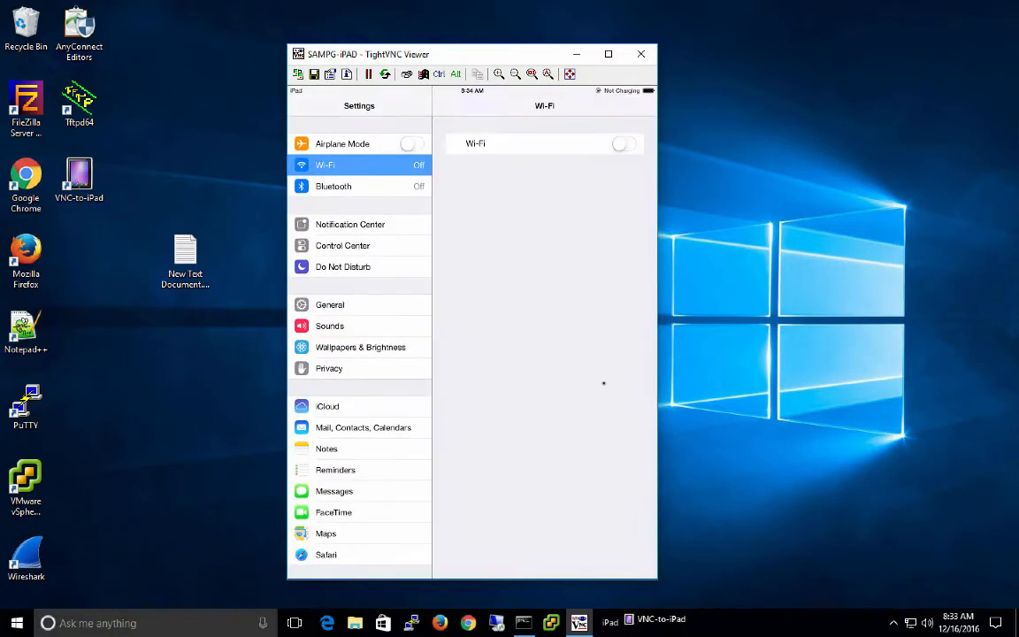
click(624, 143)
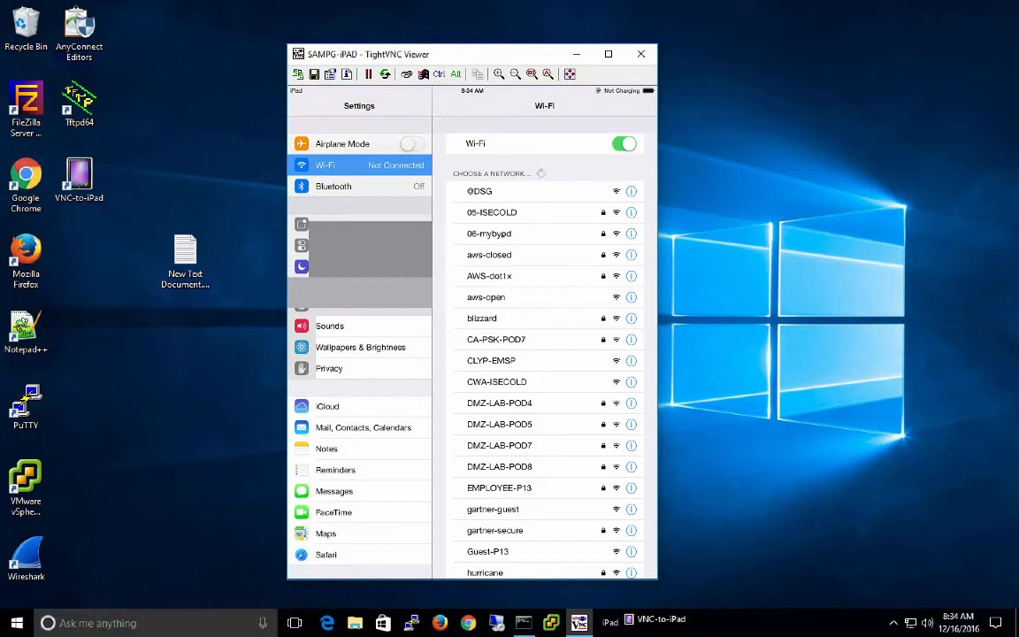
click(488, 234)
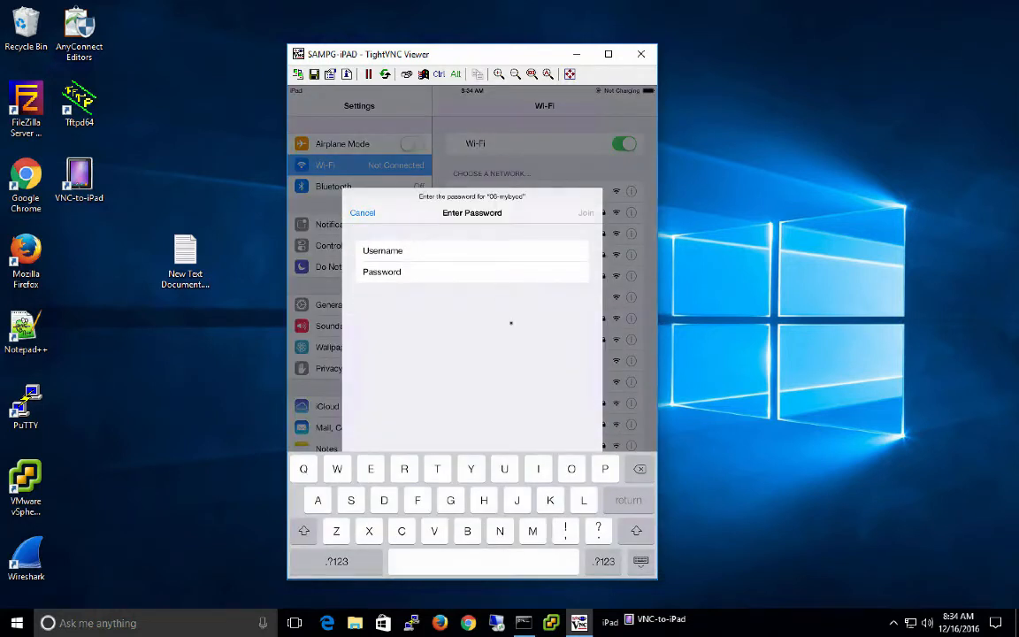
text(employee1)
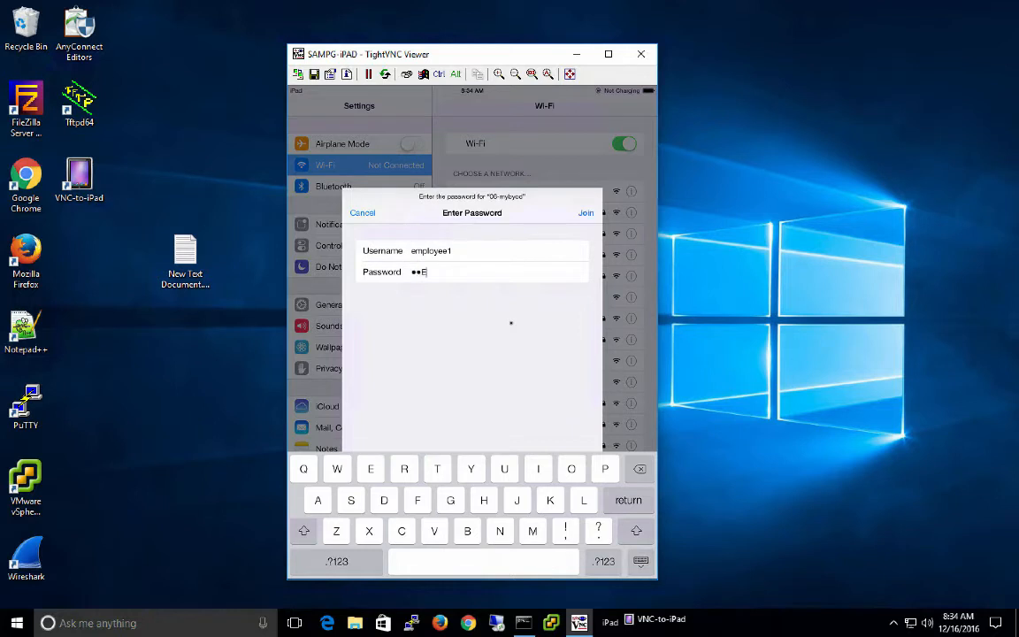
text(assword)
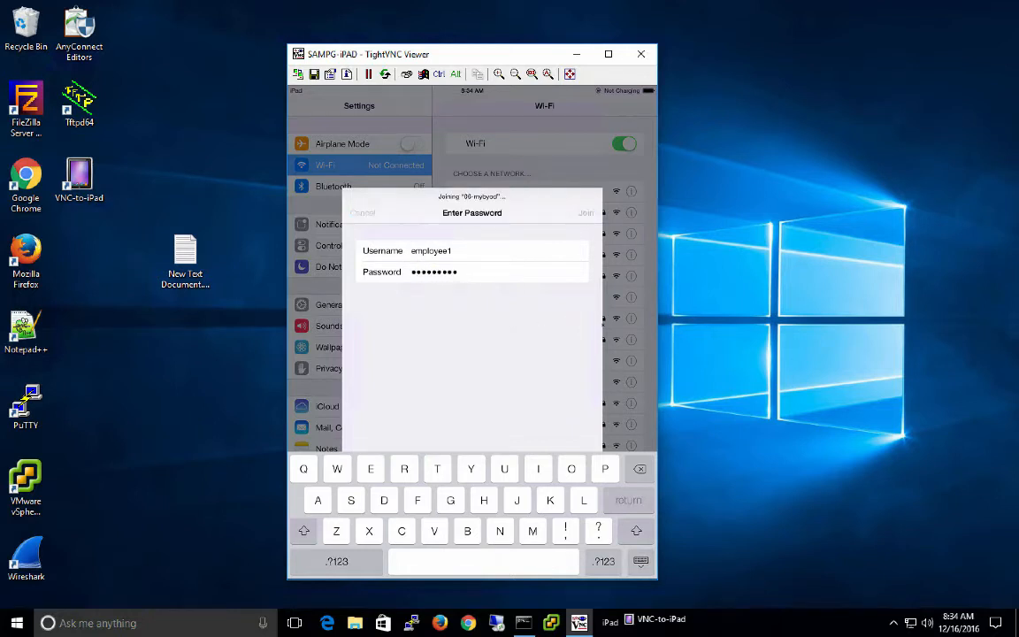
click(585, 212)
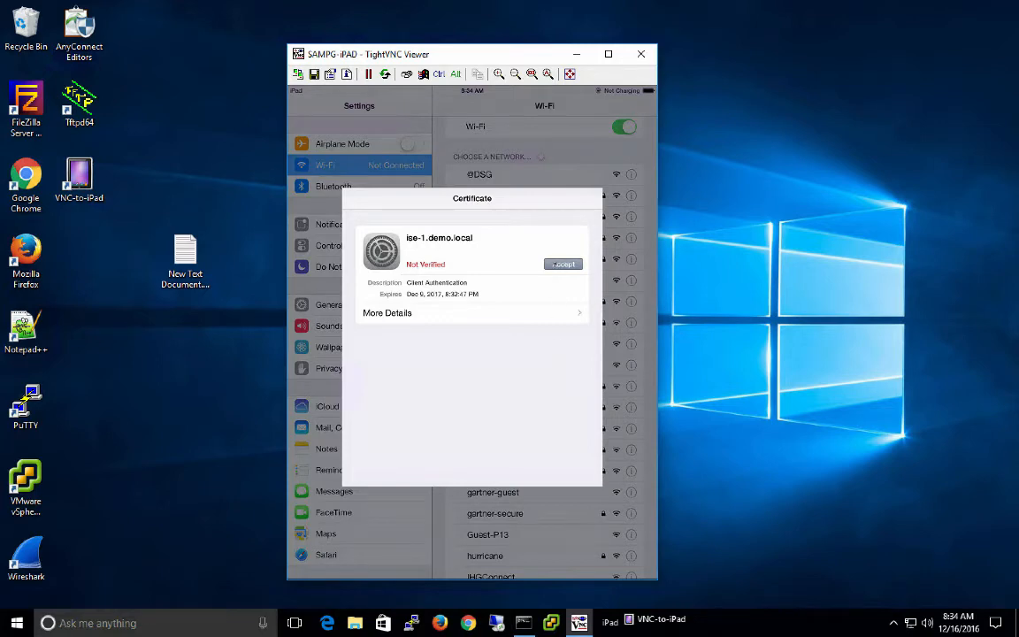
click(563, 264)
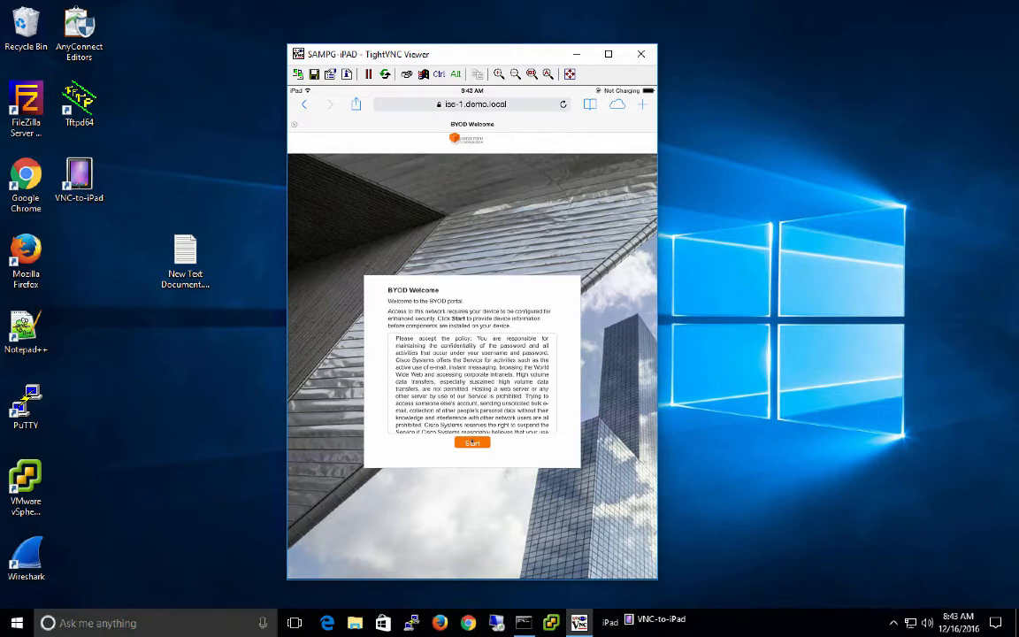
Start BYOD onboarding on the iPad and register it as 'myipad'.
click(471, 442)
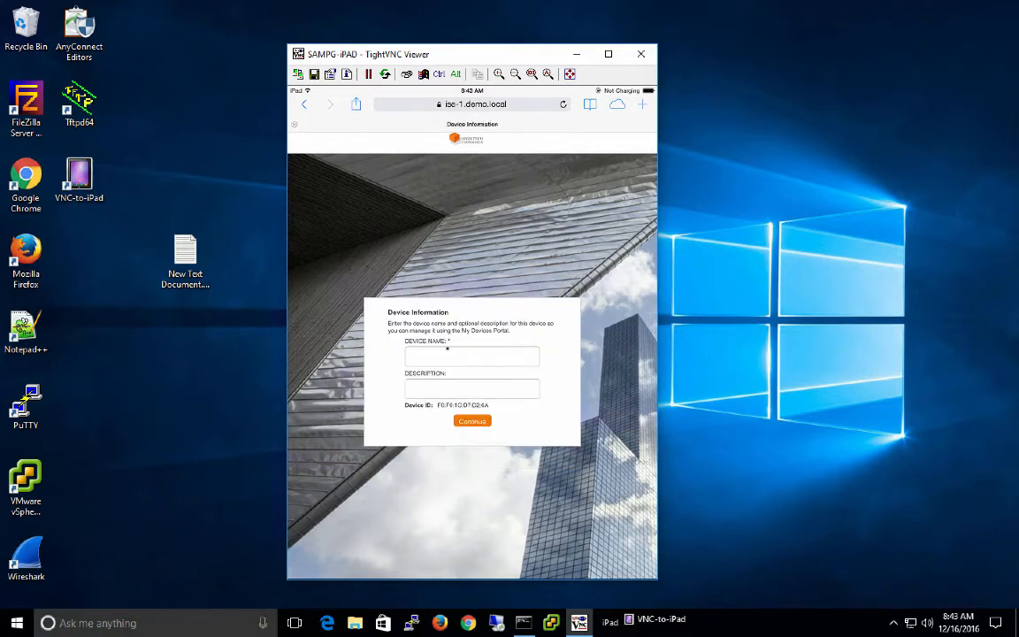
click(472, 355)
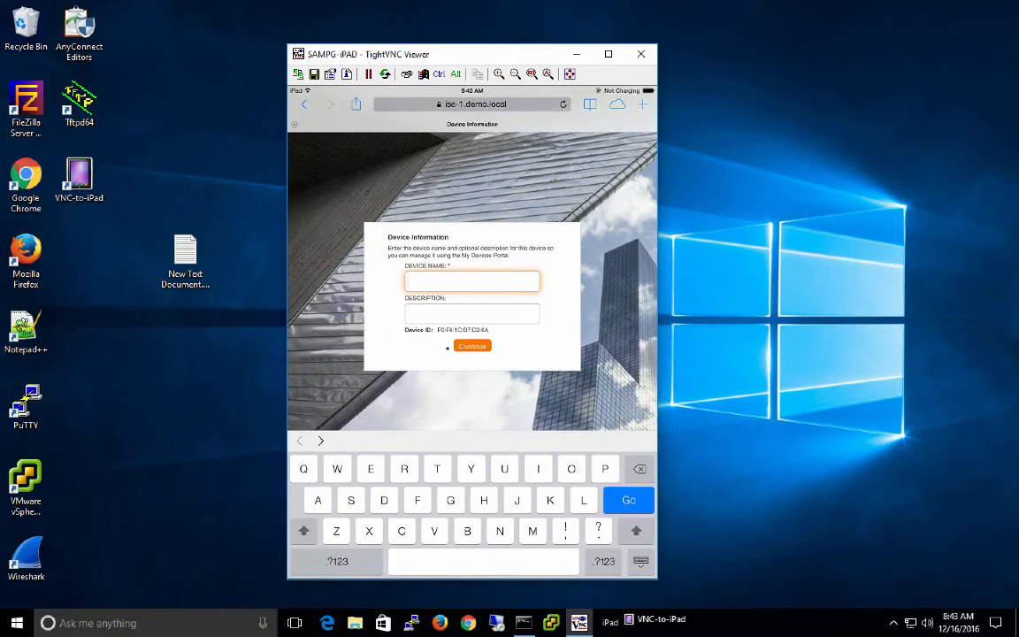
text(myipad)
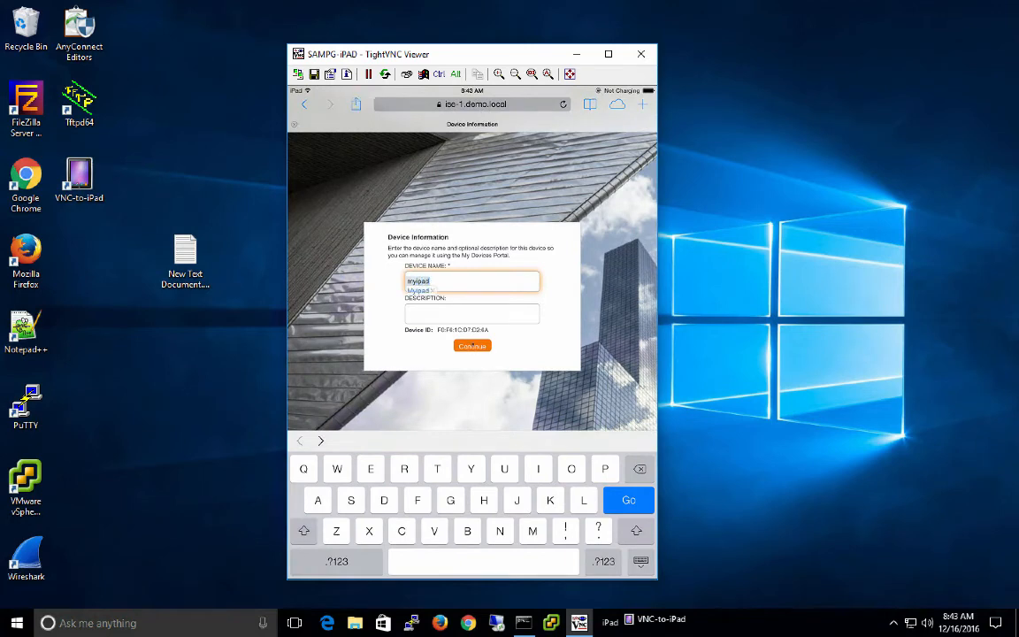
click(472, 345)
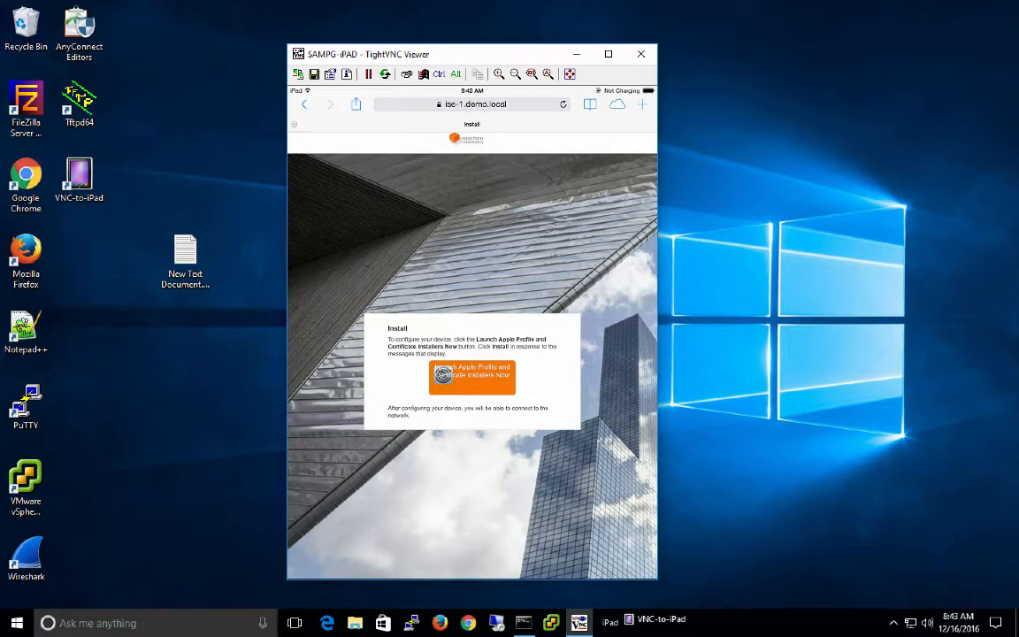
Install the ise-1.demo.local root certificate on the iPad, accepting the untrusted warning.
click(471, 376)
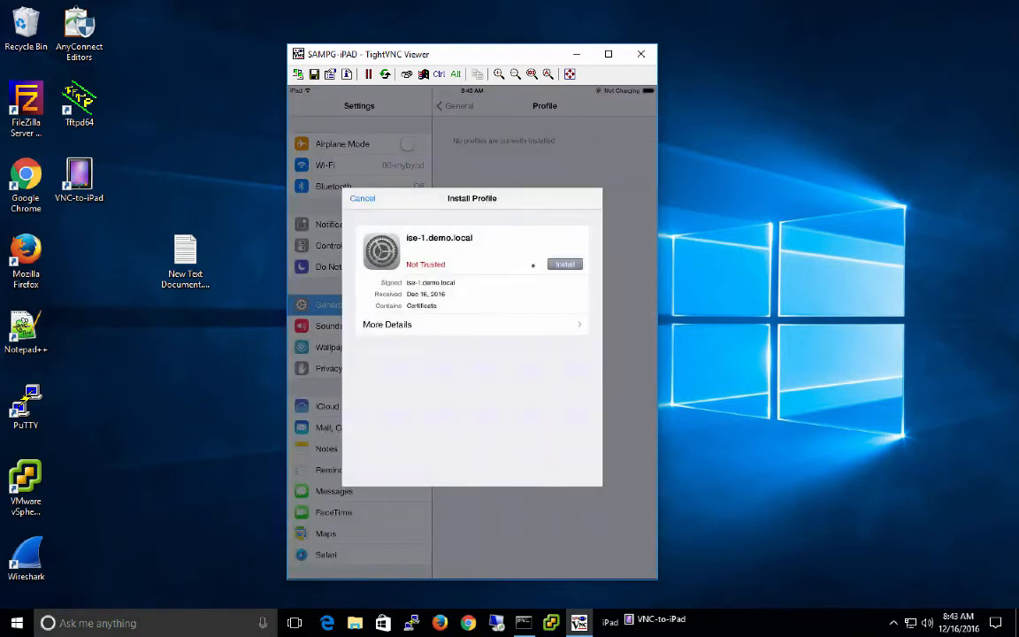
click(565, 264)
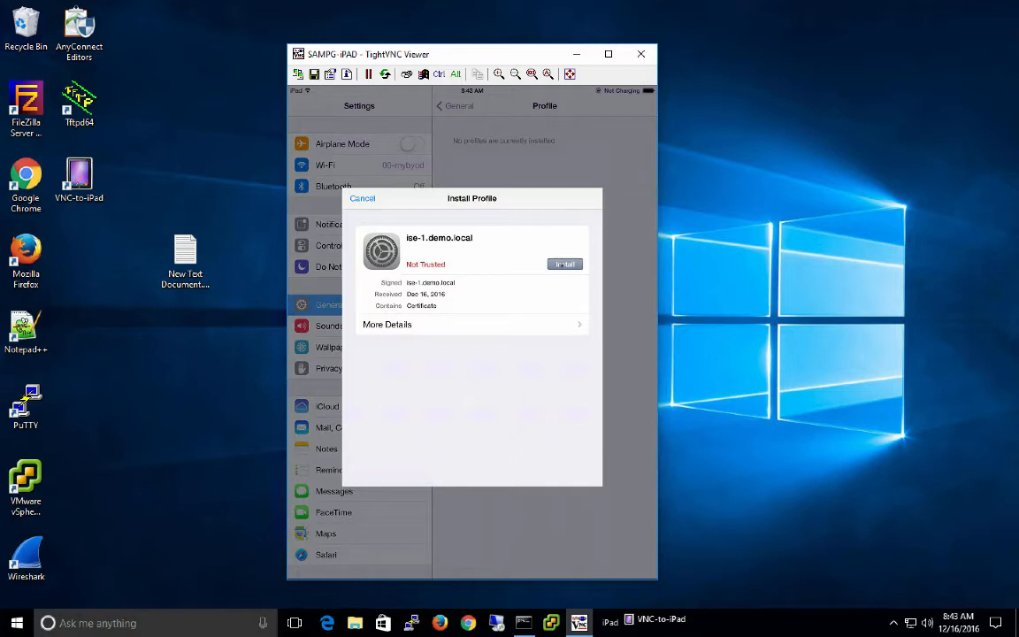
click(565, 264)
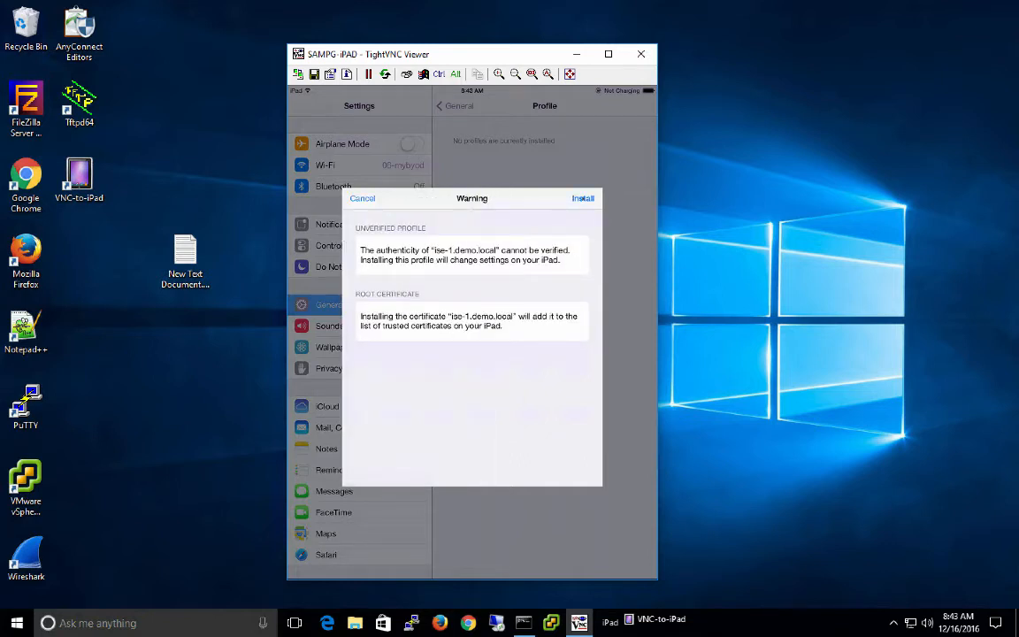
click(582, 198)
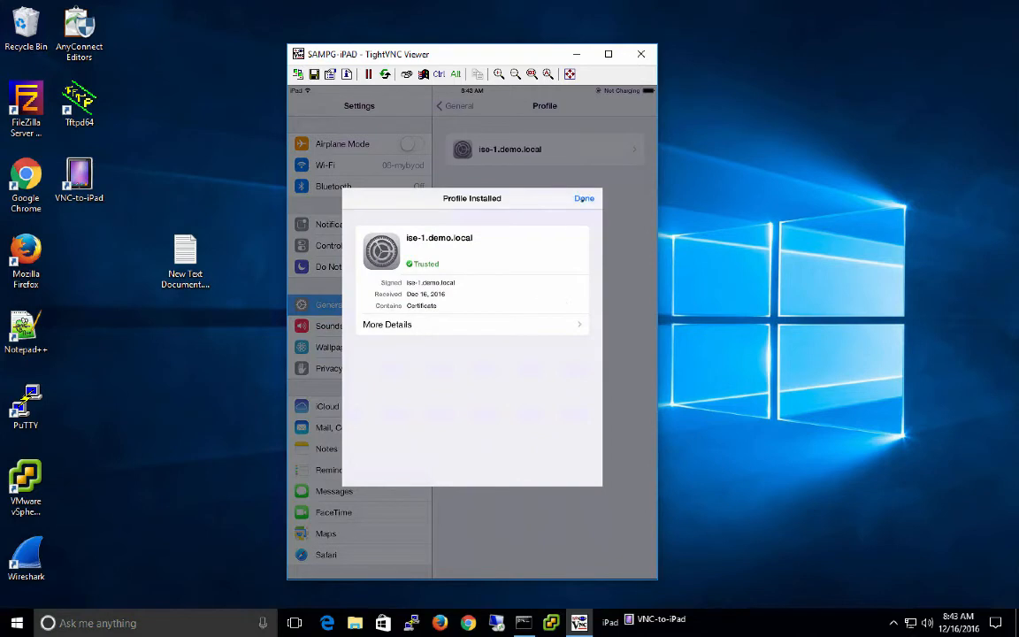
click(583, 197)
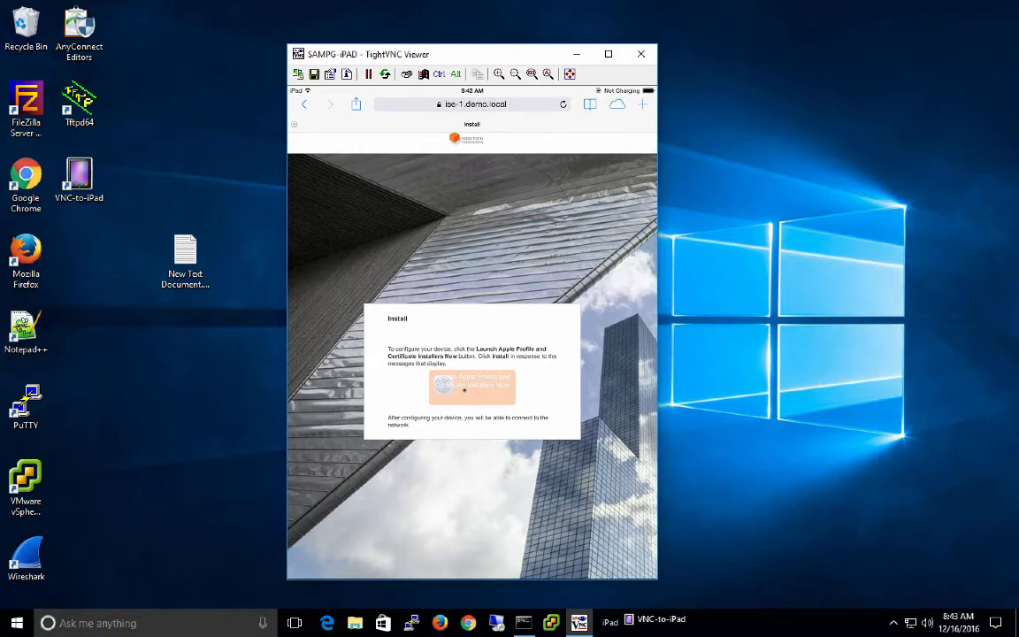
Install the Profile Service and Cisco-ISE-NSP Wi-Fi profiles to reach BYOD Success.
click(470, 387)
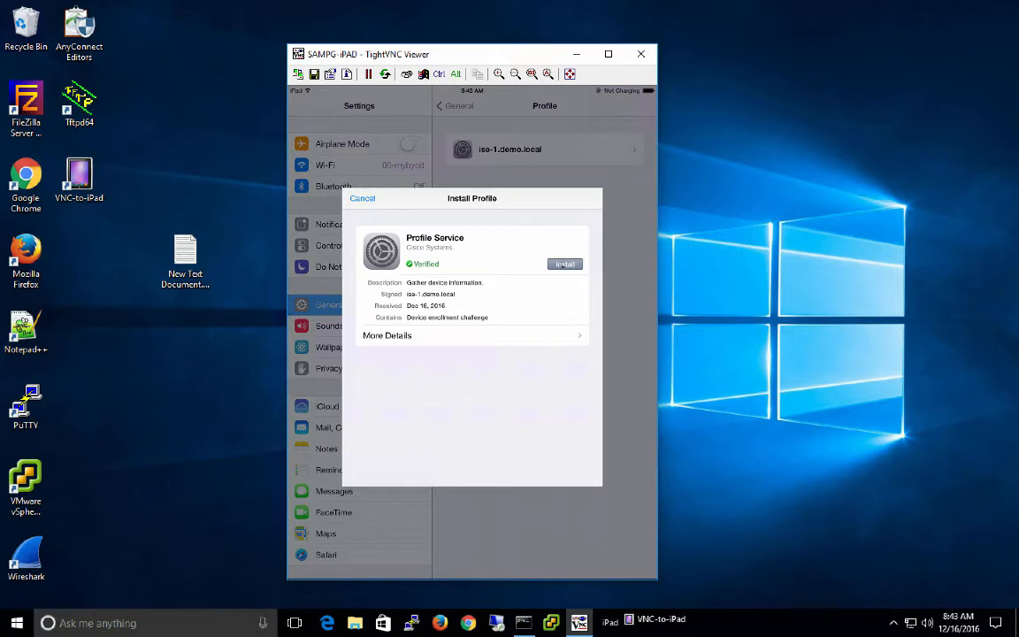
click(564, 264)
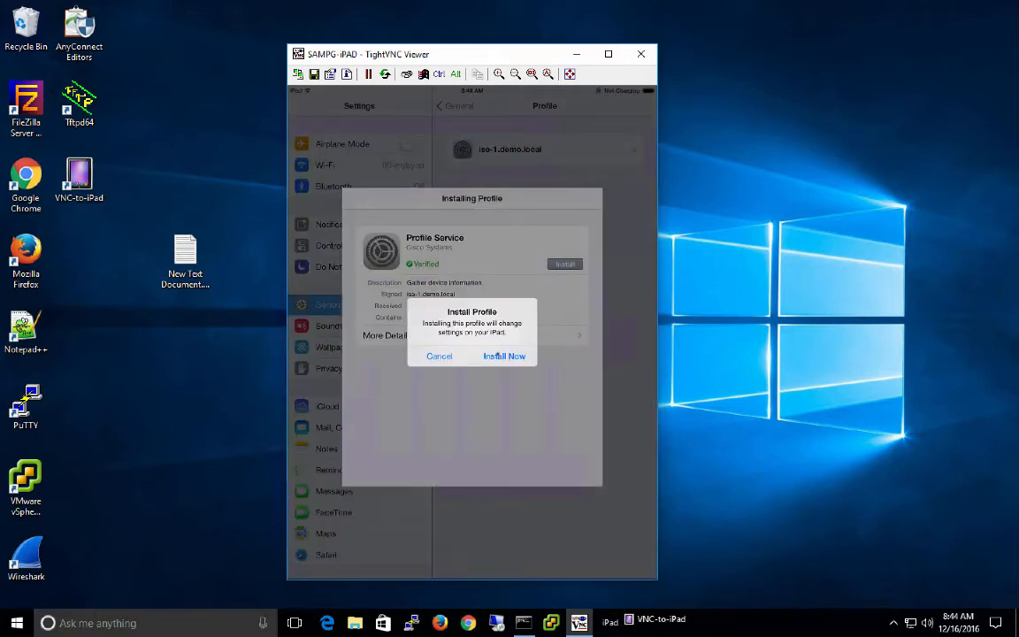
click(504, 355)
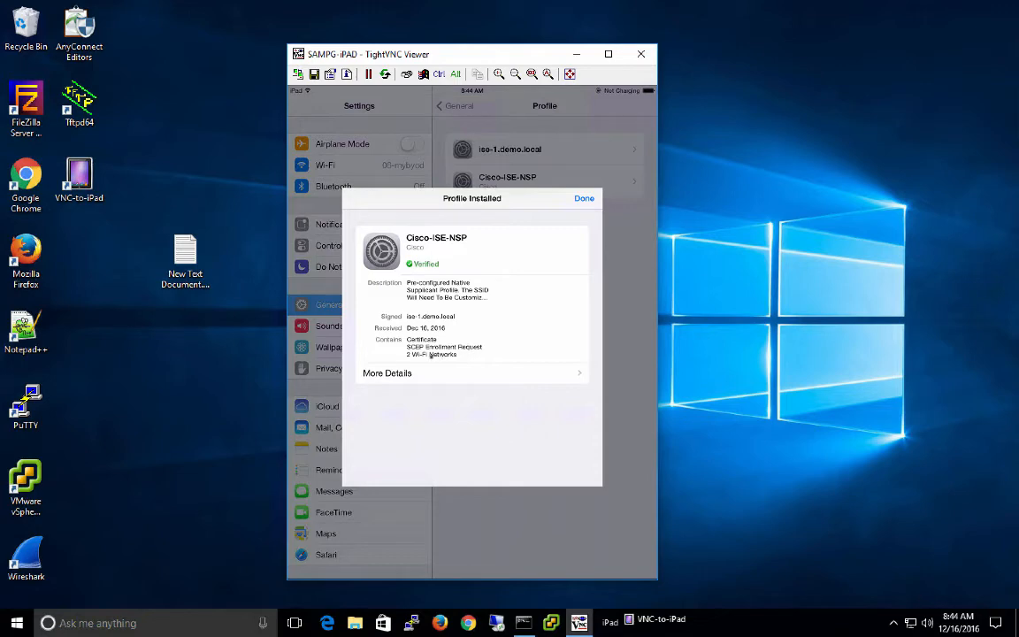
click(584, 198)
text(cisco.com)
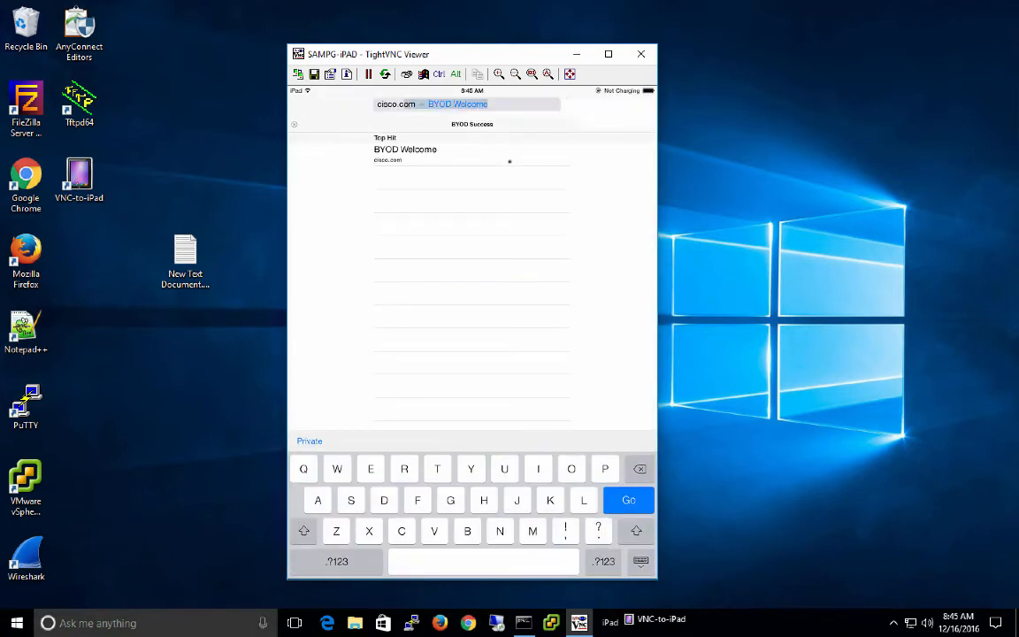
Leave the portal and view the installed Cisco-ISE-NSP profile in the iPad's Settings.
click(628, 500)
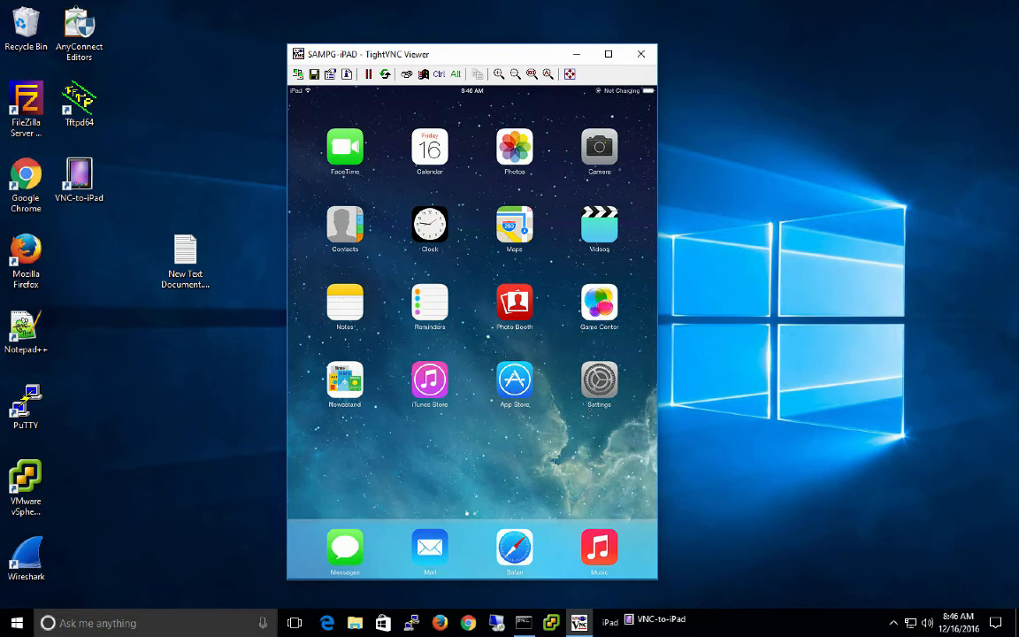
click(599, 377)
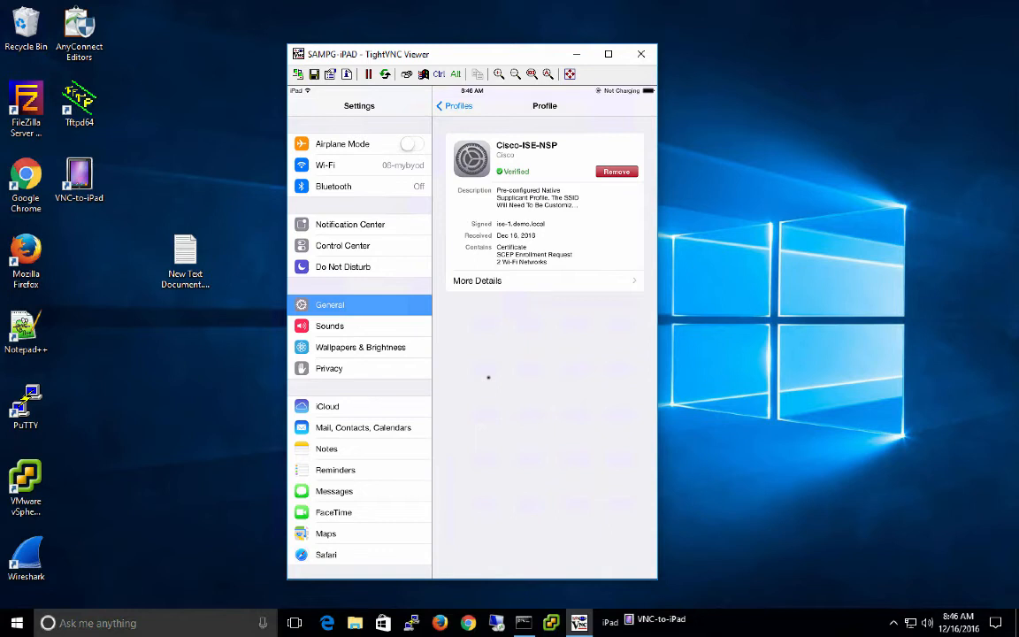
mouse_move(514, 403)
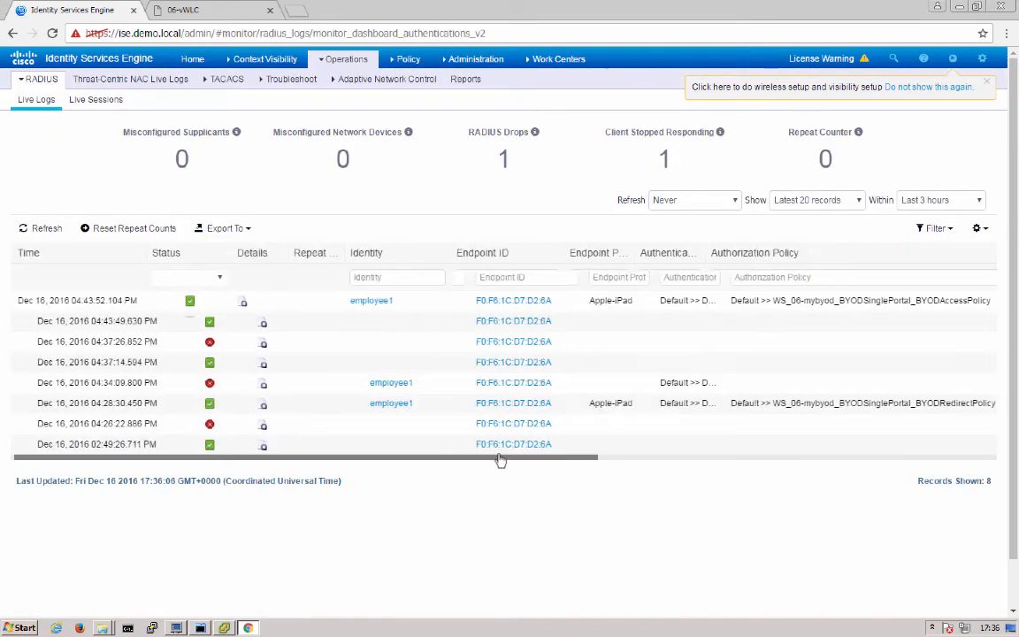
Check employee1's Apple-iPad policy entries in RADIUS Live Logs and open the drop details.
scroll(right, 3)
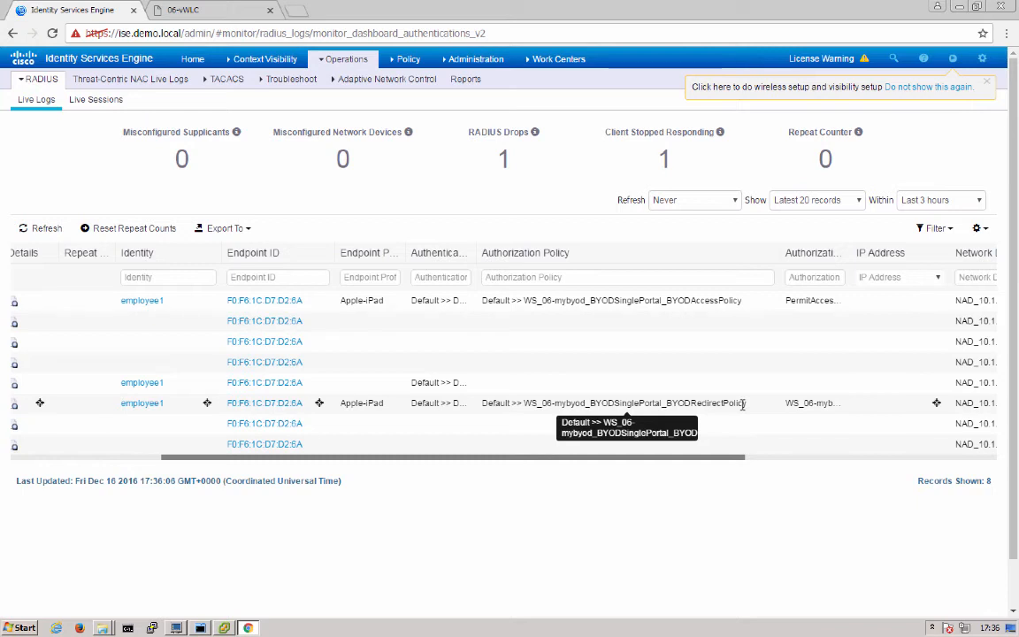
mouse_move(686, 322)
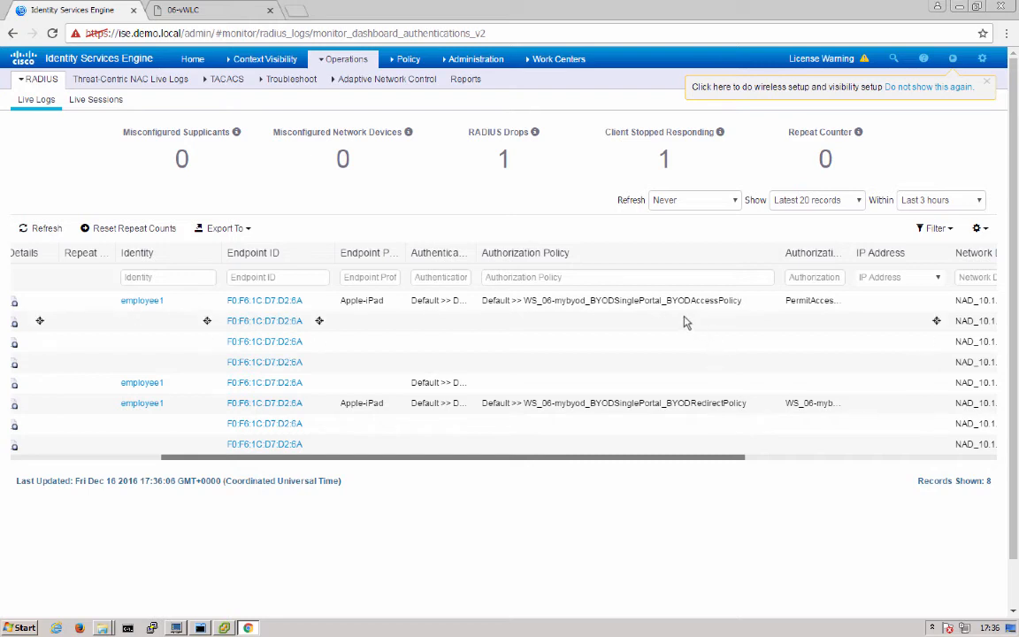
mouse_move(455, 299)
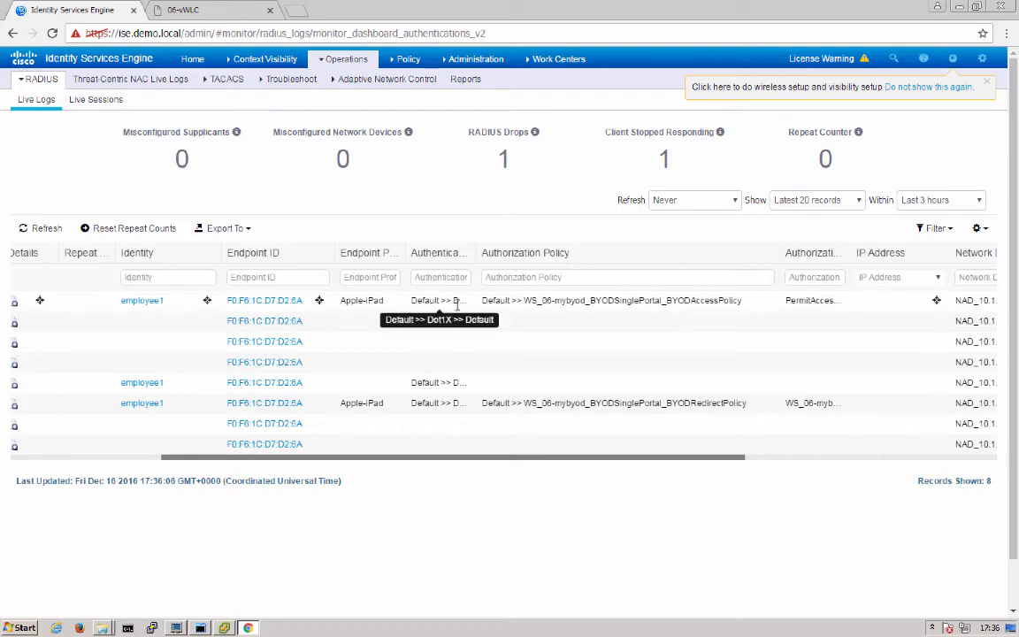
mouse_move(739, 300)
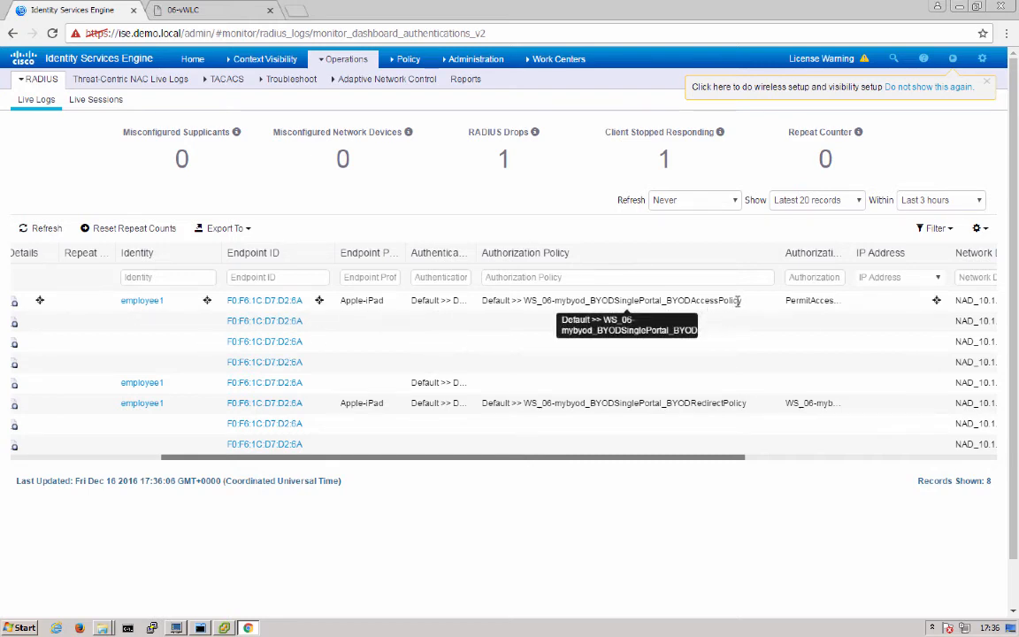
mouse_move(836, 314)
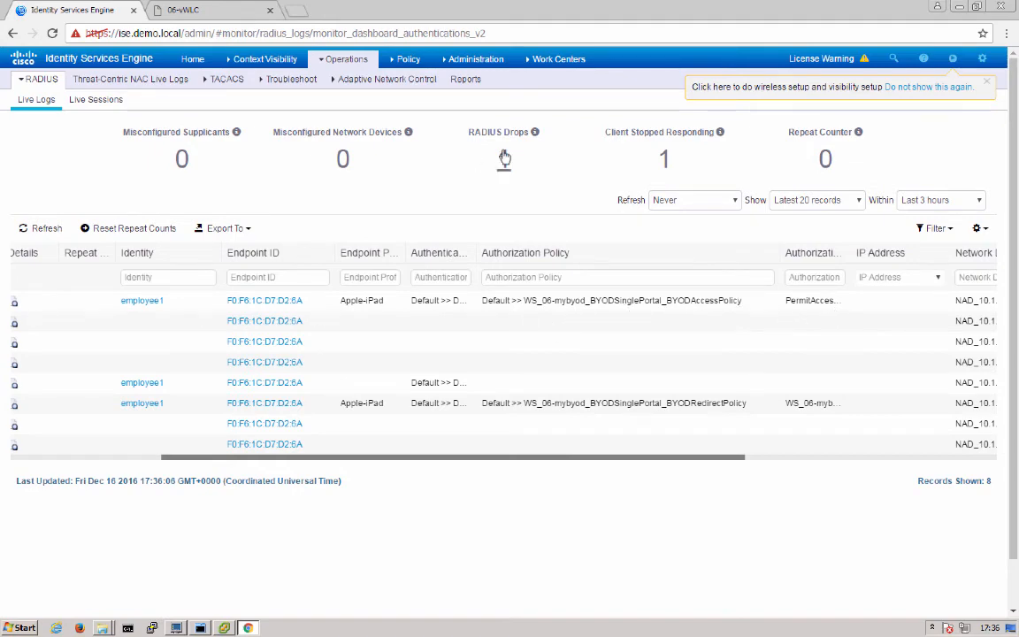
click(474, 59)
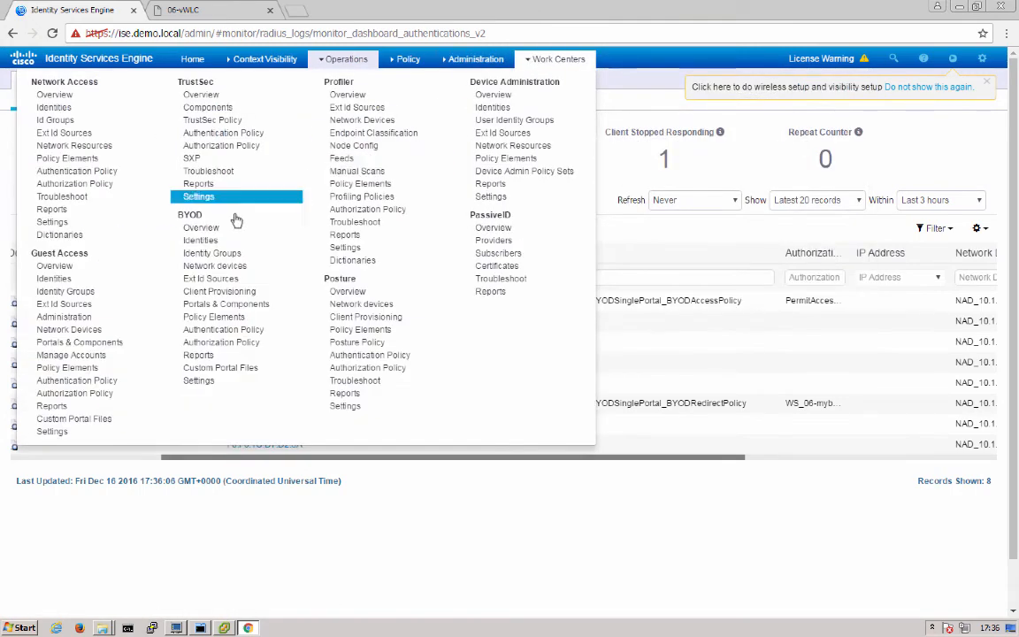
mouse_move(212, 241)
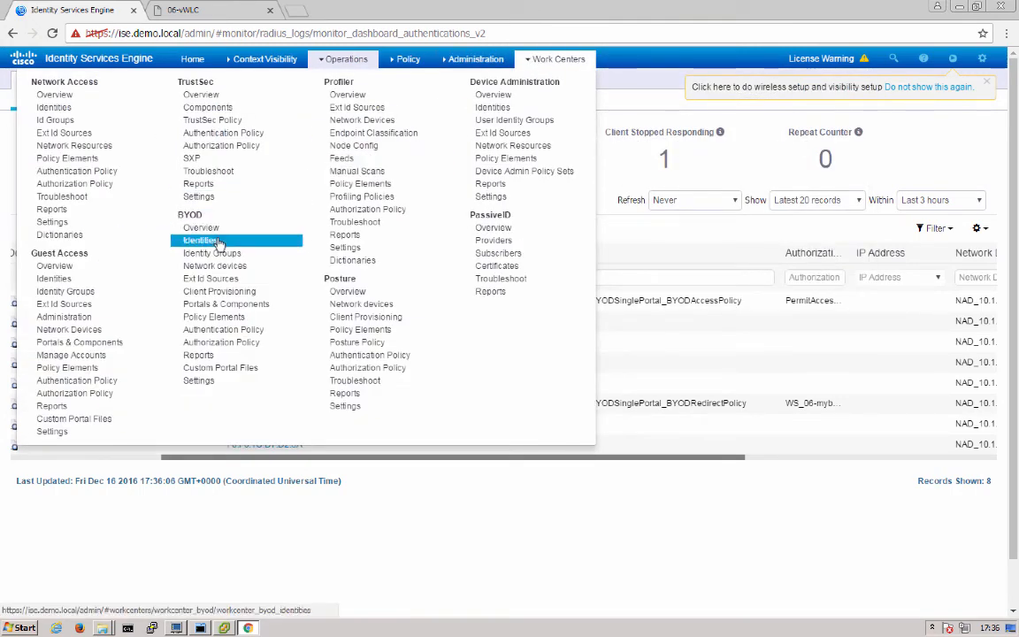
mouse_move(223, 266)
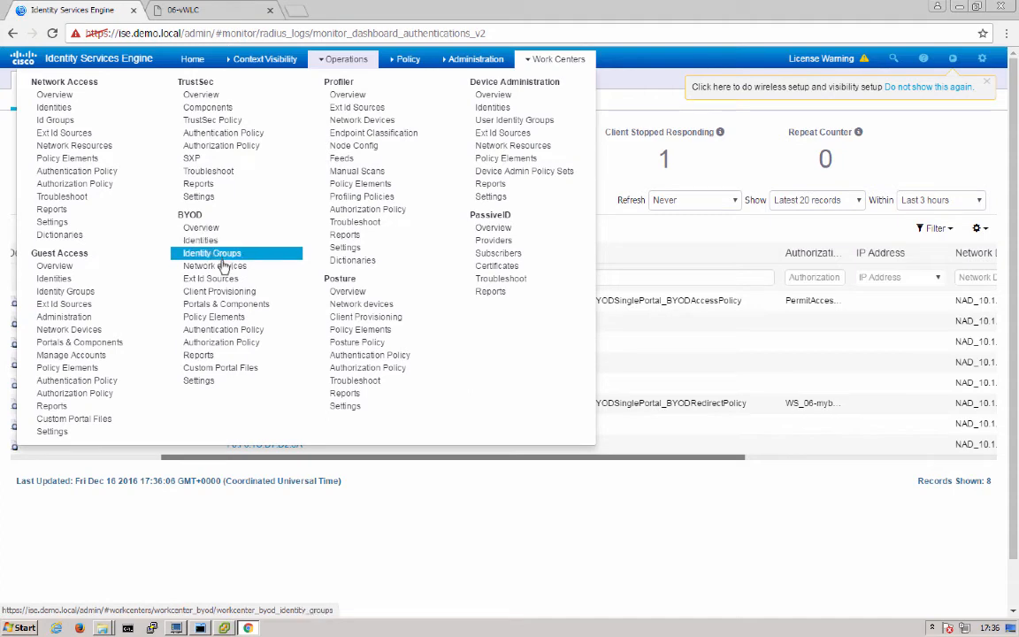
mouse_move(215, 265)
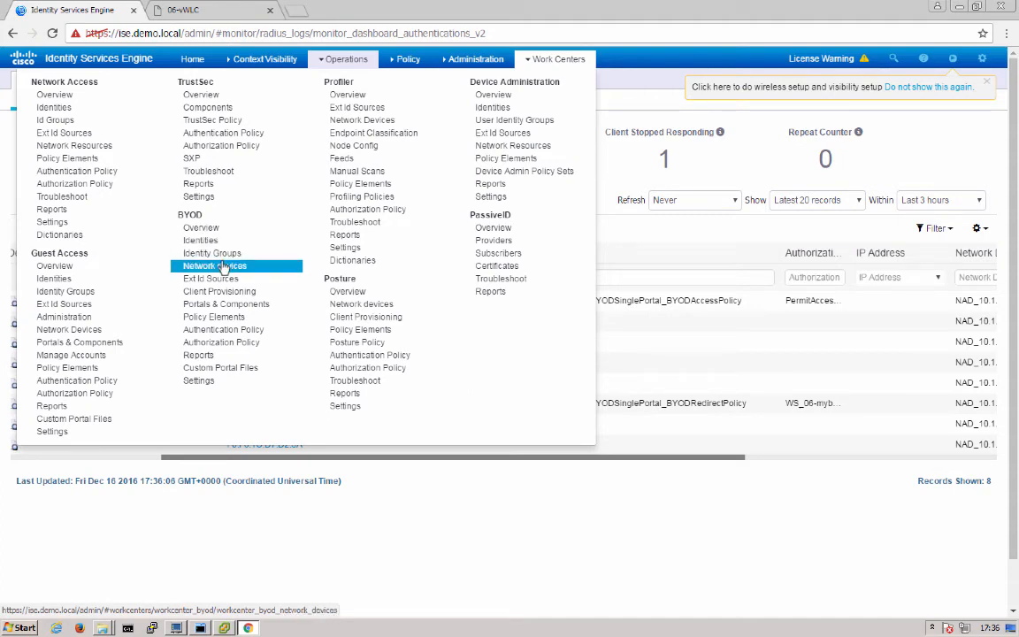
Review the 10.1.100.41 NAD's RADIUS settings, then go to BYOD External Identity Sources.
click(213, 265)
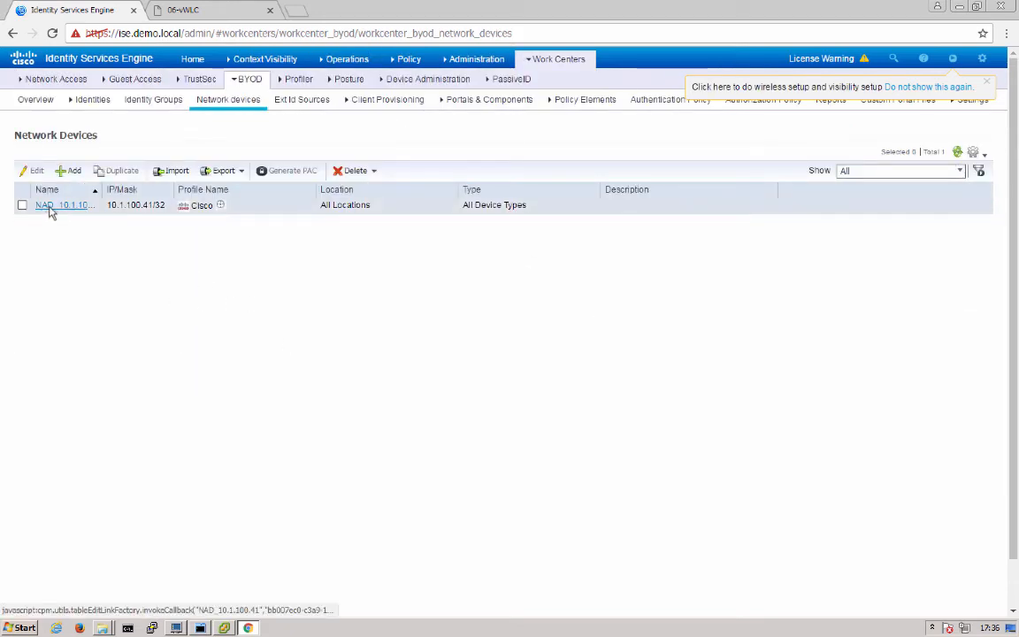
click(58, 205)
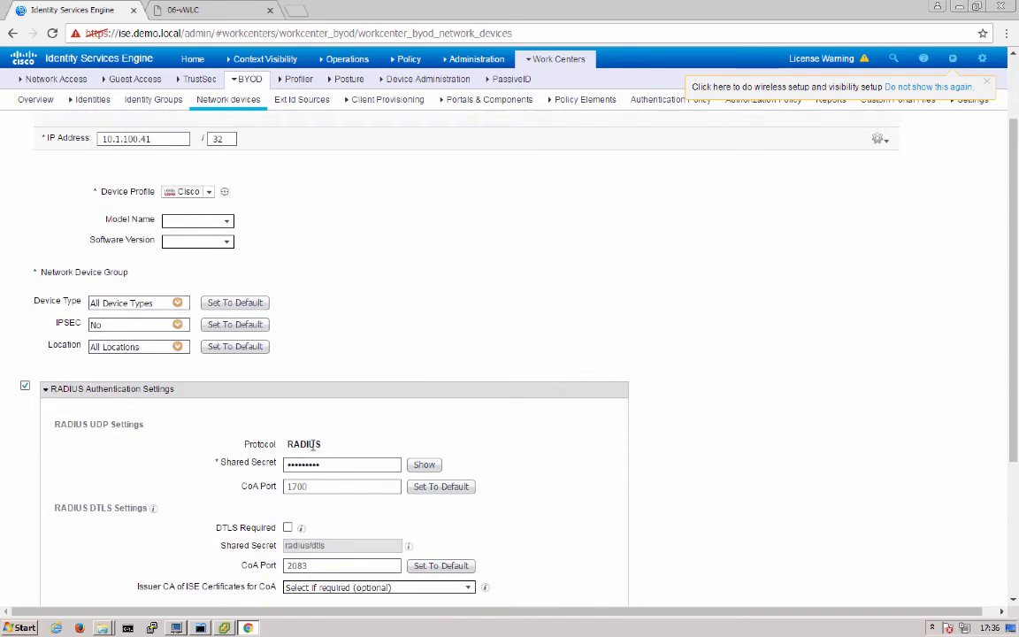
click(554, 58)
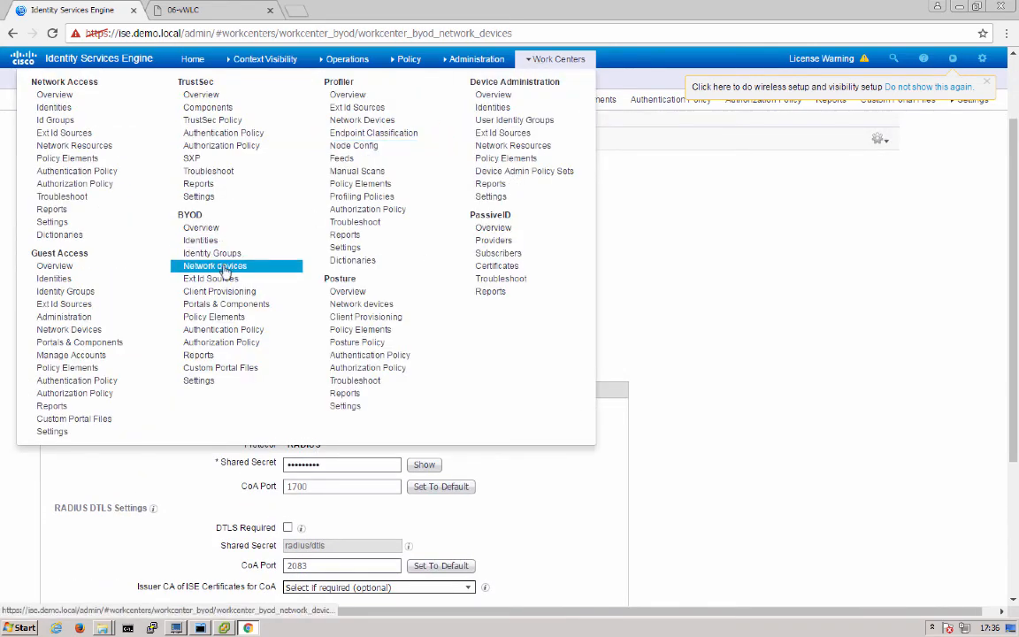
click(210, 277)
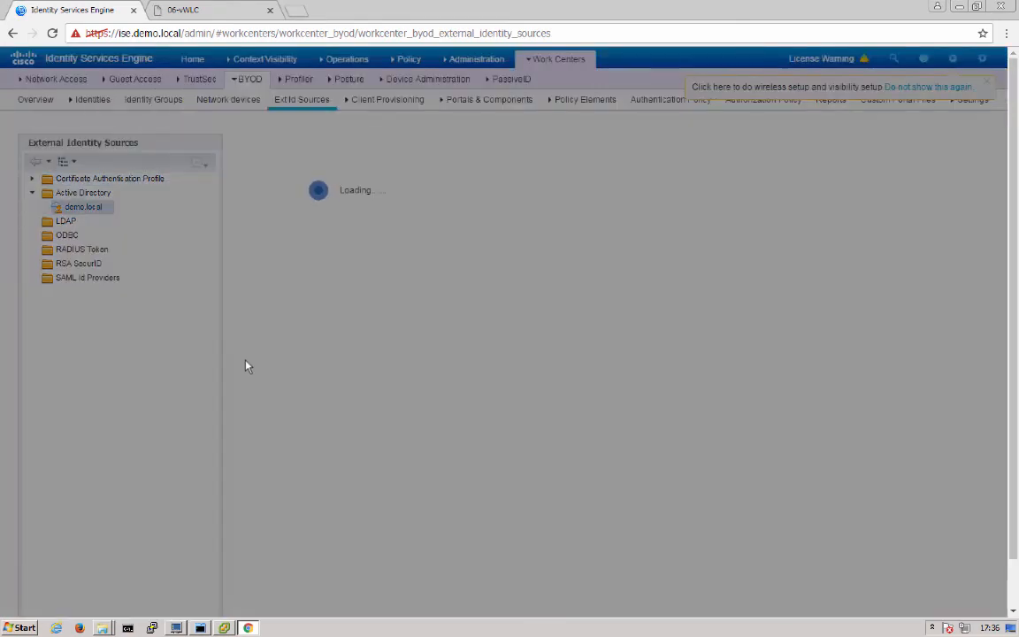
Check the demo.local AD join point's ise-1 connection and its empty Groups tab.
click(81, 207)
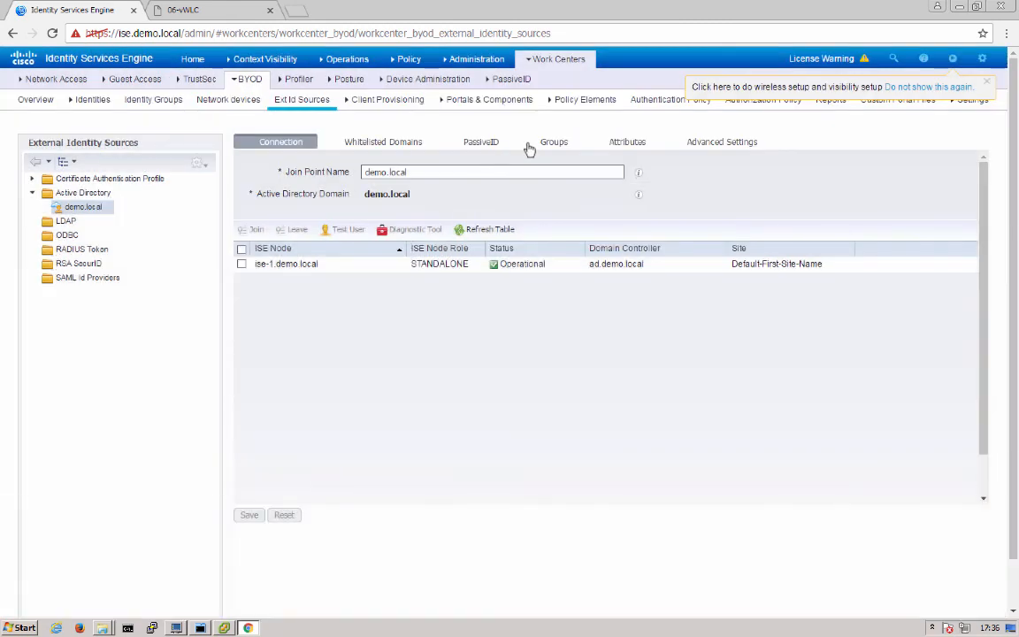
click(551, 141)
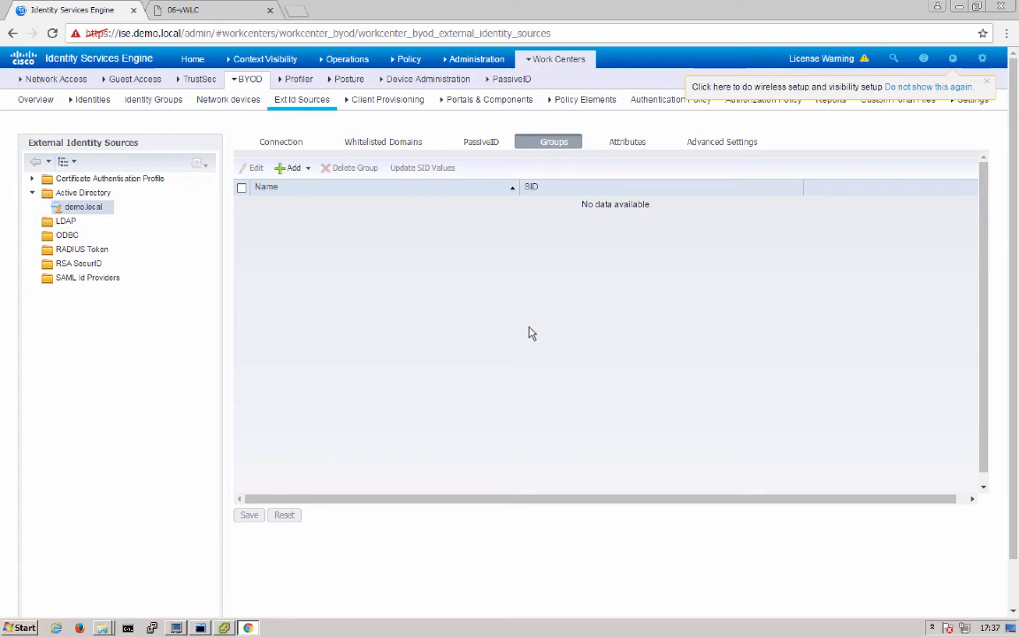
mouse_move(435, 289)
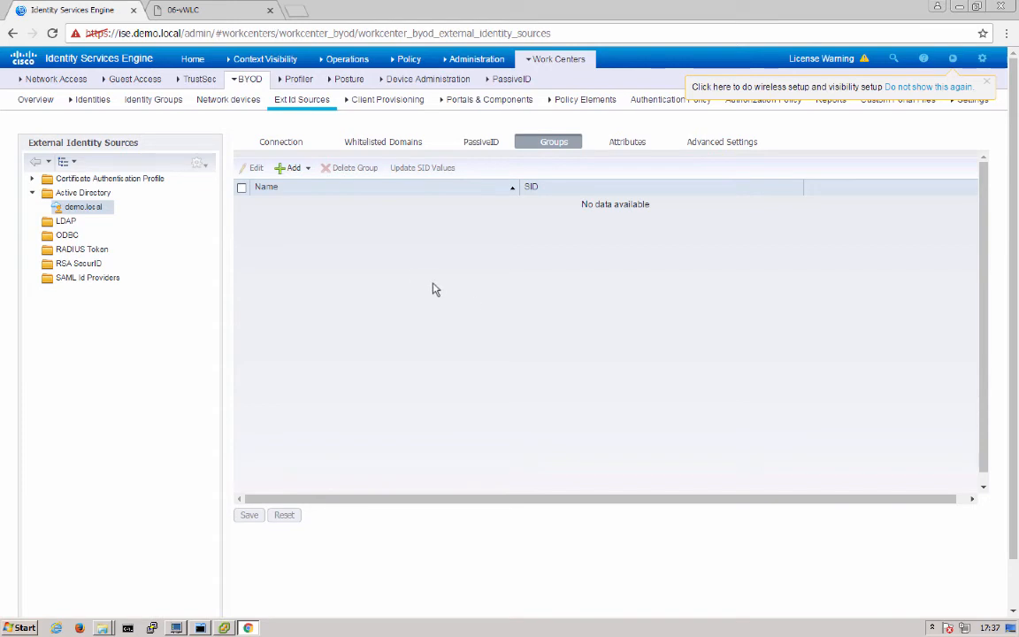
mouse_move(417, 279)
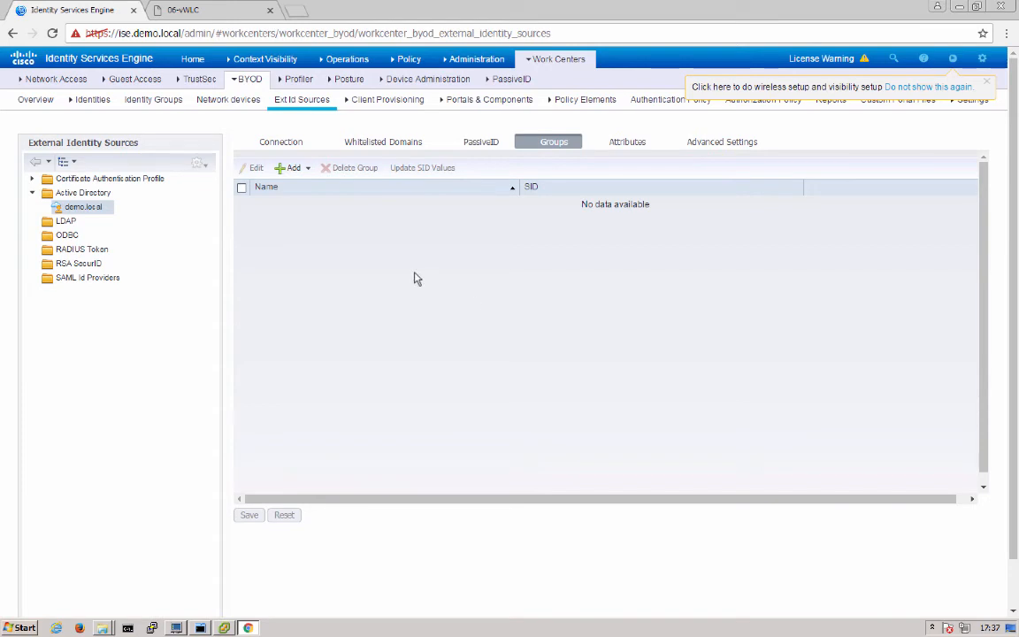
click(554, 58)
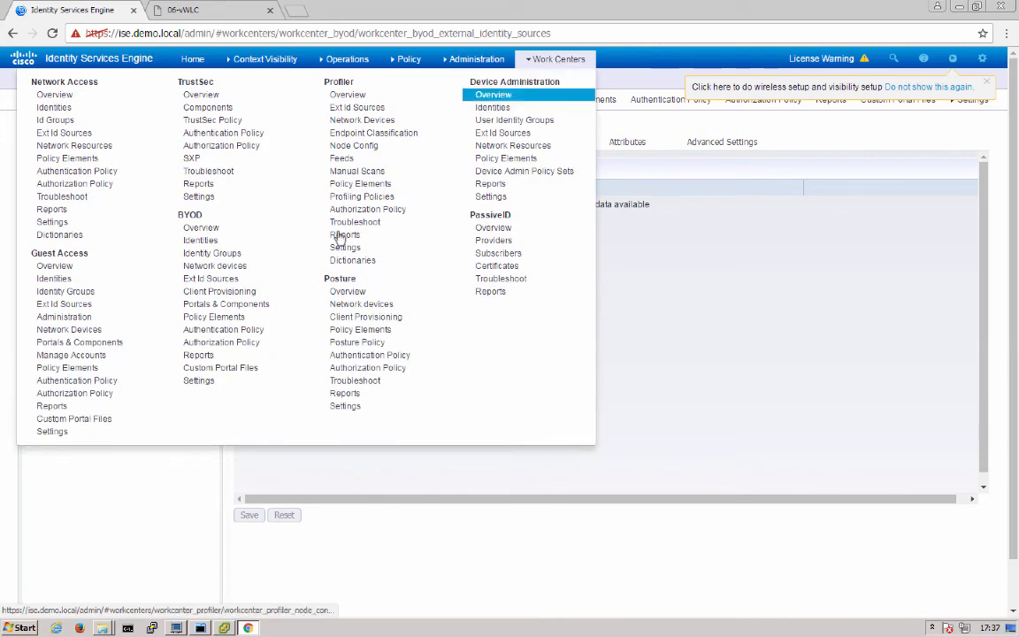
Open the Cisco-ISE-NSP client provisioning resource to view its 06-mybyod and ISE wireless profiles.
click(219, 291)
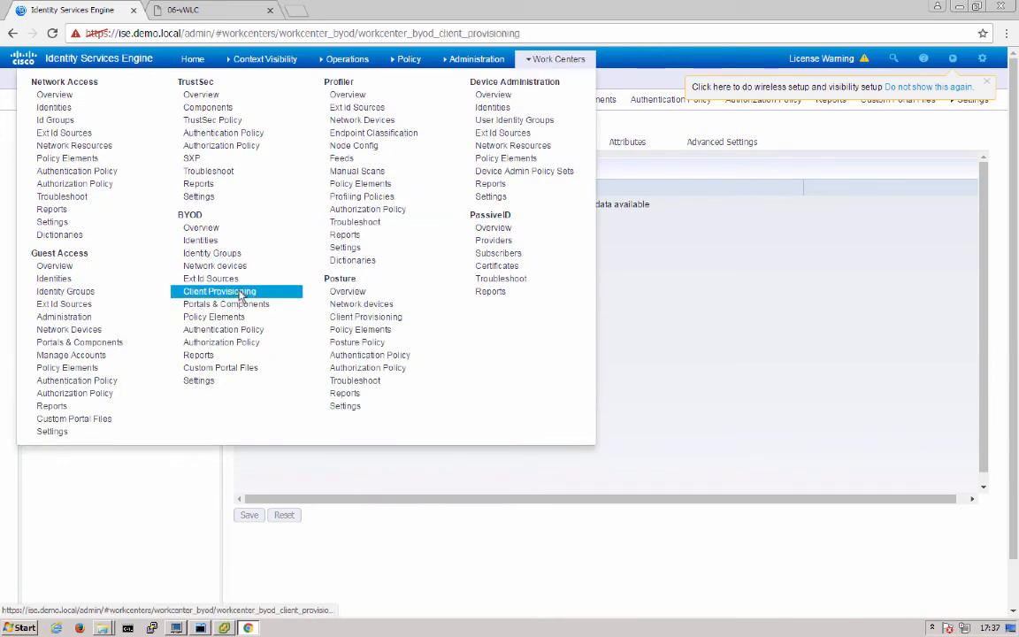
click(218, 291)
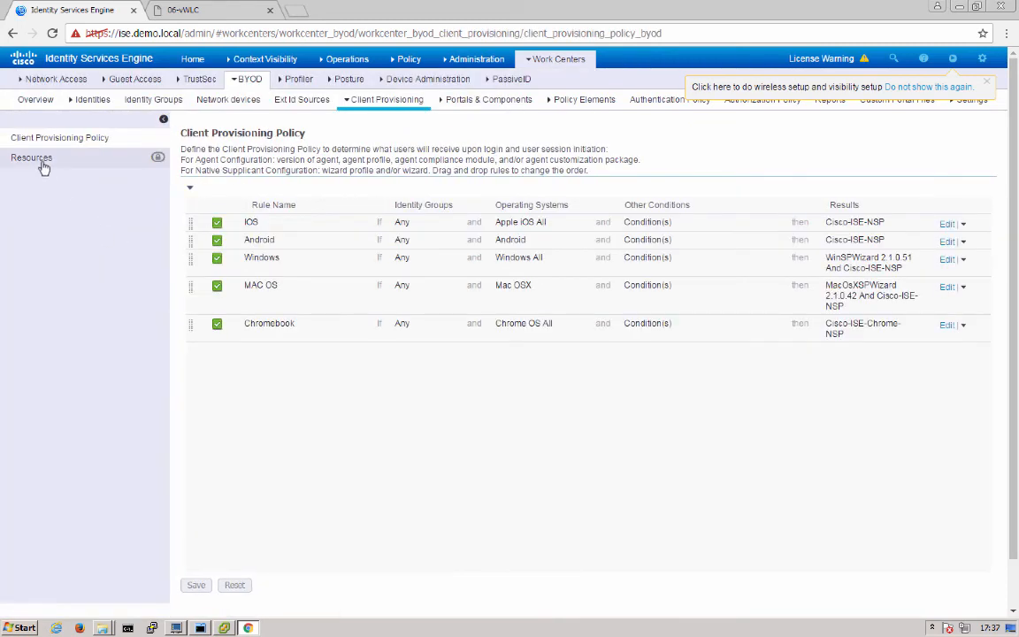
click(31, 157)
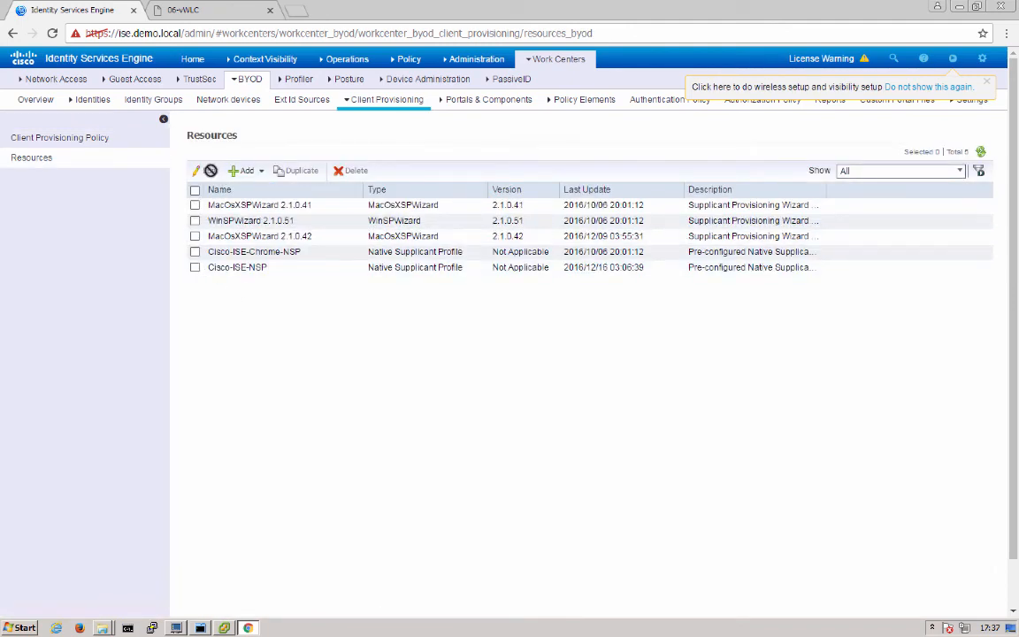
click(195, 267)
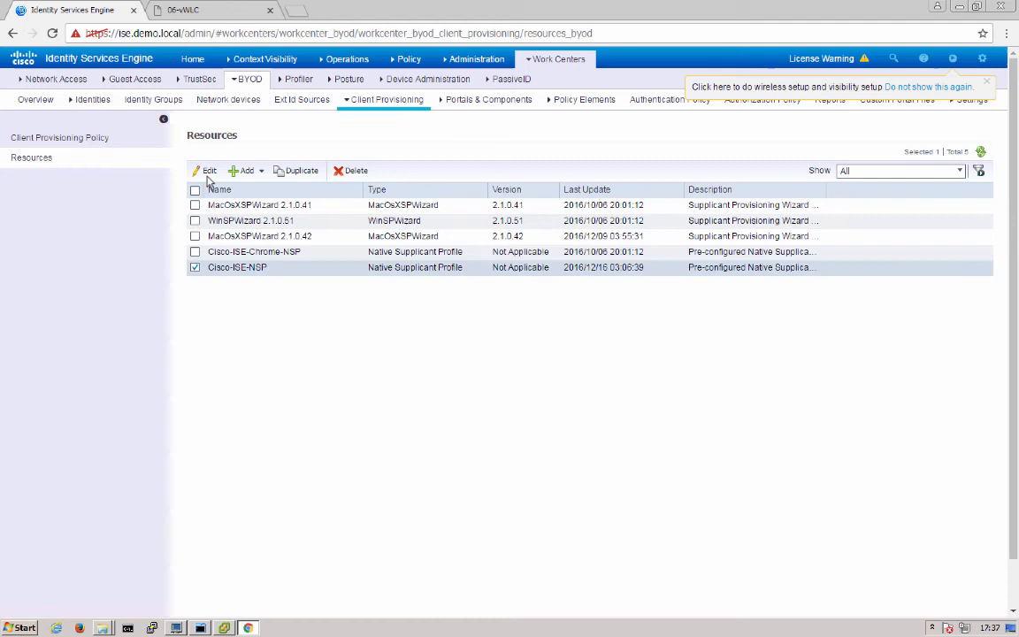
click(204, 169)
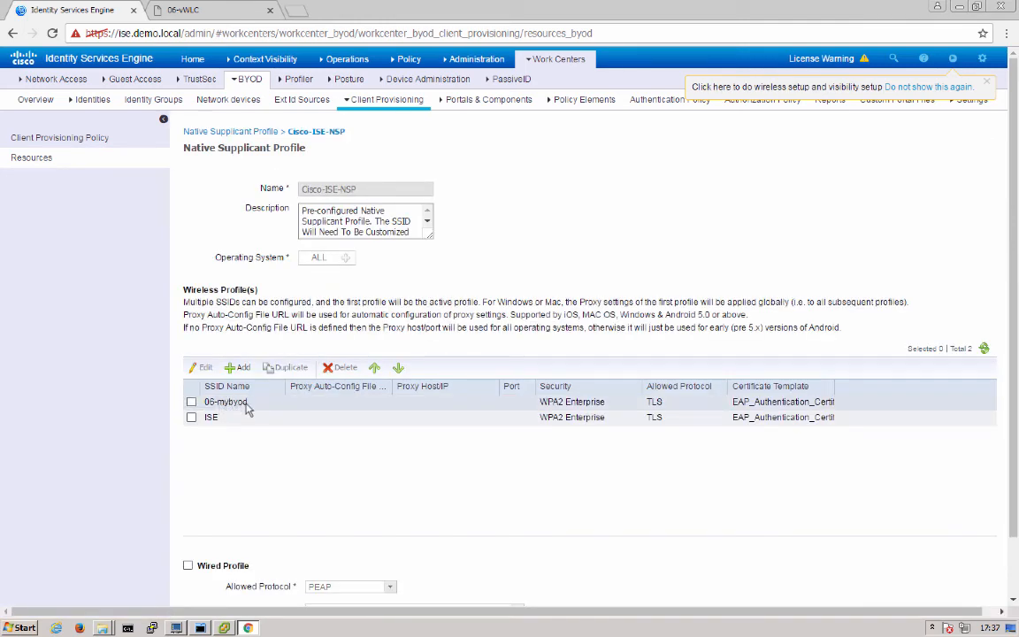
mouse_move(249, 409)
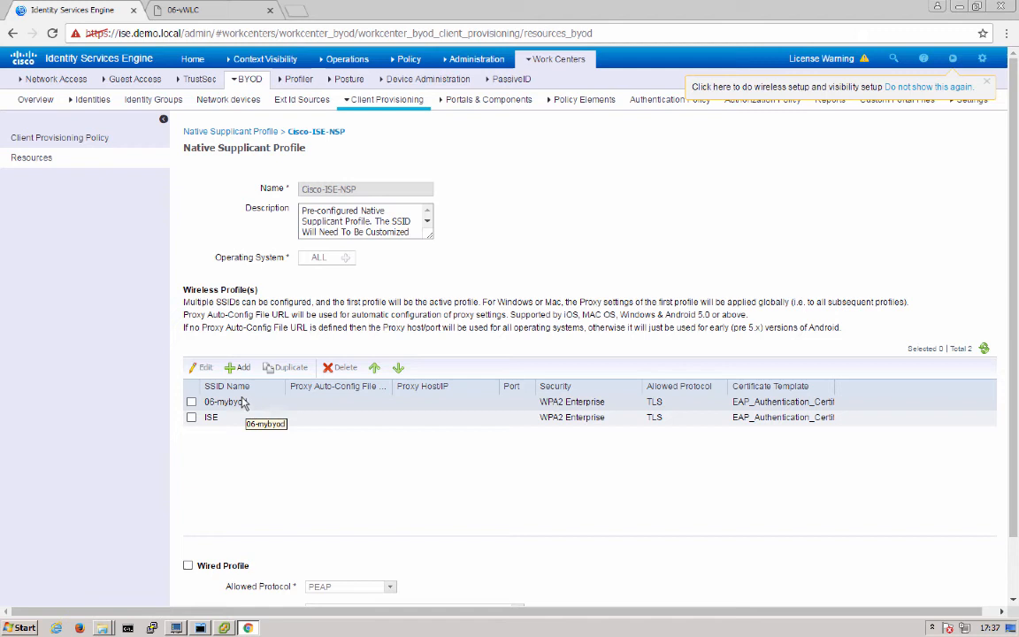
mouse_move(139, 245)
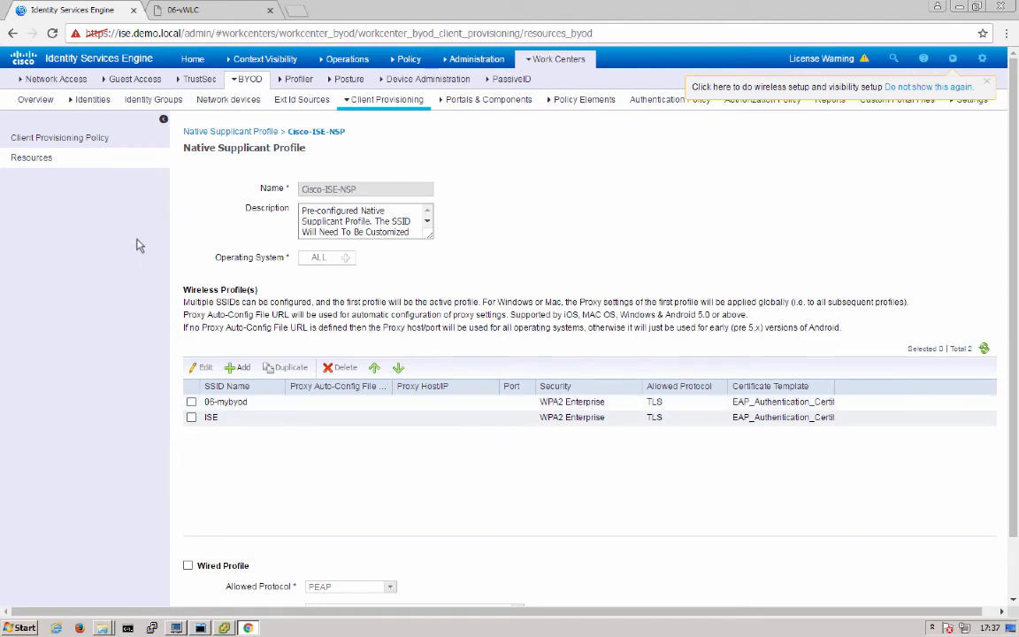
click(557, 59)
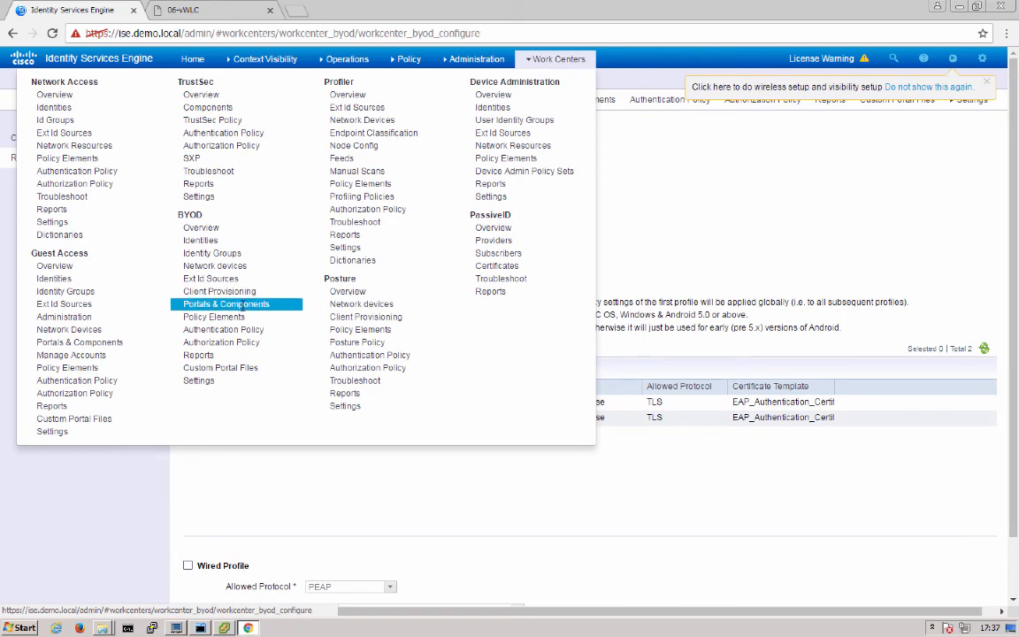
Launch the WS_06-mybyod My Devices portal's test URL from Portals & Components.
click(226, 303)
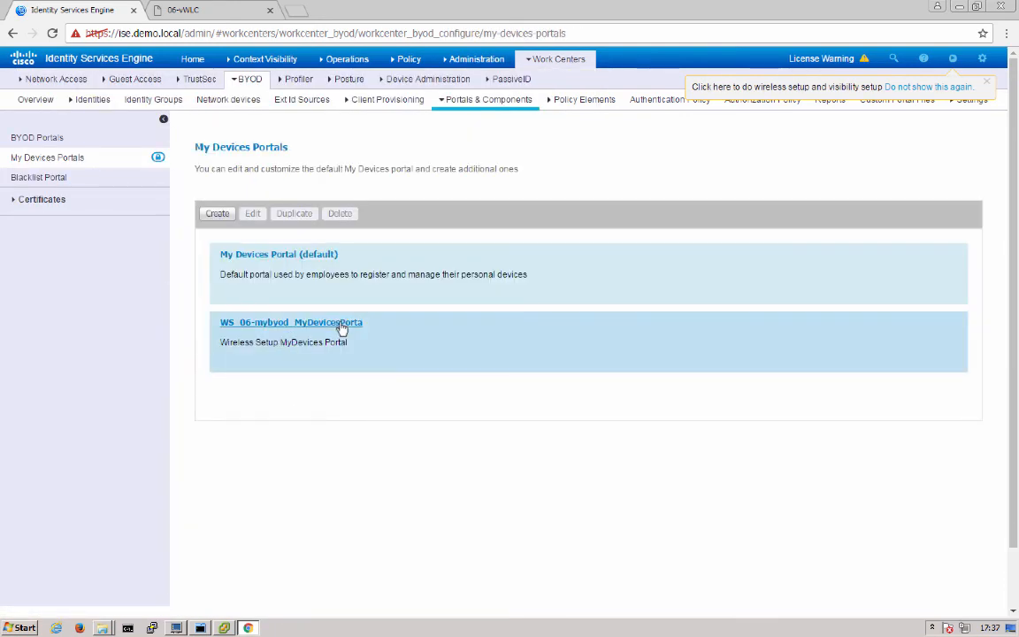
mouse_move(345, 354)
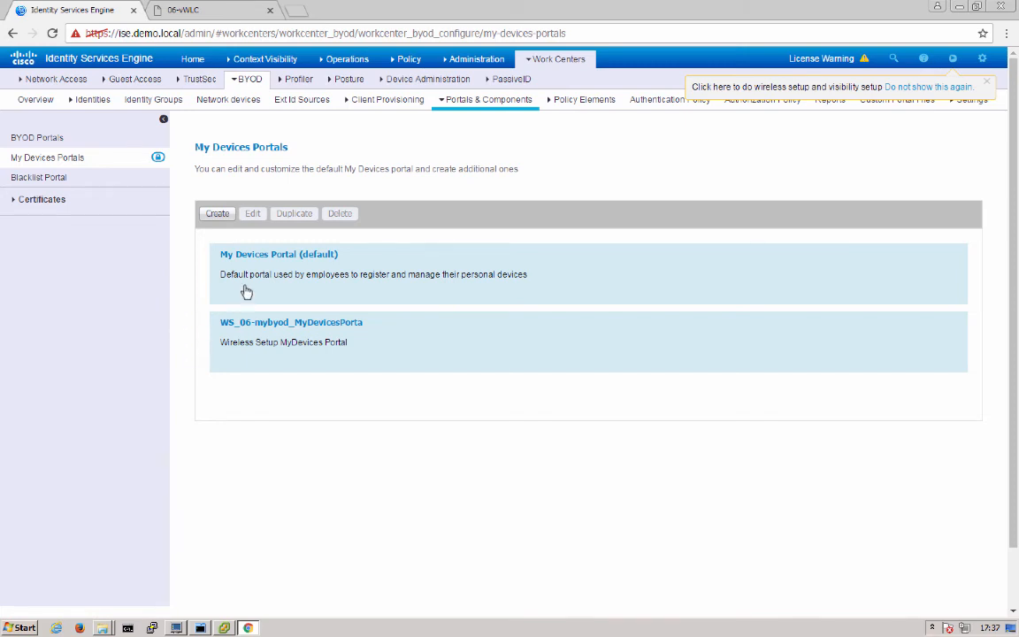
click(279, 254)
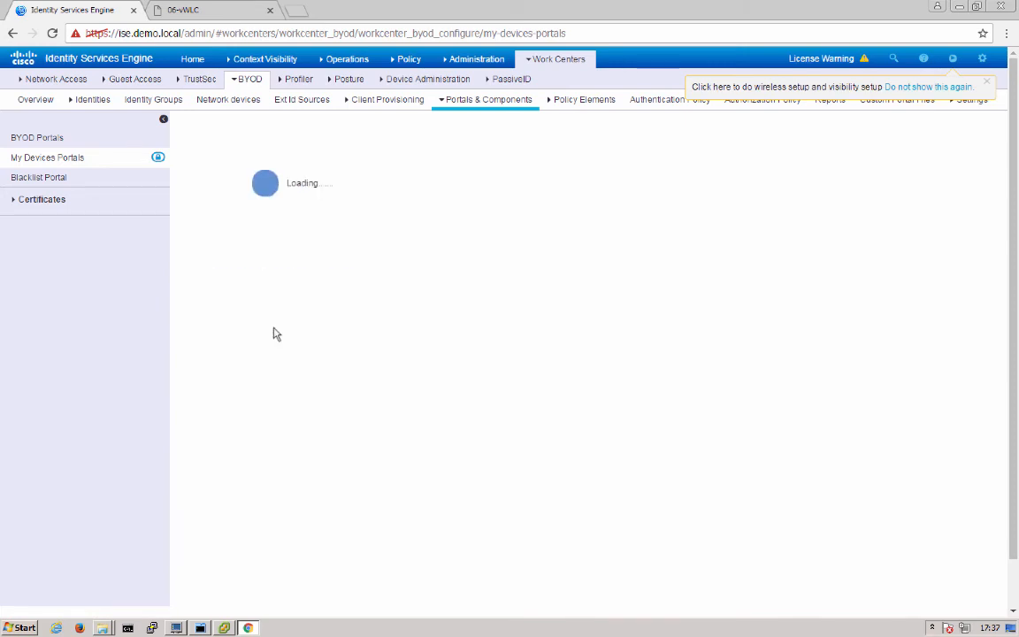
mouse_move(407, 322)
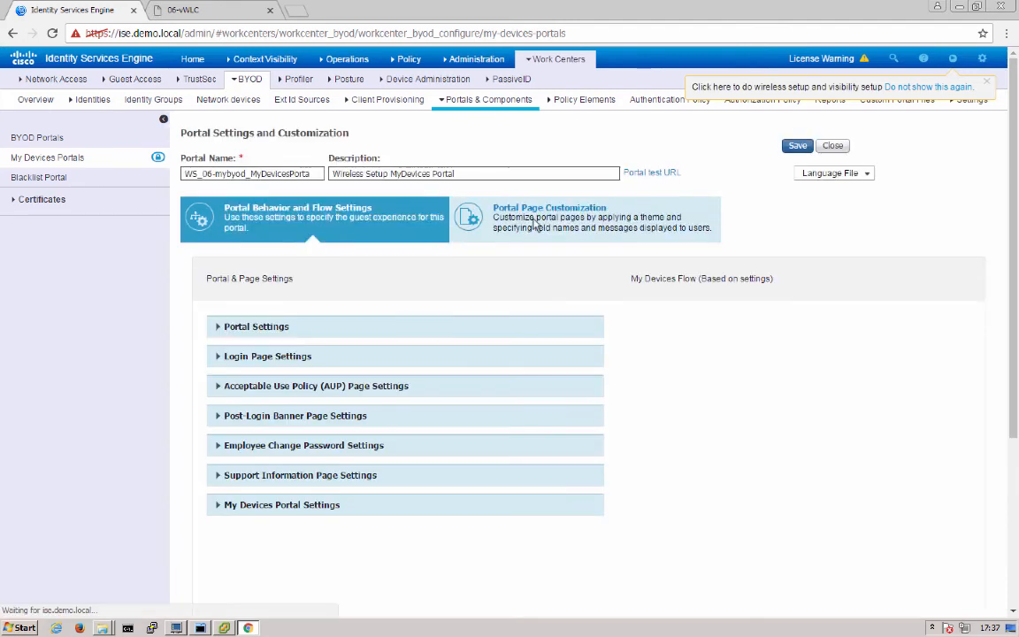
click(652, 172)
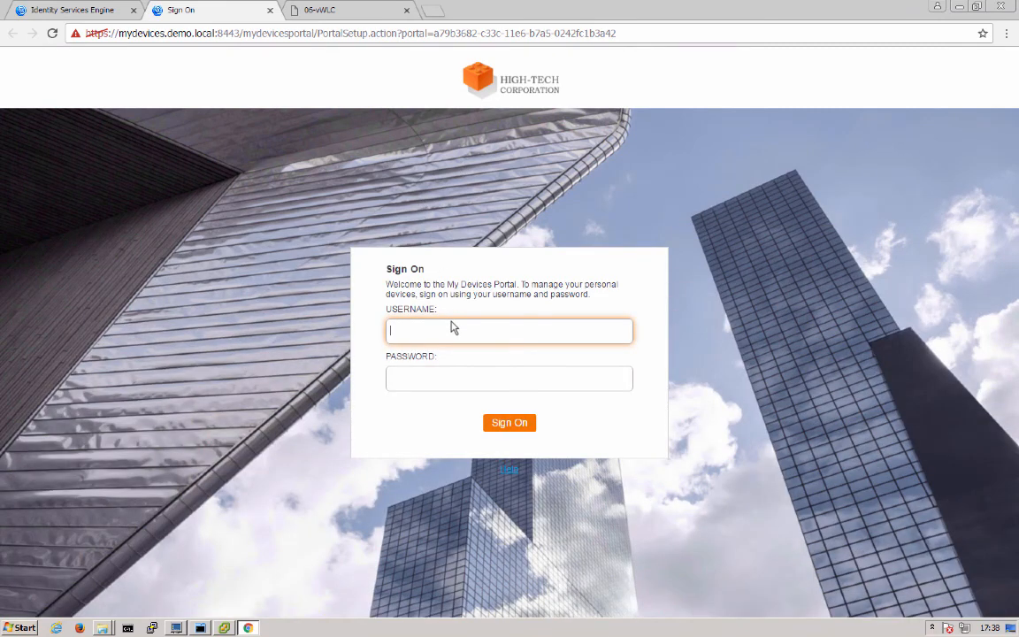
Sign on to the My Devices test portal as employee1.
text(employee1)
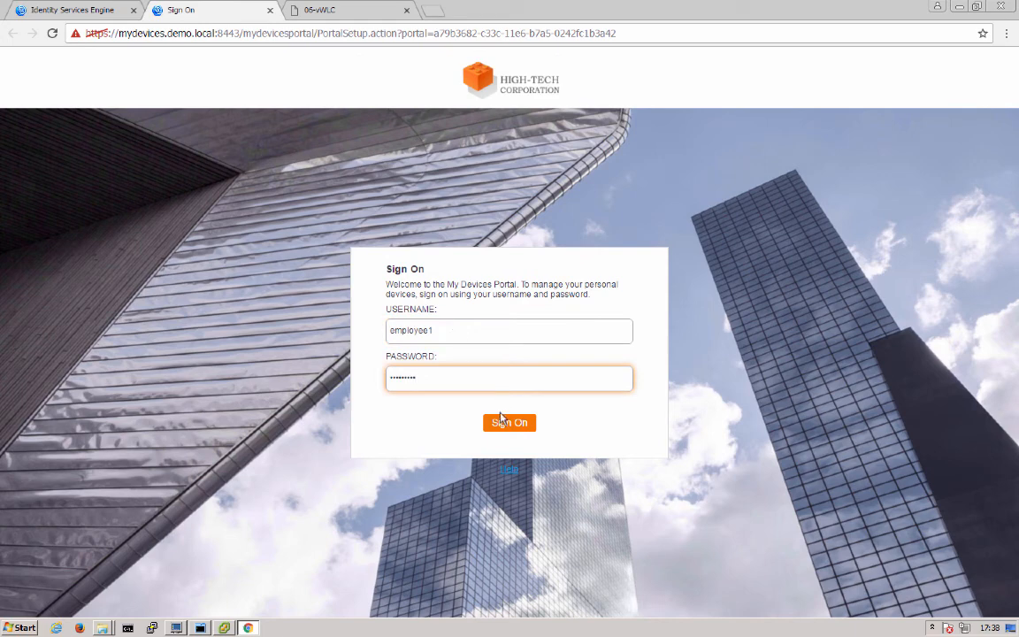
click(509, 422)
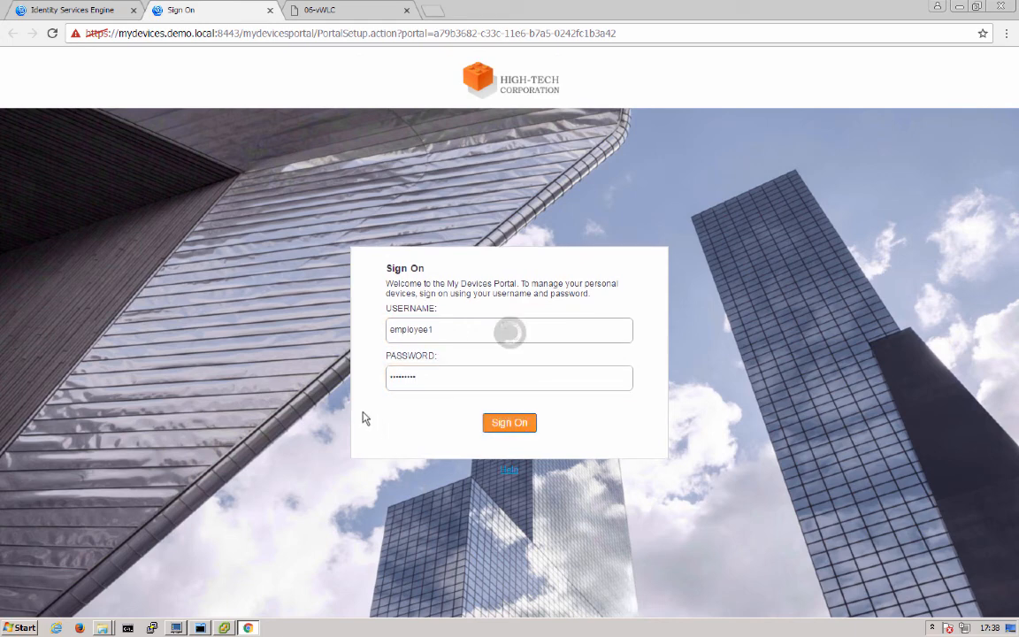
mouse_move(342, 404)
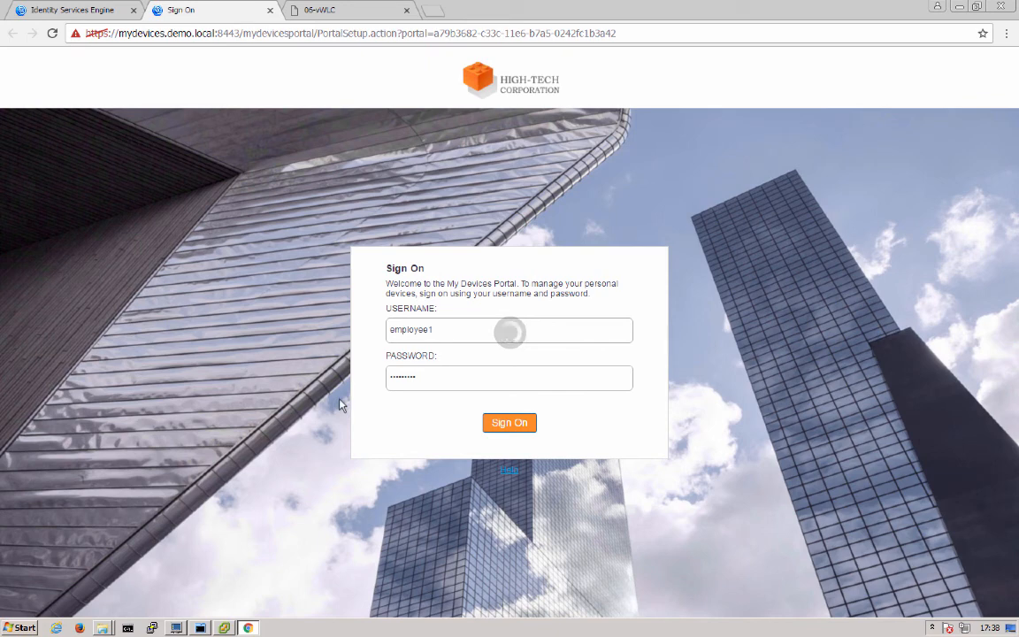
mouse_move(309, 204)
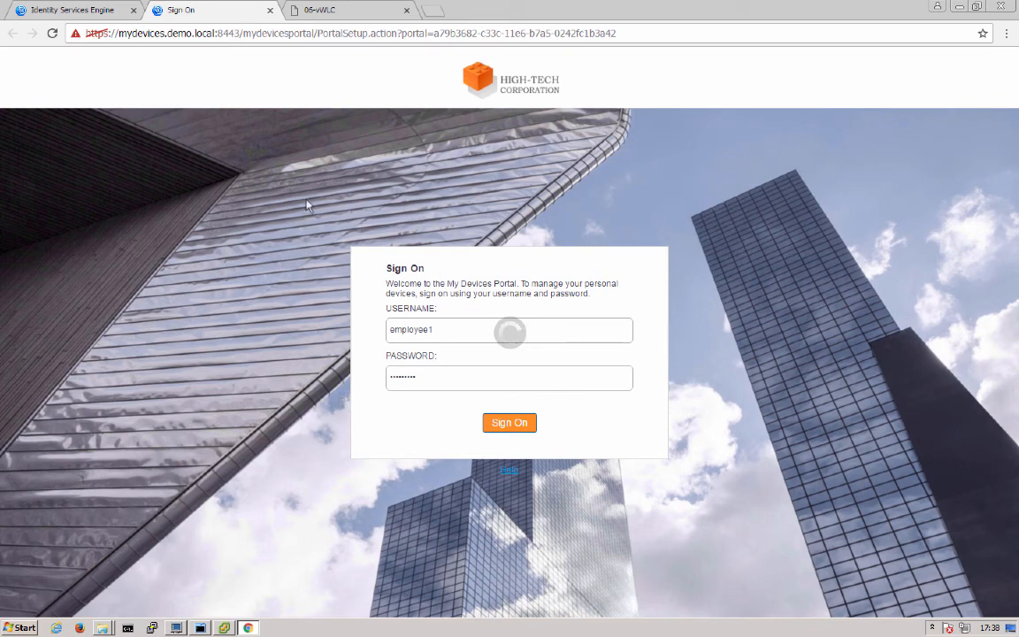
mouse_move(293, 483)
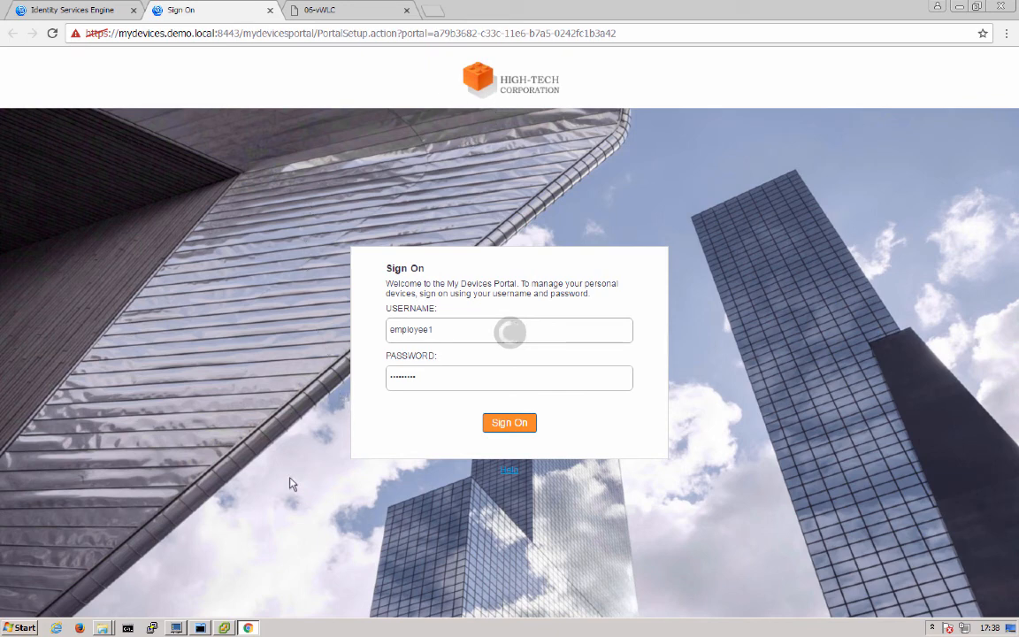
mouse_move(683, 518)
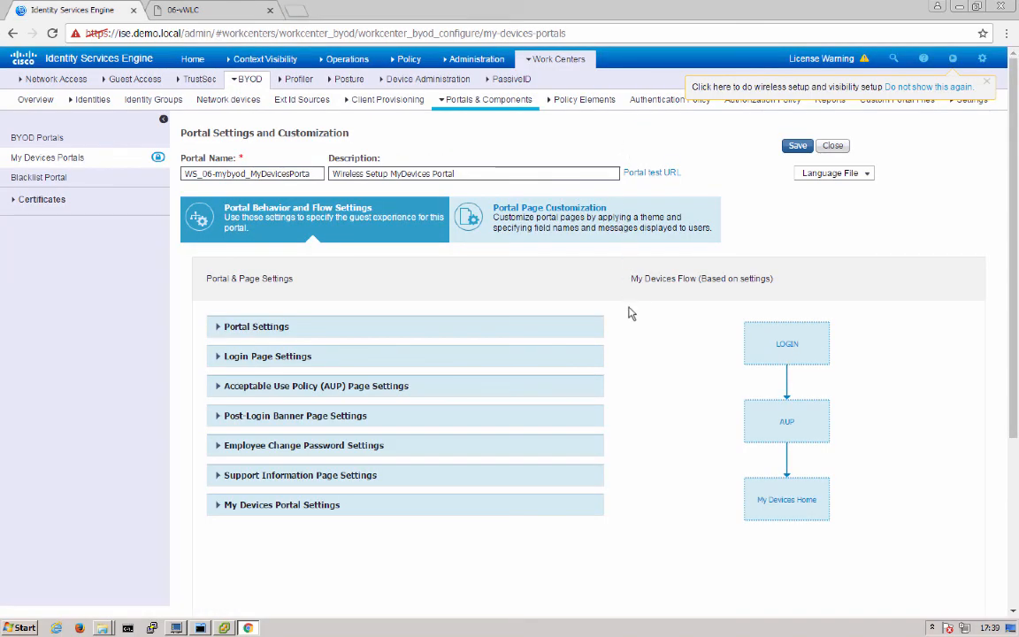
Browse the My Devices portal's Portal Page Customization theme, images and Login preview.
click(585, 217)
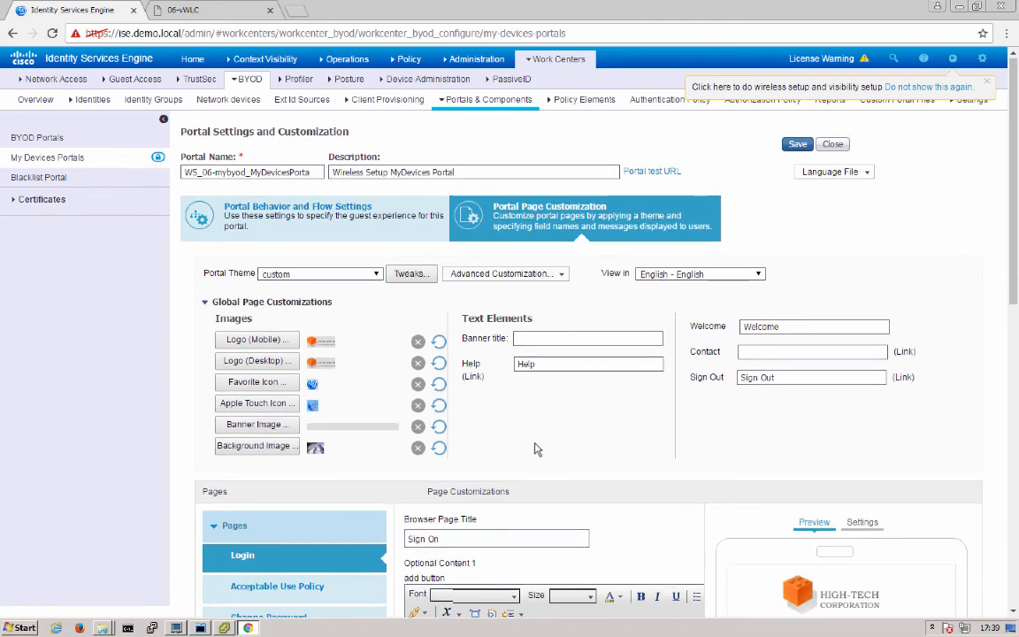
scroll(down, 3)
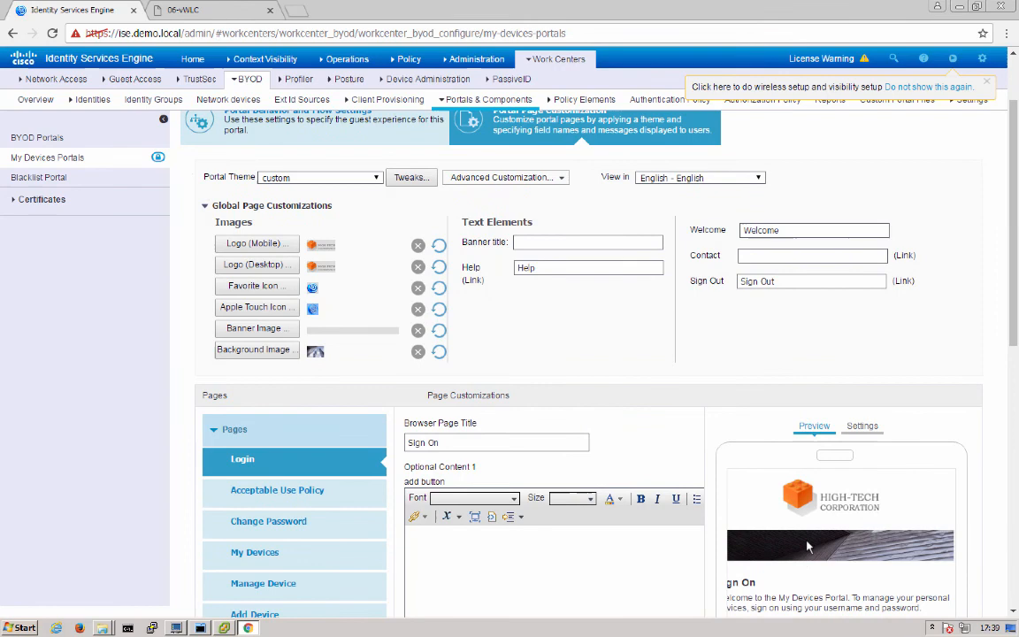
mouse_move(543, 360)
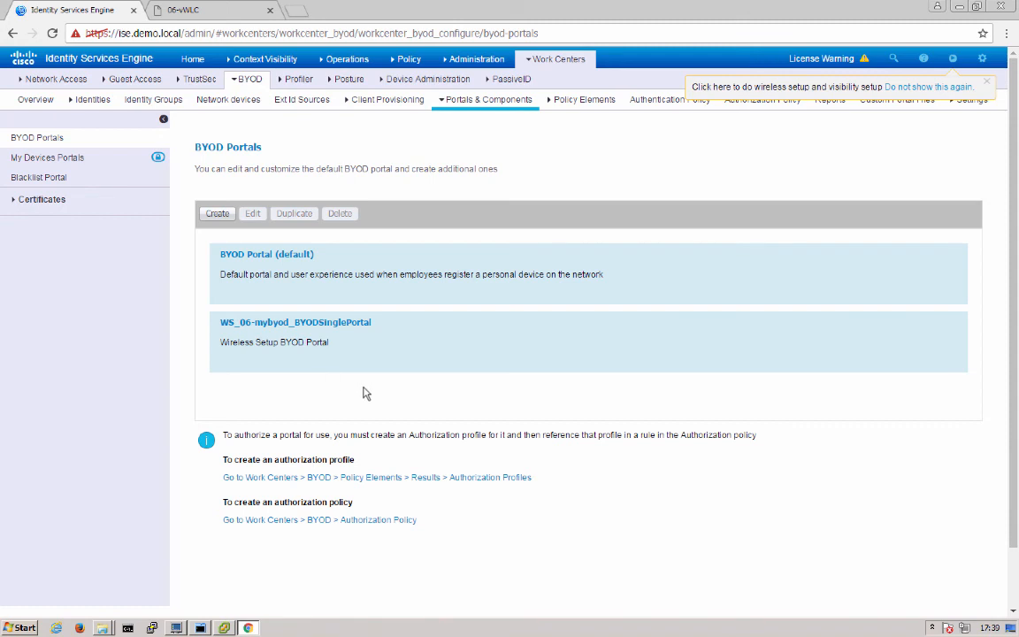
mouse_move(308, 331)
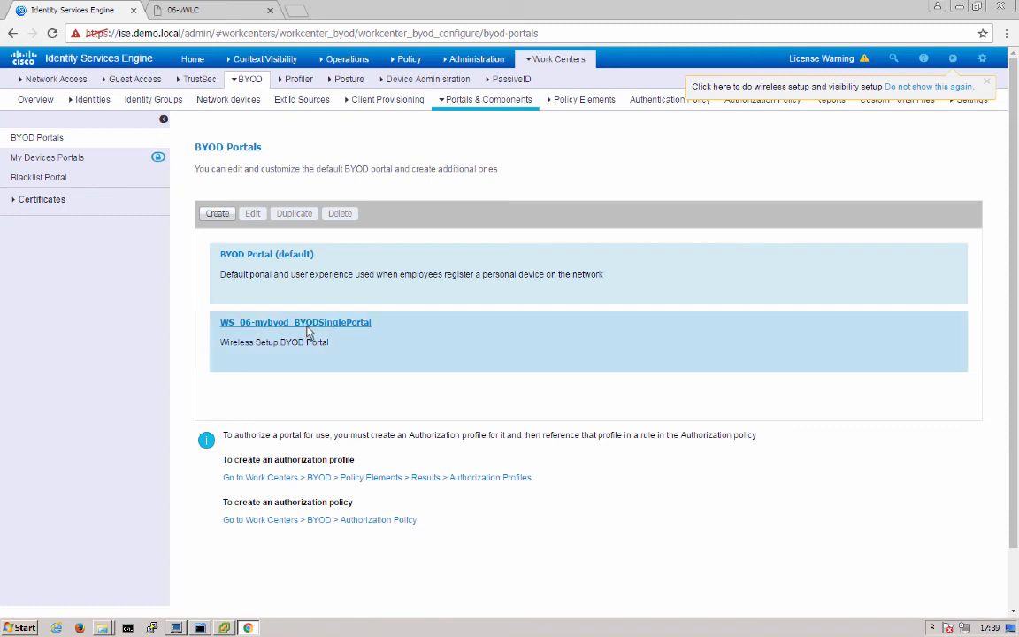
Open WS_06-mybyod_BYODSinglePortal and view its page customization with the BYOD Welcome preview.
click(295, 322)
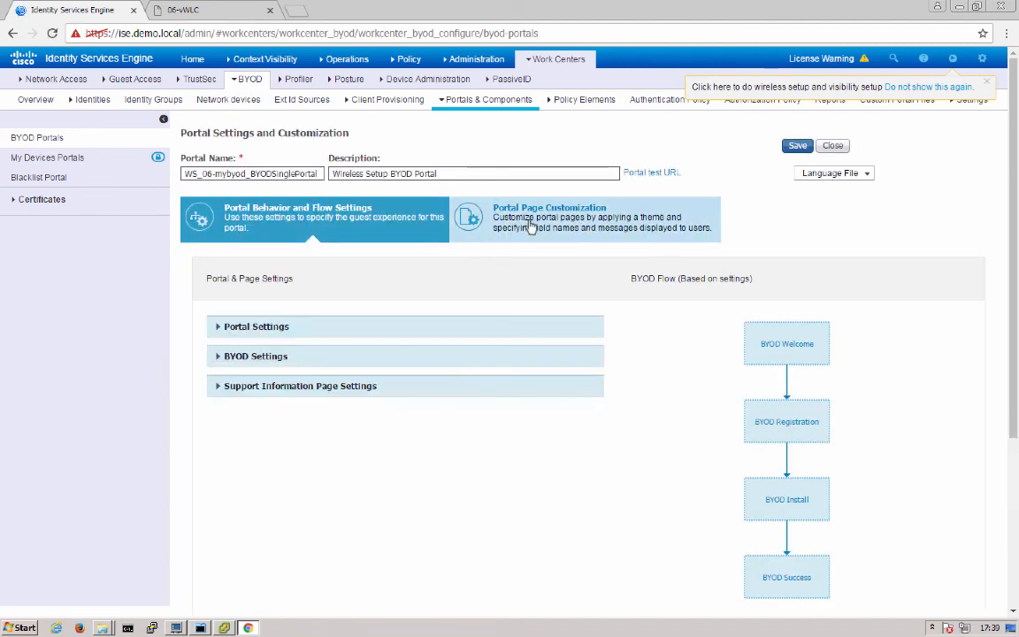
click(535, 217)
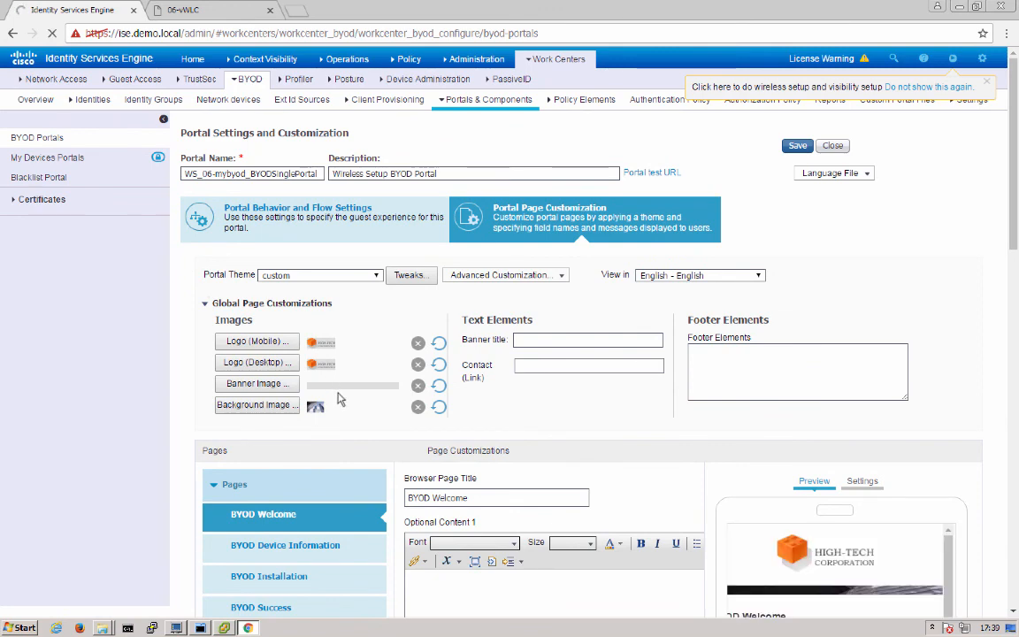
click(554, 58)
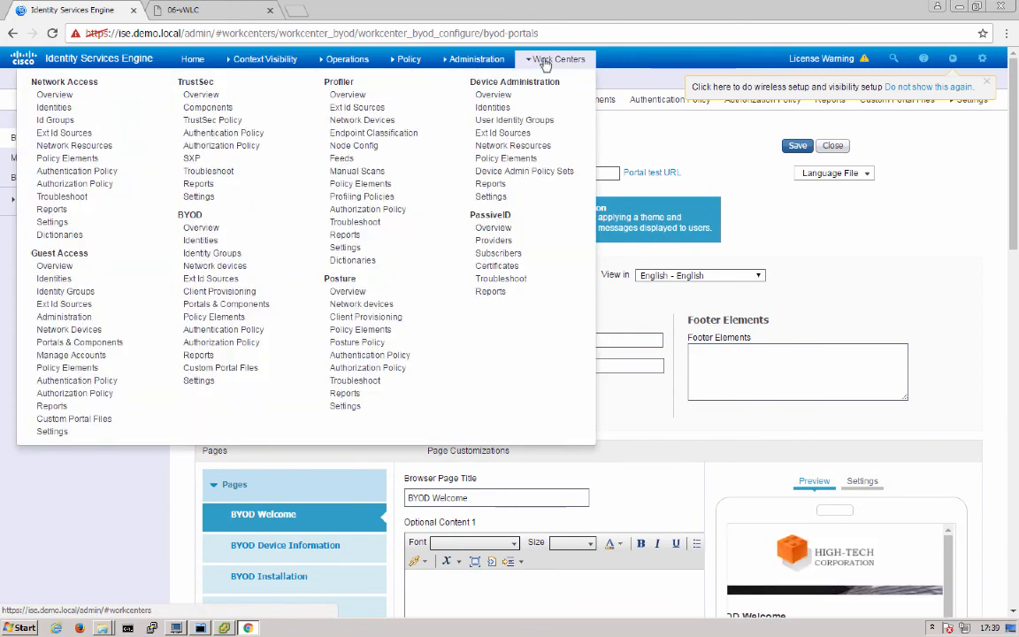
mouse_move(223, 329)
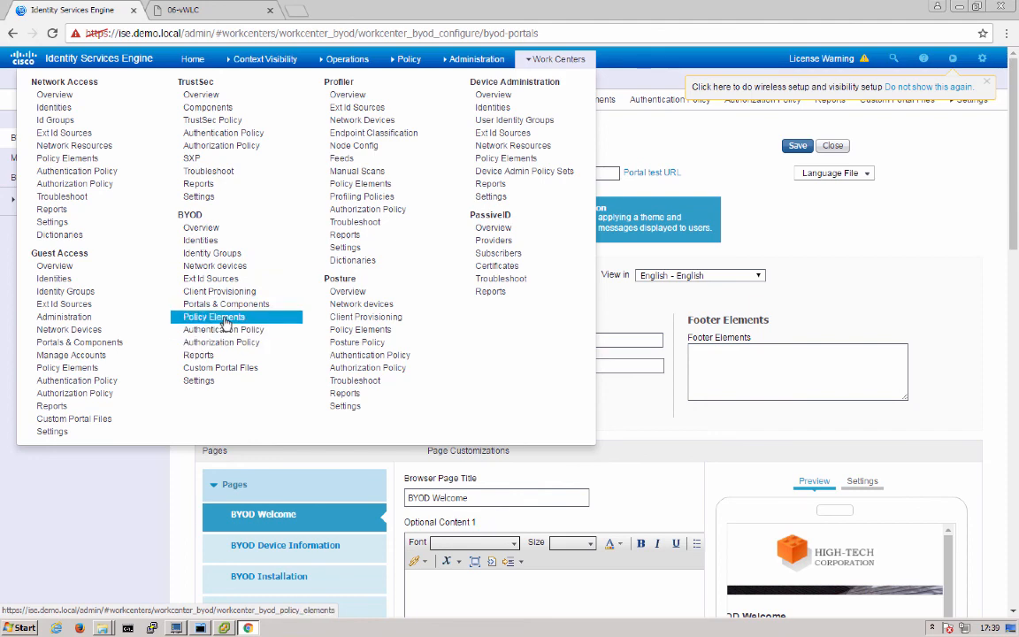
List the BYOD authorization profiles, including WS_06-mybyod_BYODSinglePortal_Profile among eight.
click(212, 317)
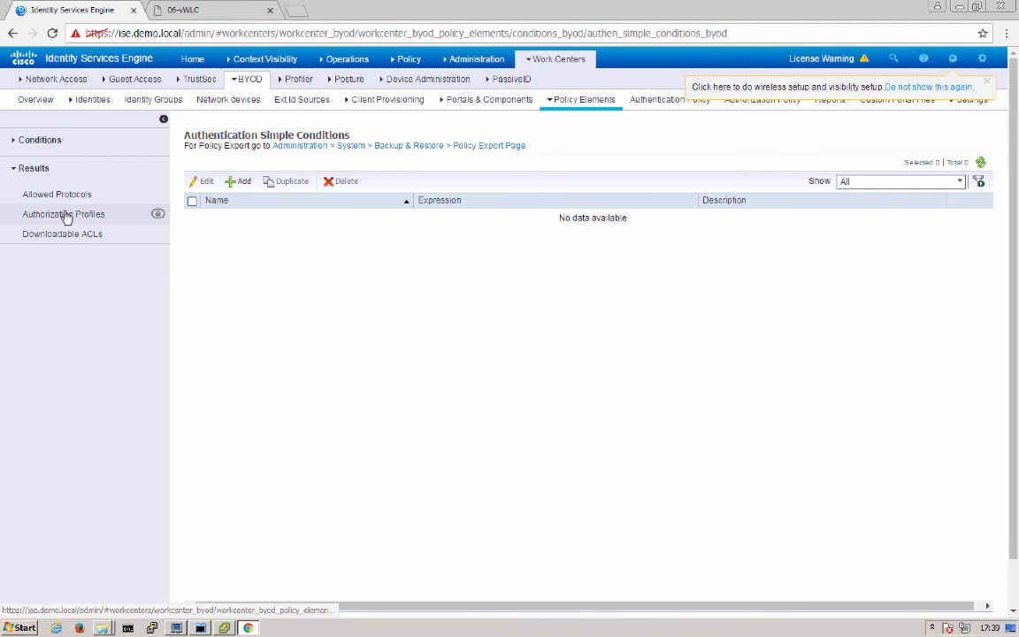
click(61, 214)
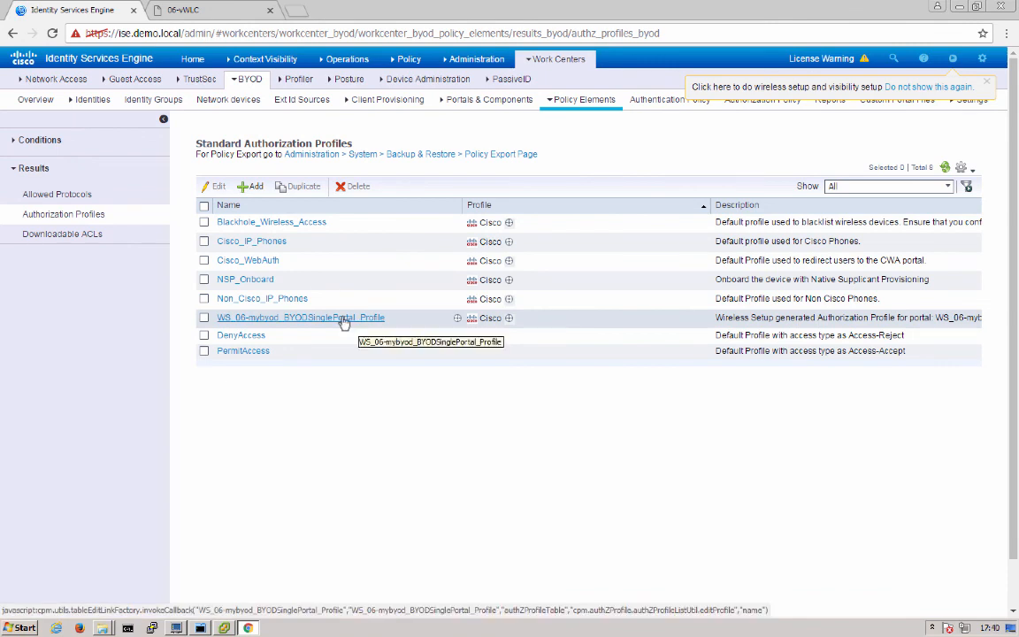
mouse_move(258, 350)
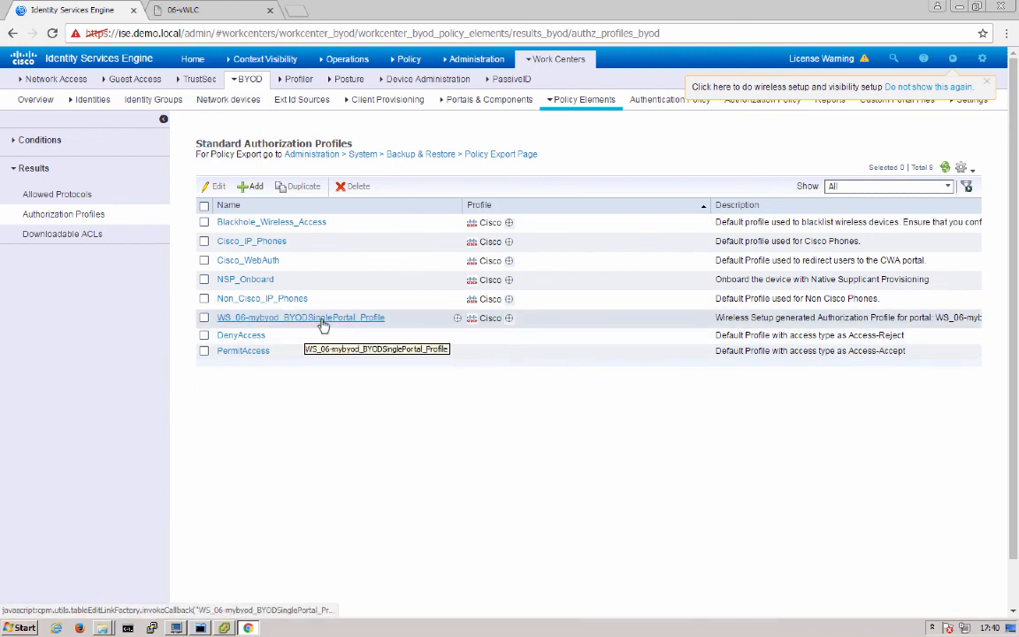
click(426, 79)
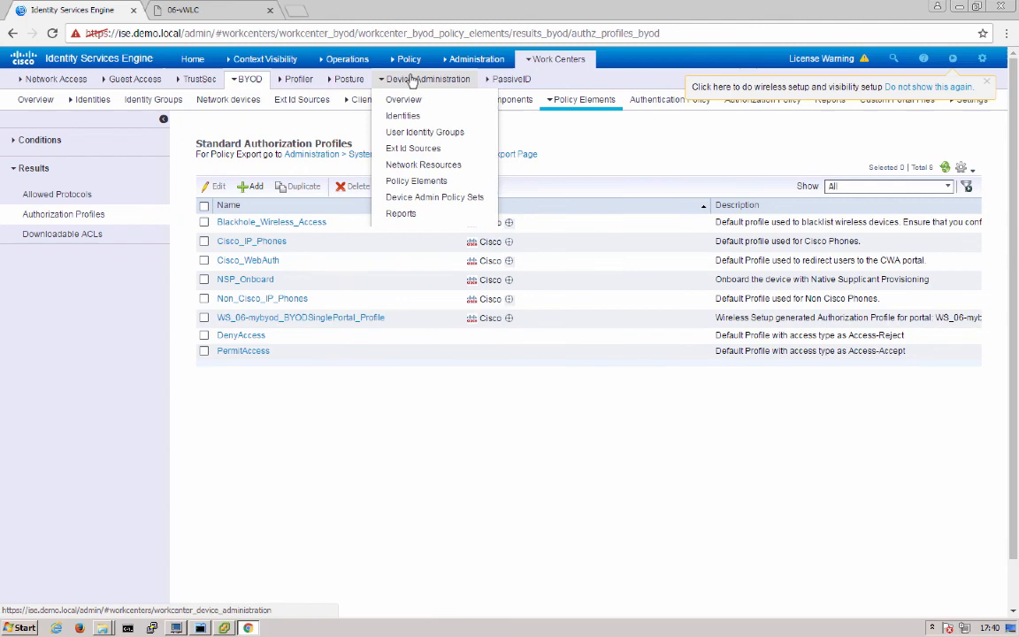
click(555, 59)
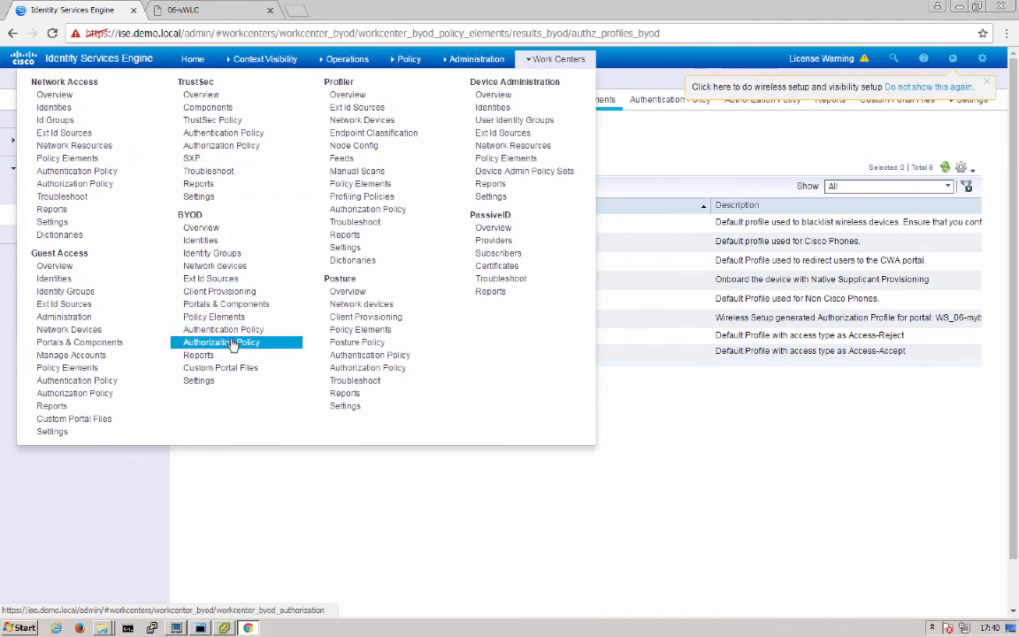
Review the BYOD authorization policy with the enabled WS_06-mybyod access and redirect rules.
click(220, 342)
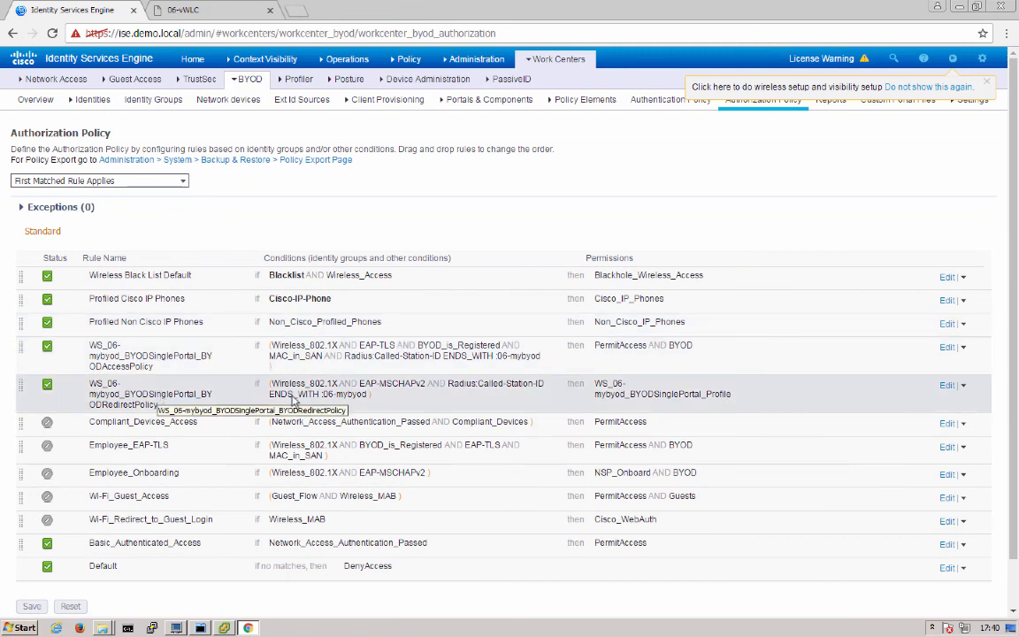
mouse_move(398, 395)
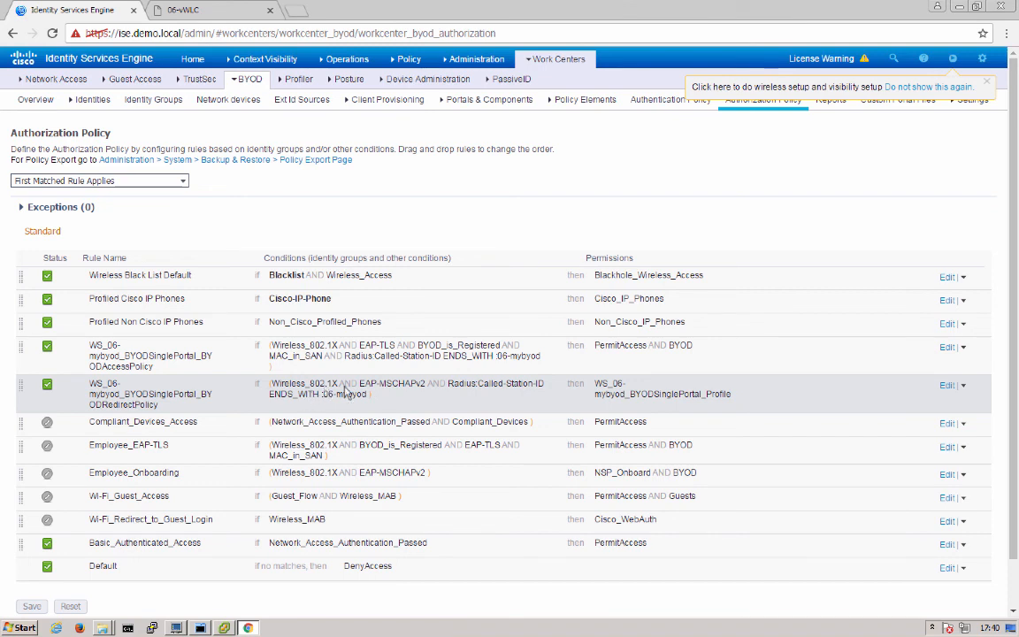
mouse_move(348, 400)
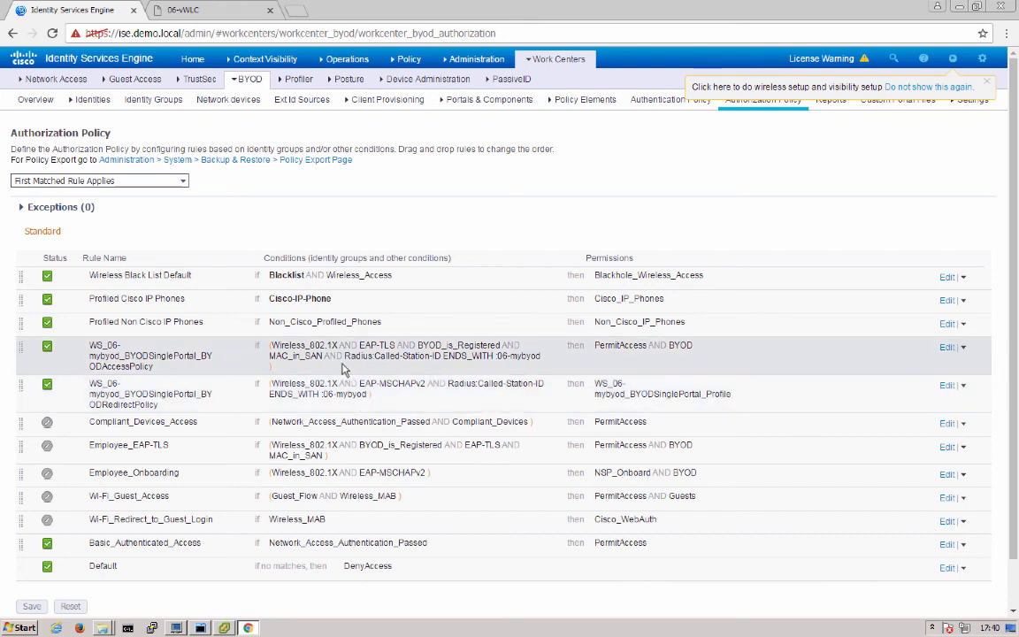
mouse_move(405, 372)
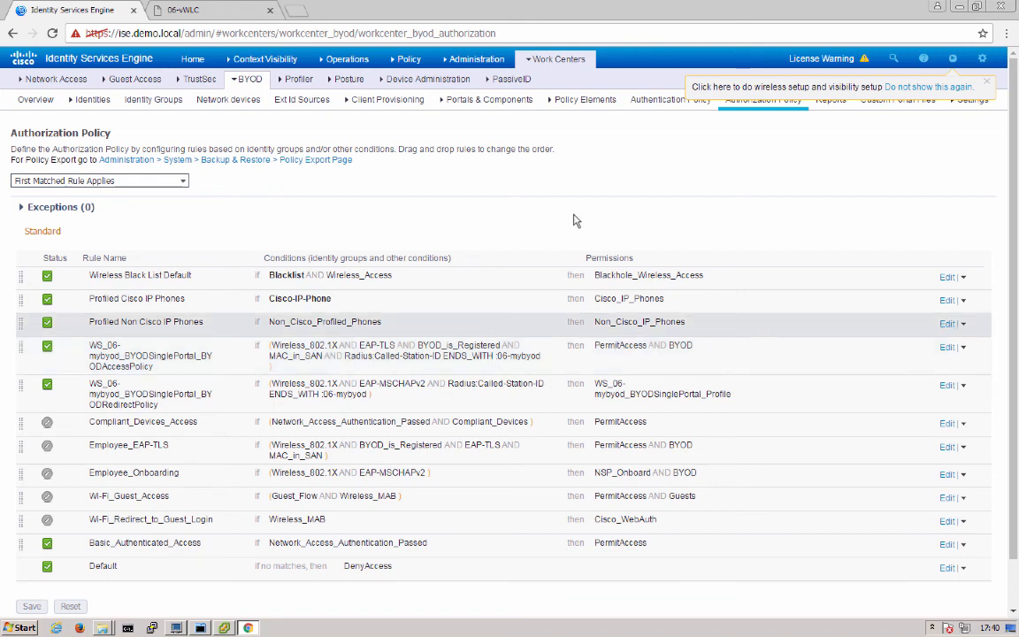
mouse_move(576, 216)
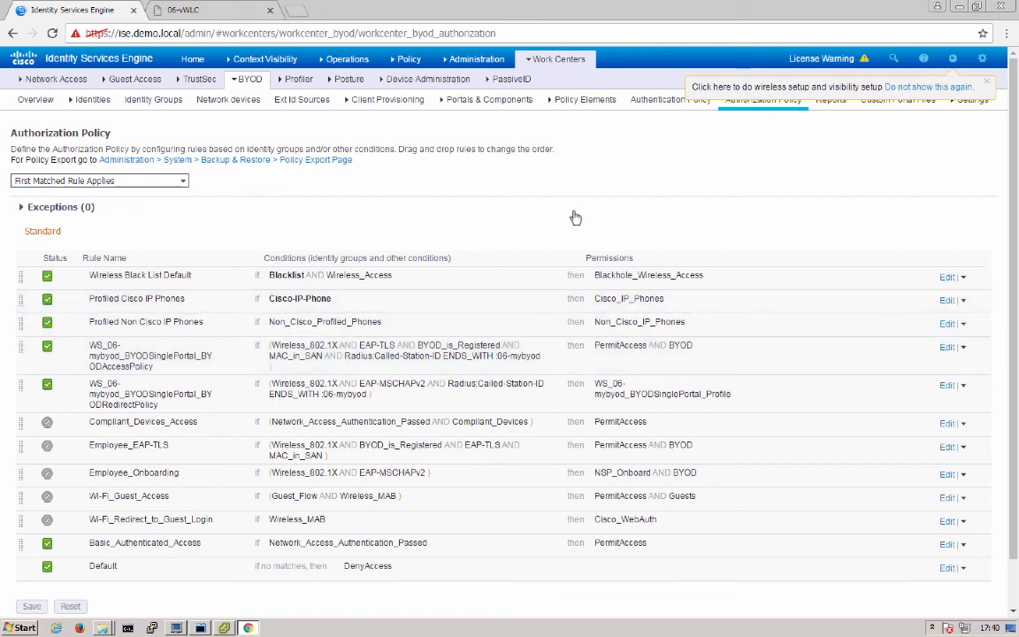